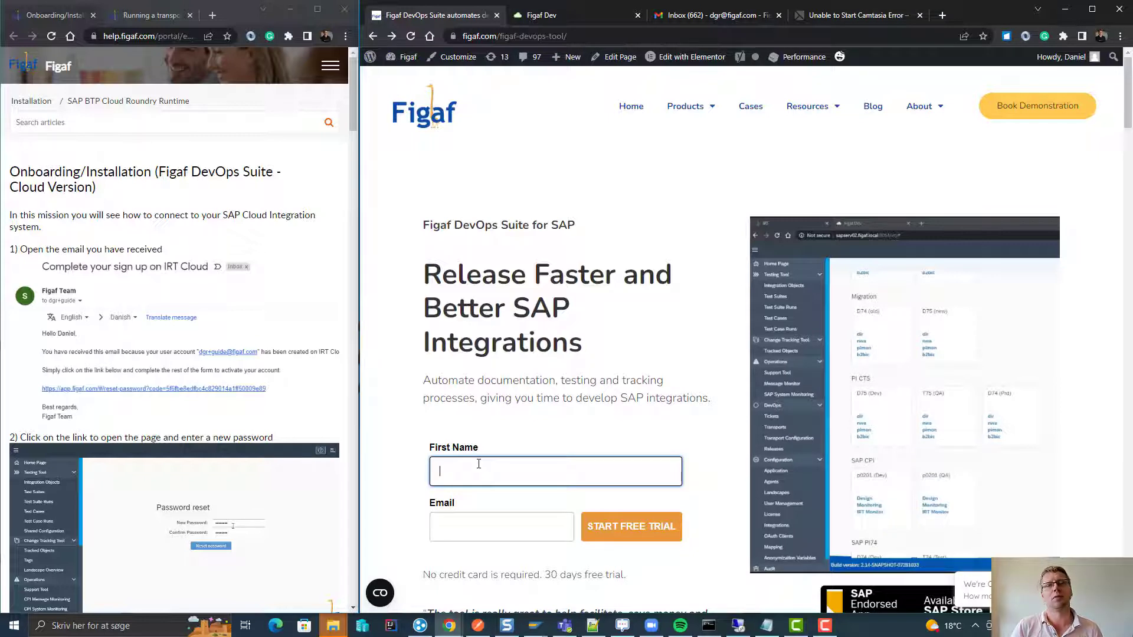
Step: Enter first name 'daniel' and an email starting 'dgr@fio' in the trial sign-up form
type("daniel")
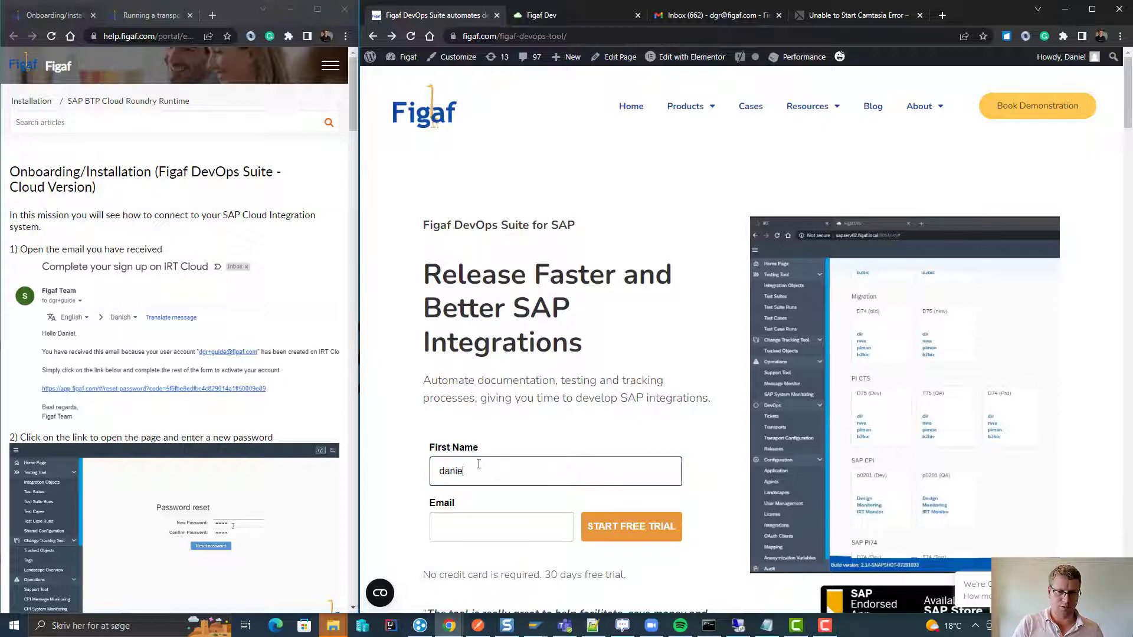
left_click(502, 526)
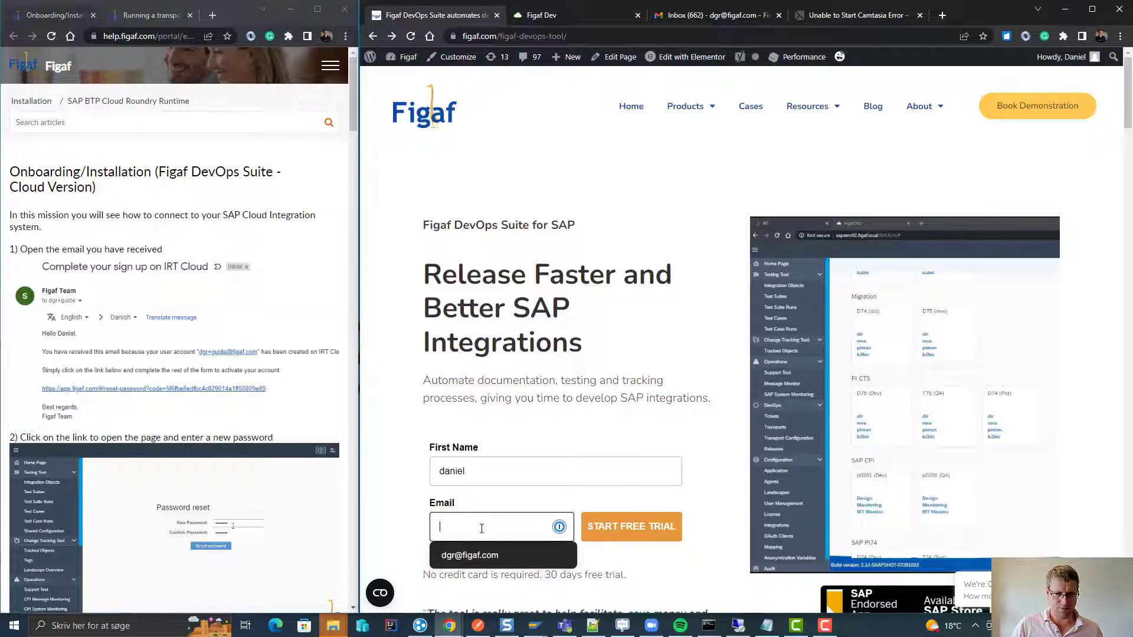
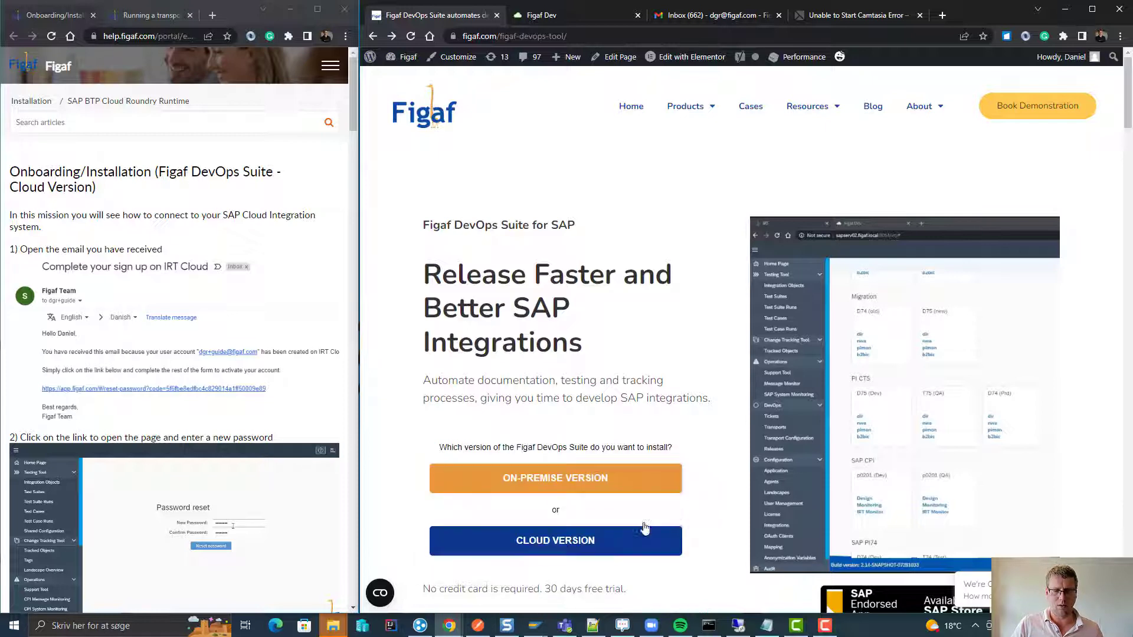
Step: Choose the Cloud Version, enter company name 'speed t' and submit the trial request
left_click(555, 540)
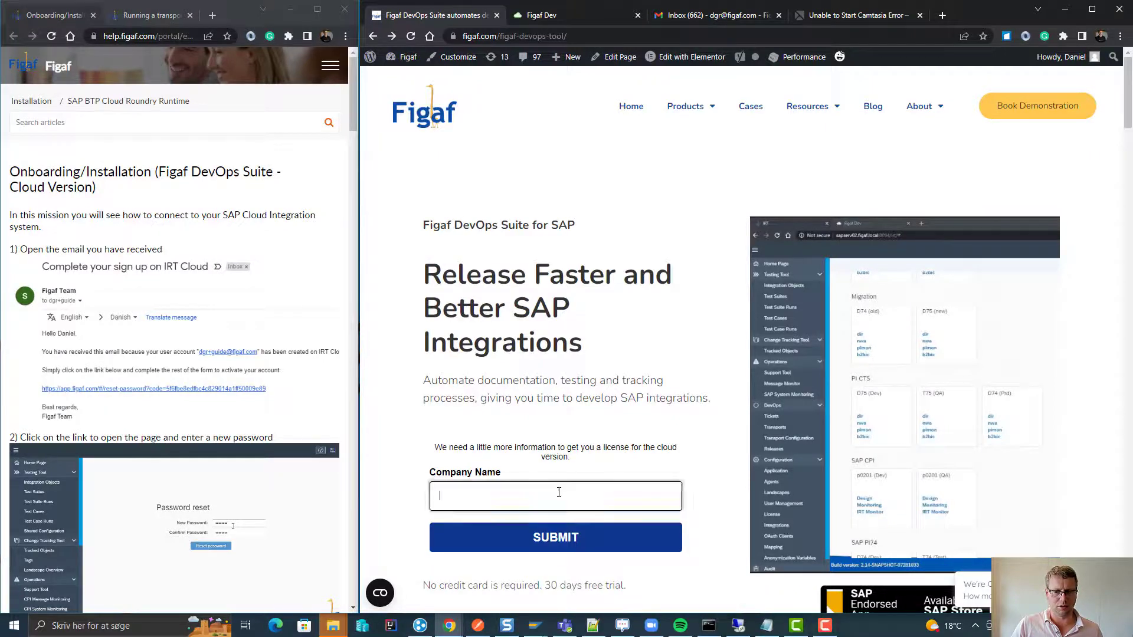
type("speed t")
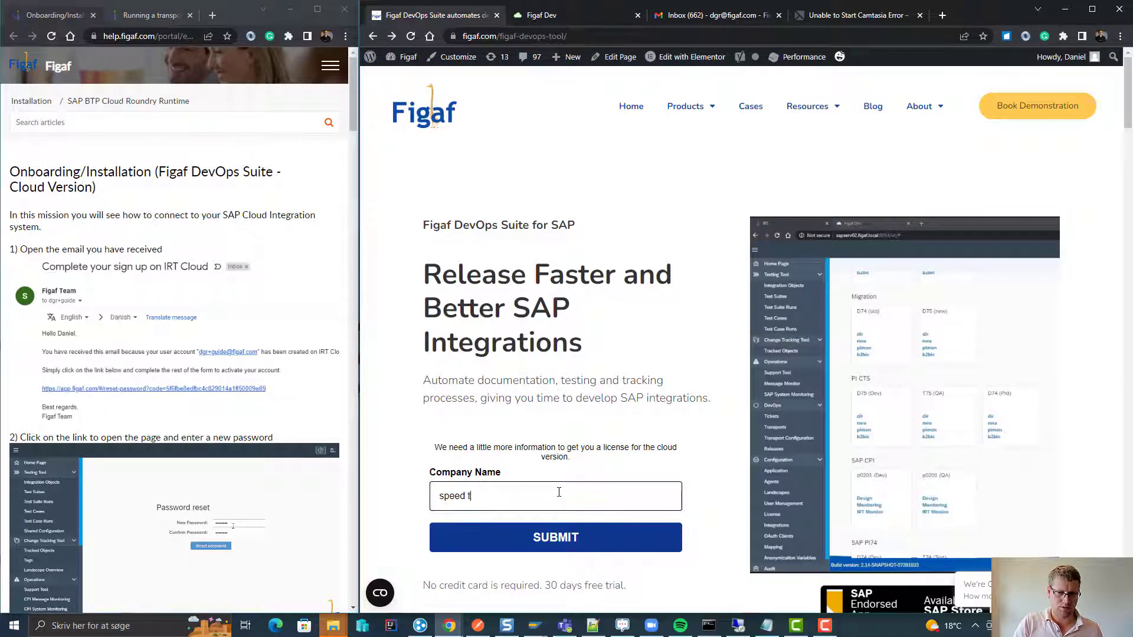
left_click(555, 537)
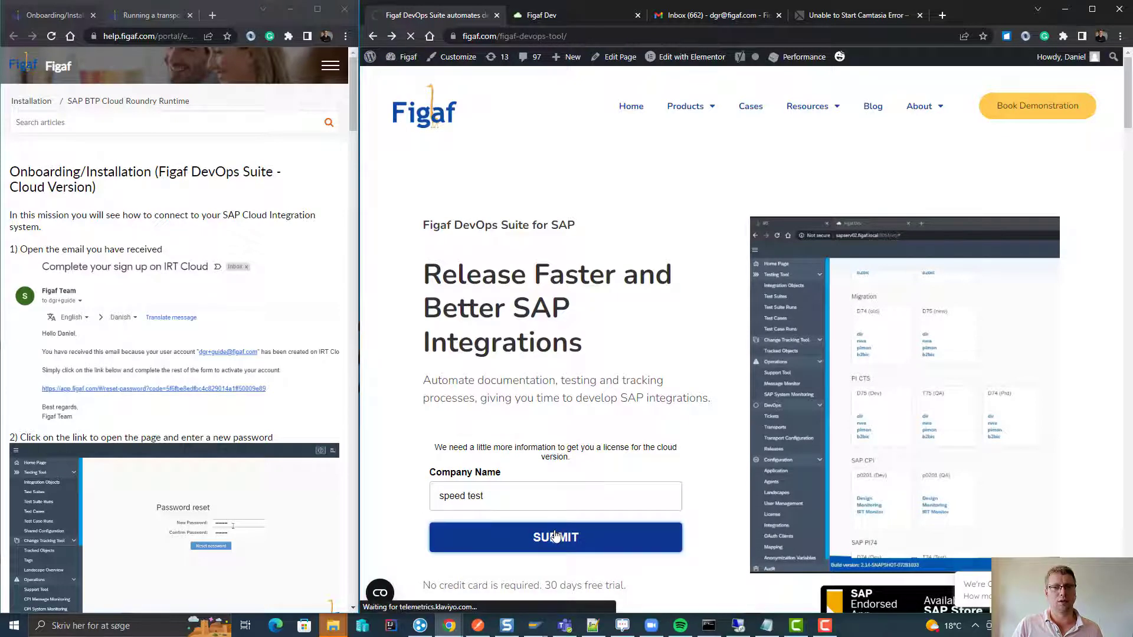
left_click(555, 537)
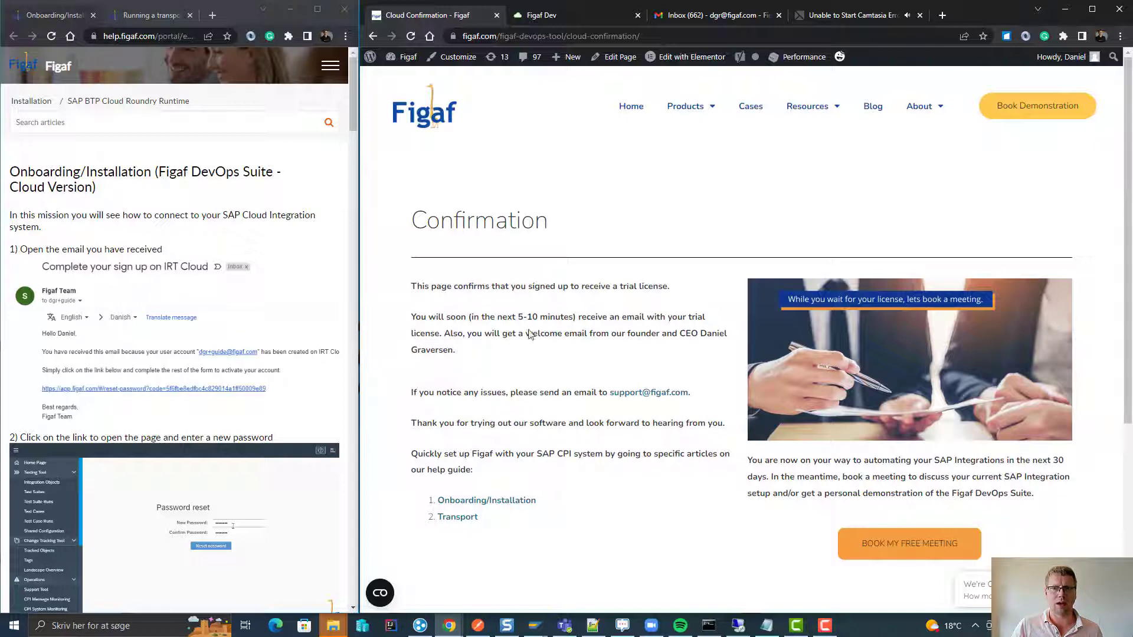
Step: Open the IRT Cloud sign-up email in Gmail and follow its reset-password link
left_click(691, 57)
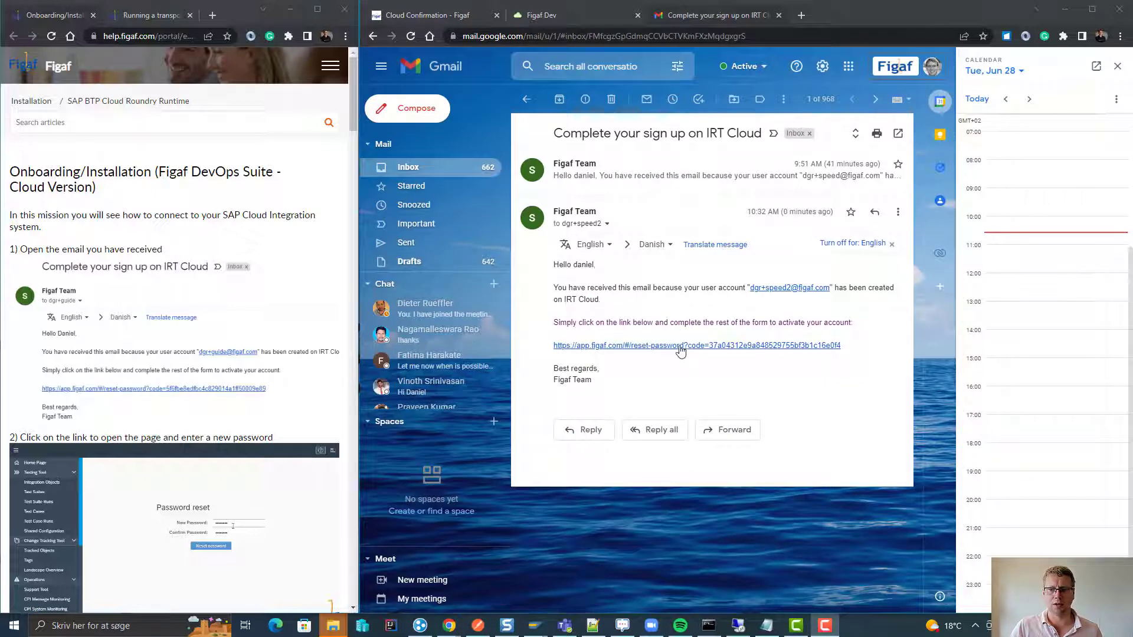
left_click(696, 345)
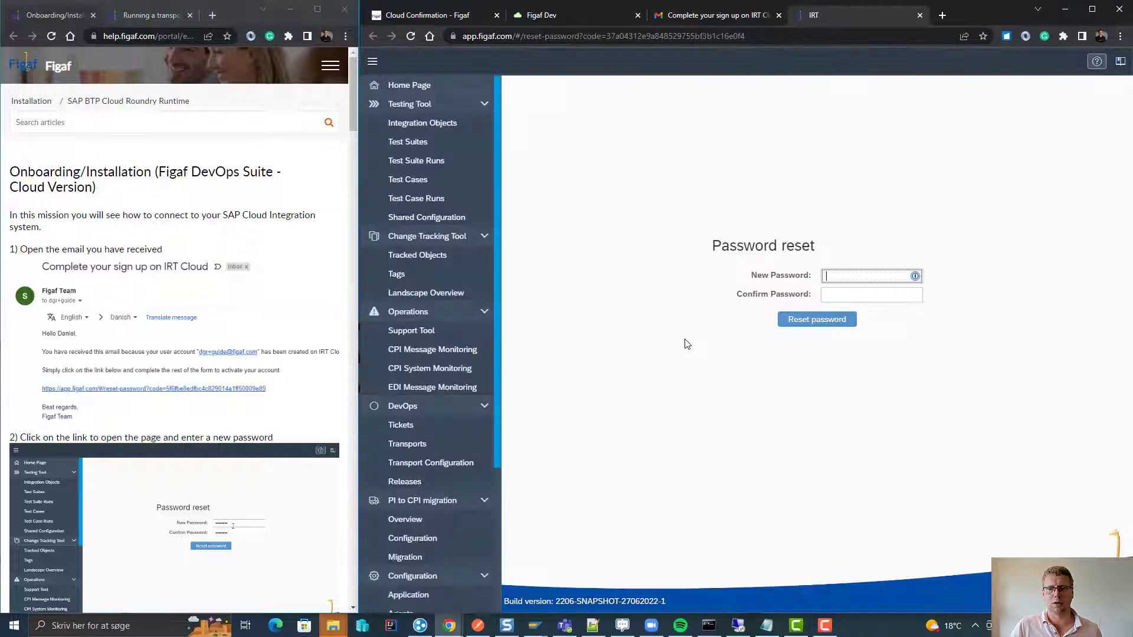
Step: Set and confirm a new account password, then log in to the welcome page
left_click(867, 294)
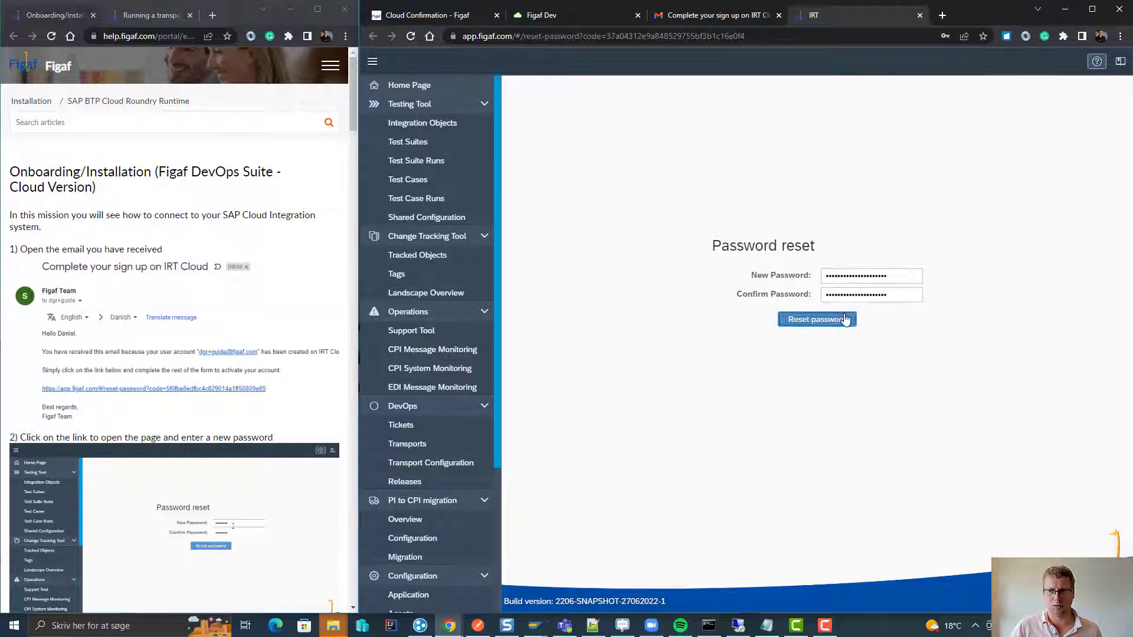
left_click(817, 319)
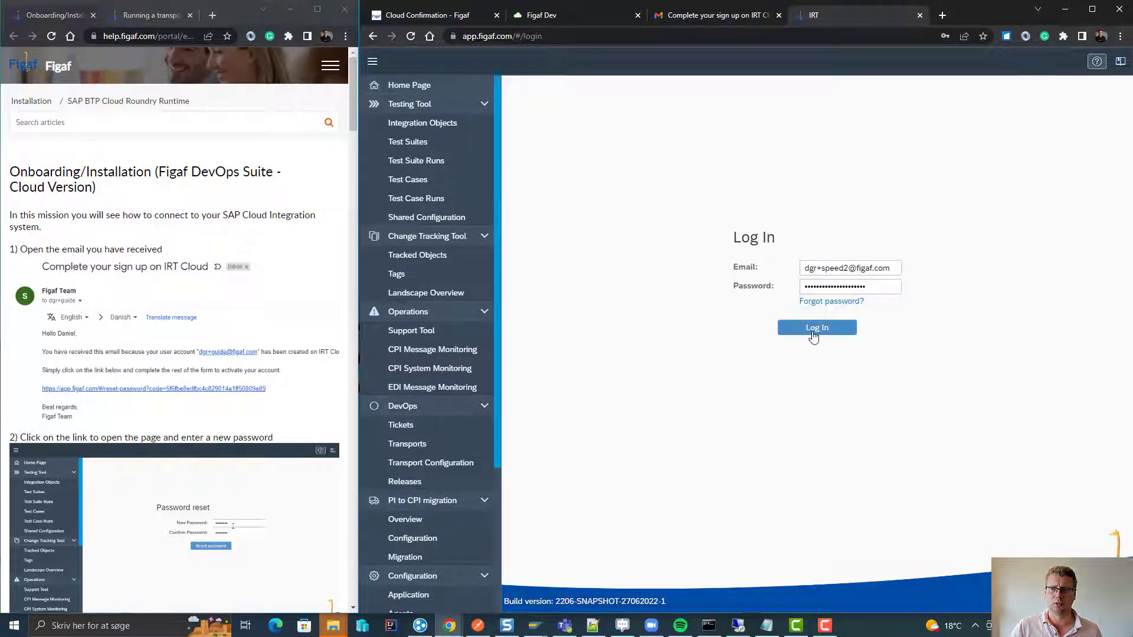
left_click(816, 327)
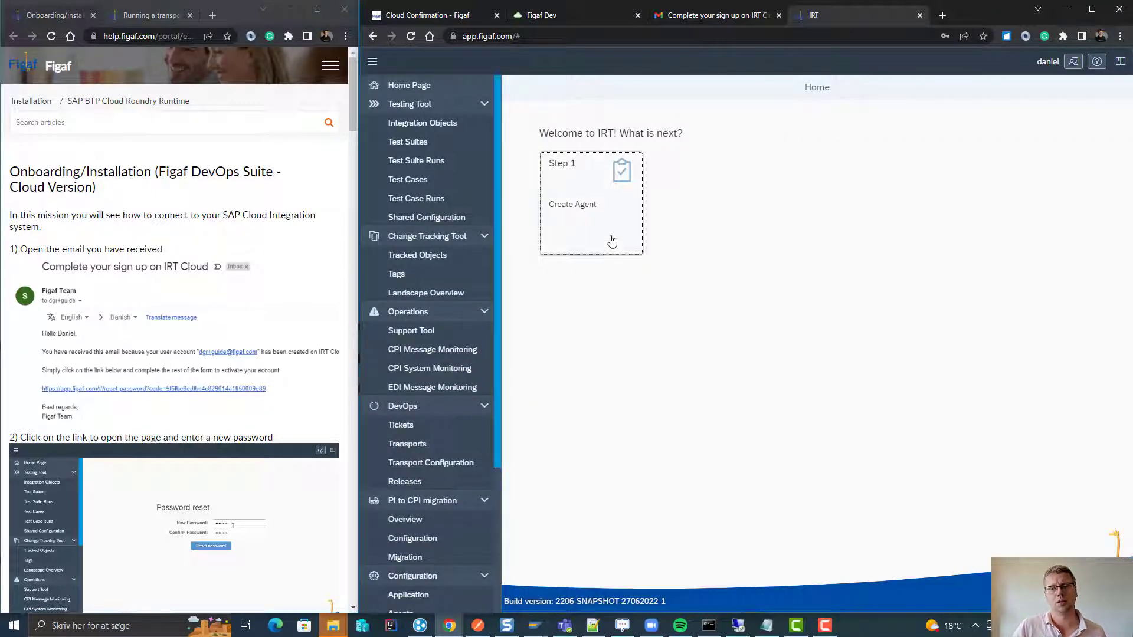
left_click(590, 203)
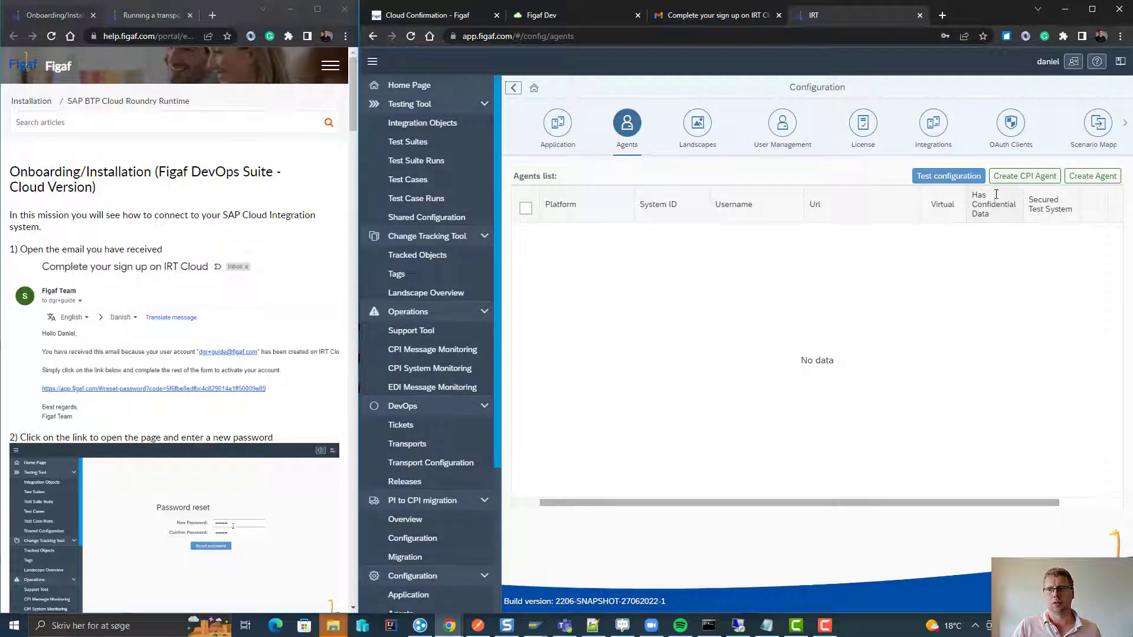
scroll("down", 3)
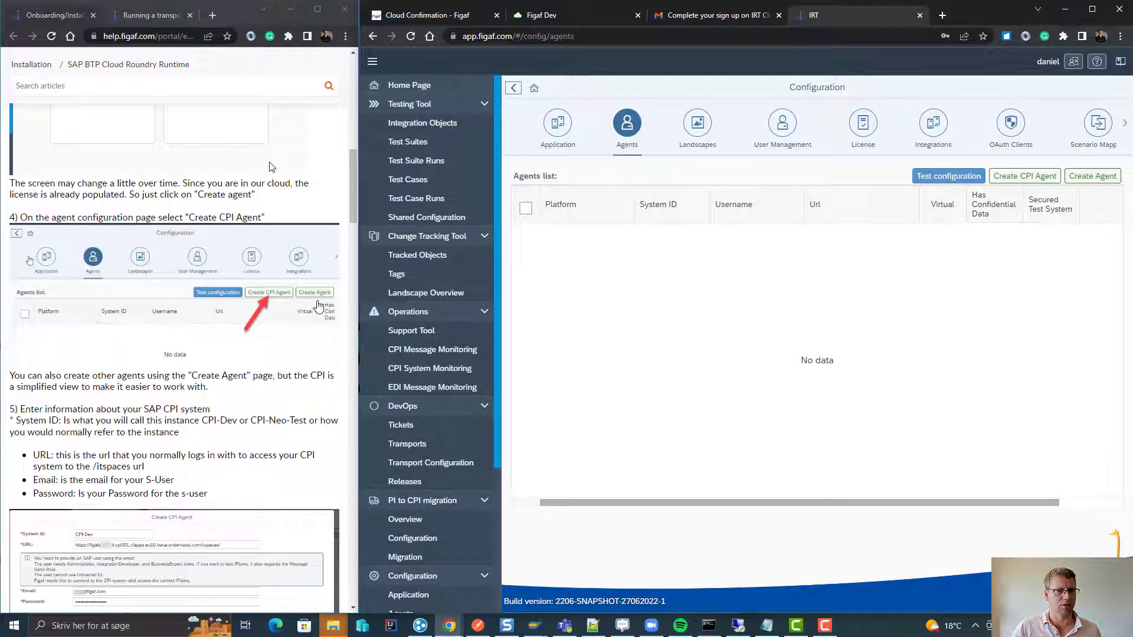
left_click(1024, 175)
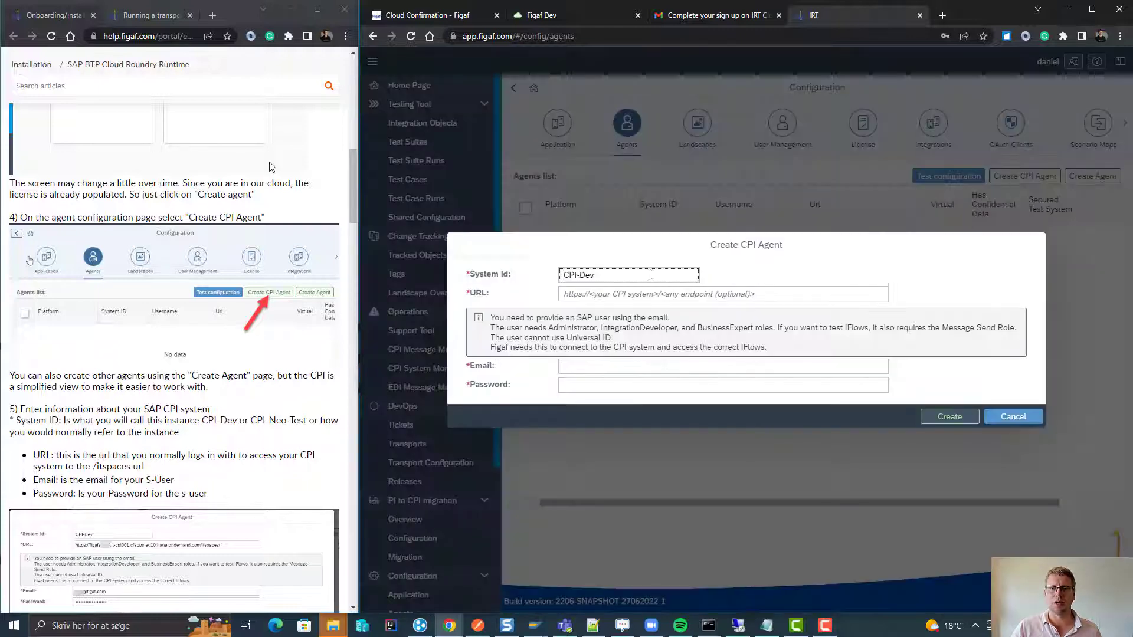
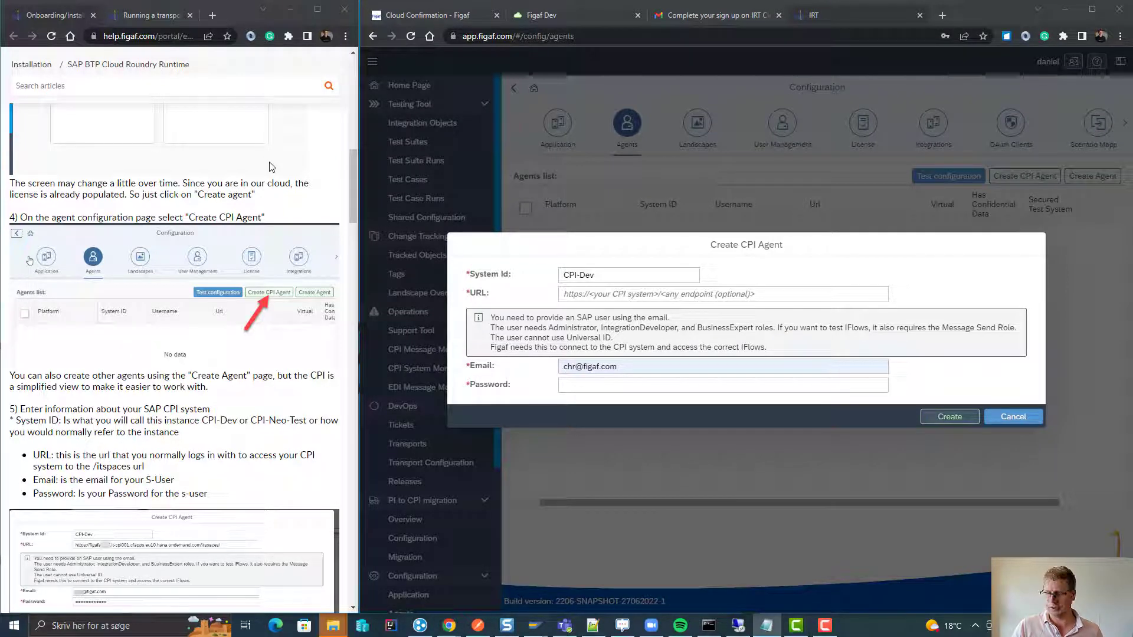
left_click(723, 294)
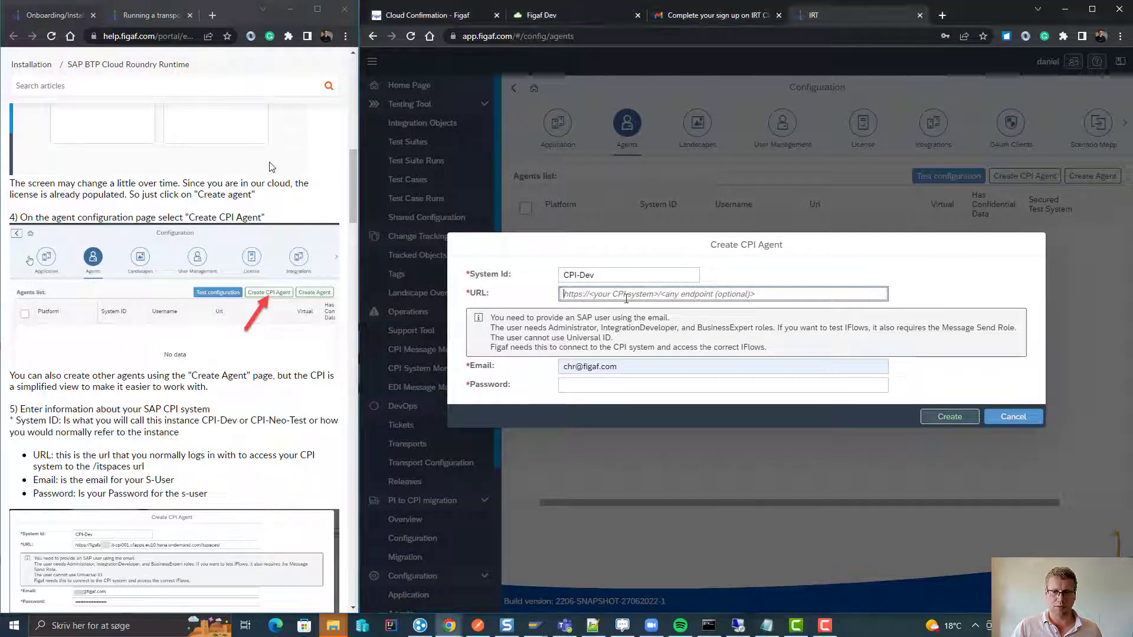
type("https://p0201-tmn.hci.eu1.hana.ondemand.com/itspaces/shell/integration")
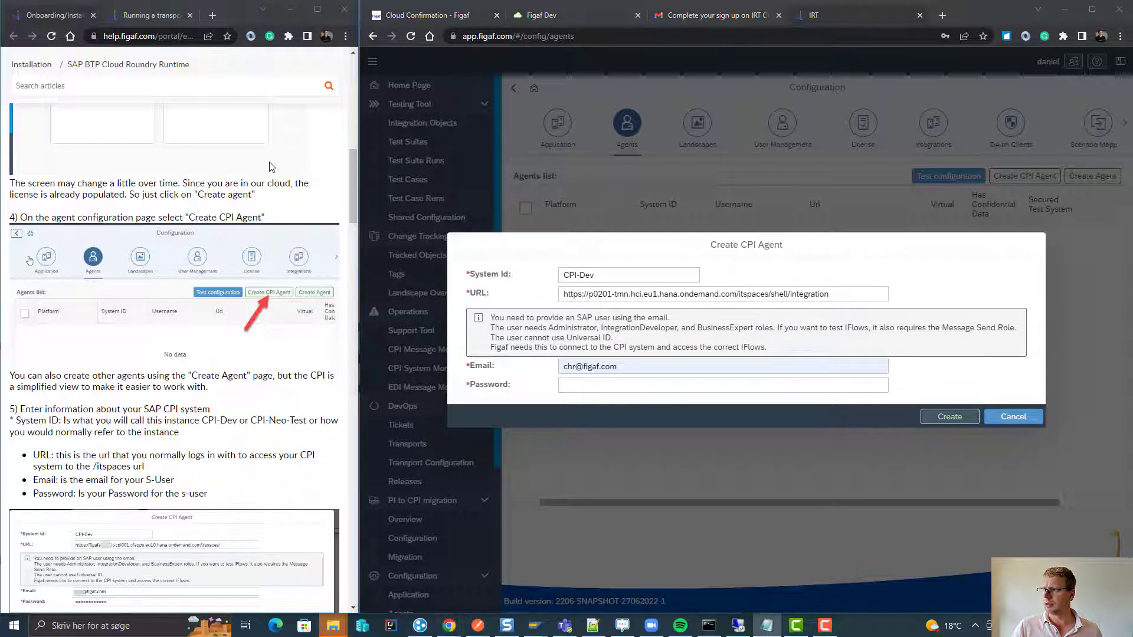
Step: Enter the SAP user credentials, create CPI-Dev and continue past the passed connection test
left_click(722, 366)
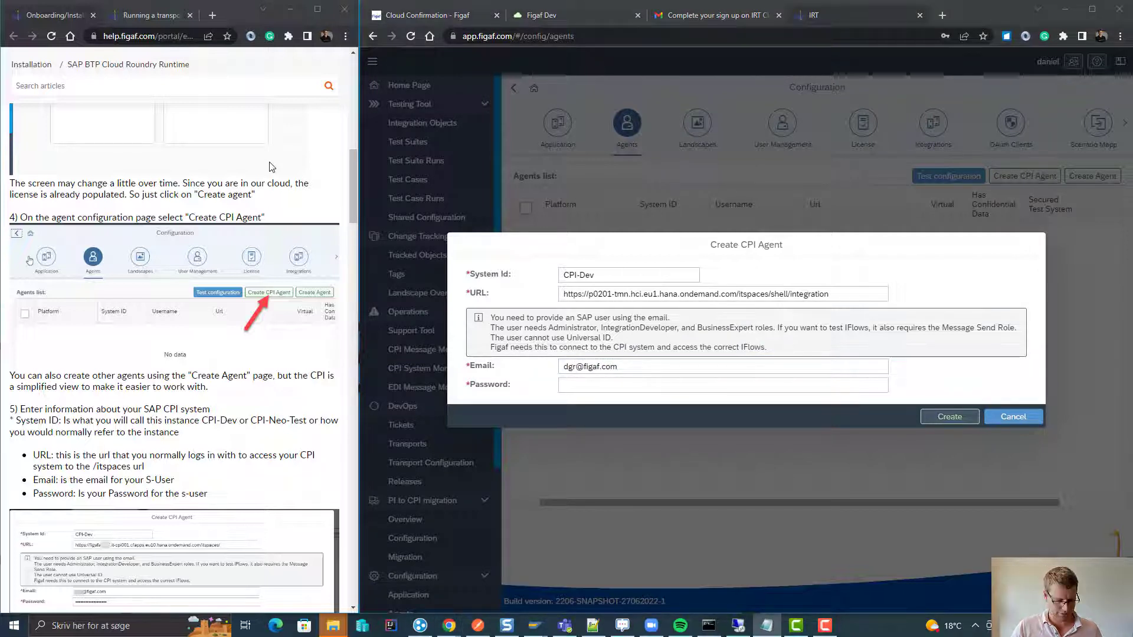
left_click(722, 384)
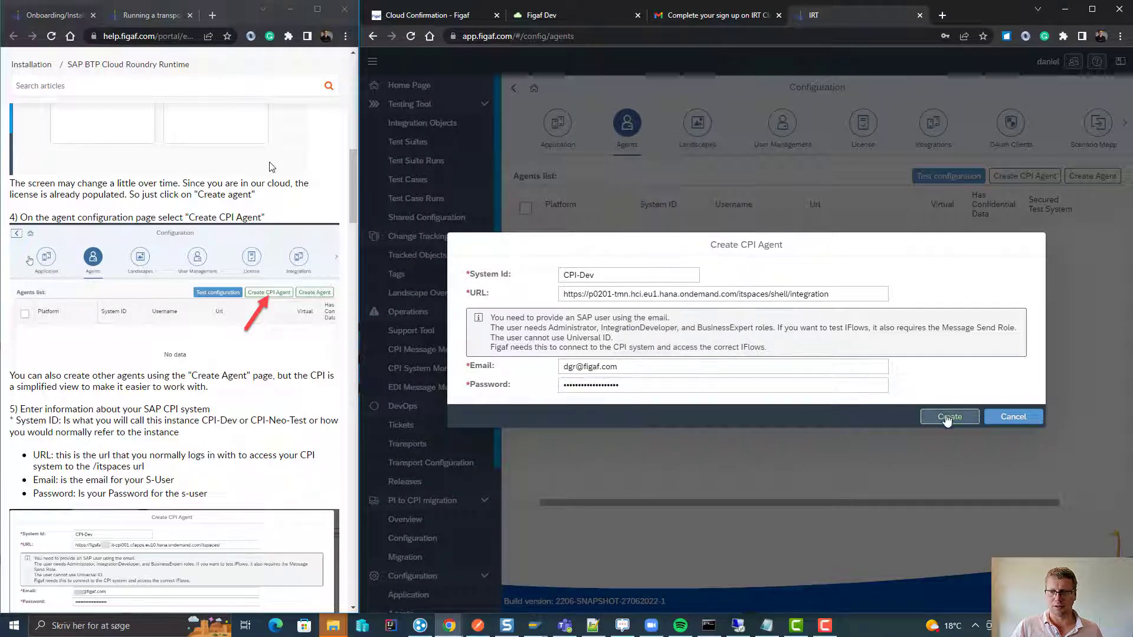
left_click(949, 416)
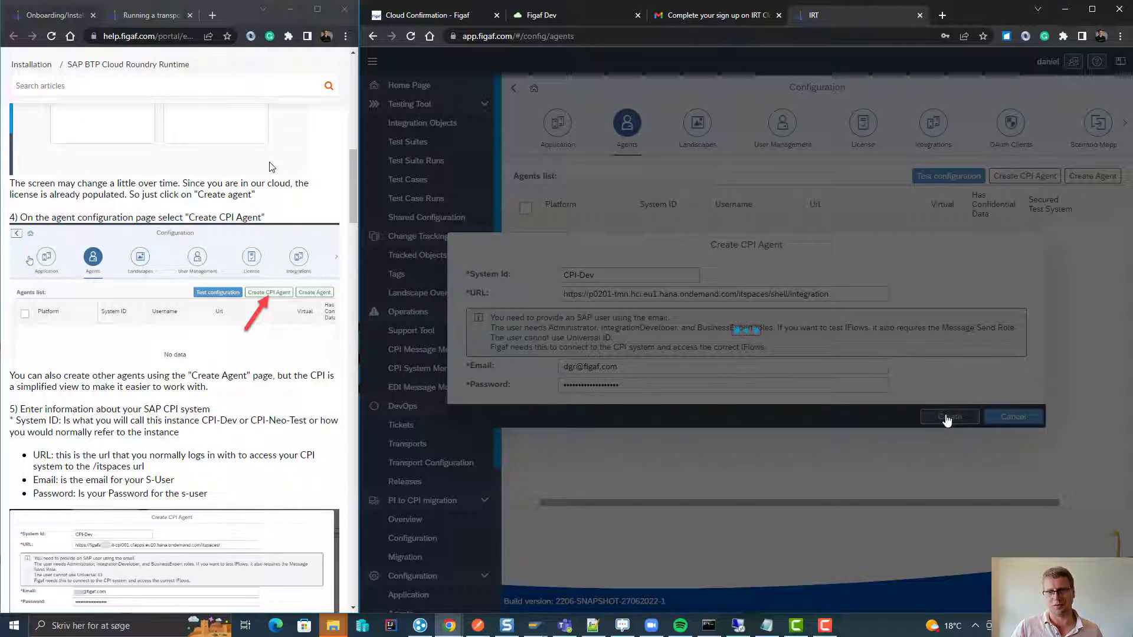
mouse_move(659, 367)
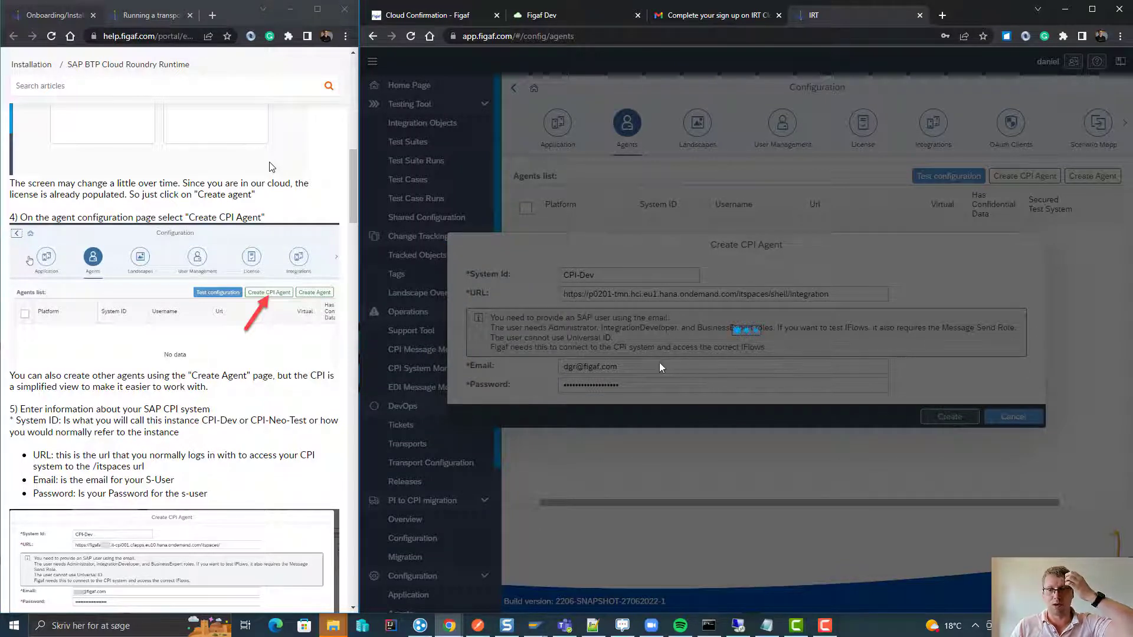
left_click(949, 416)
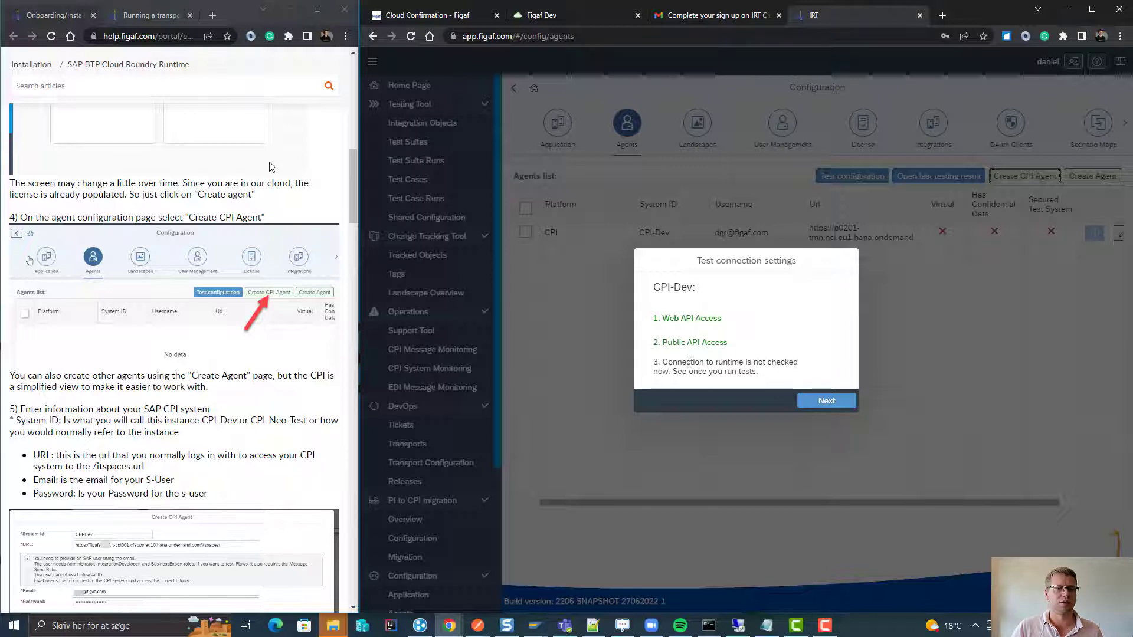
mouse_move(685, 359)
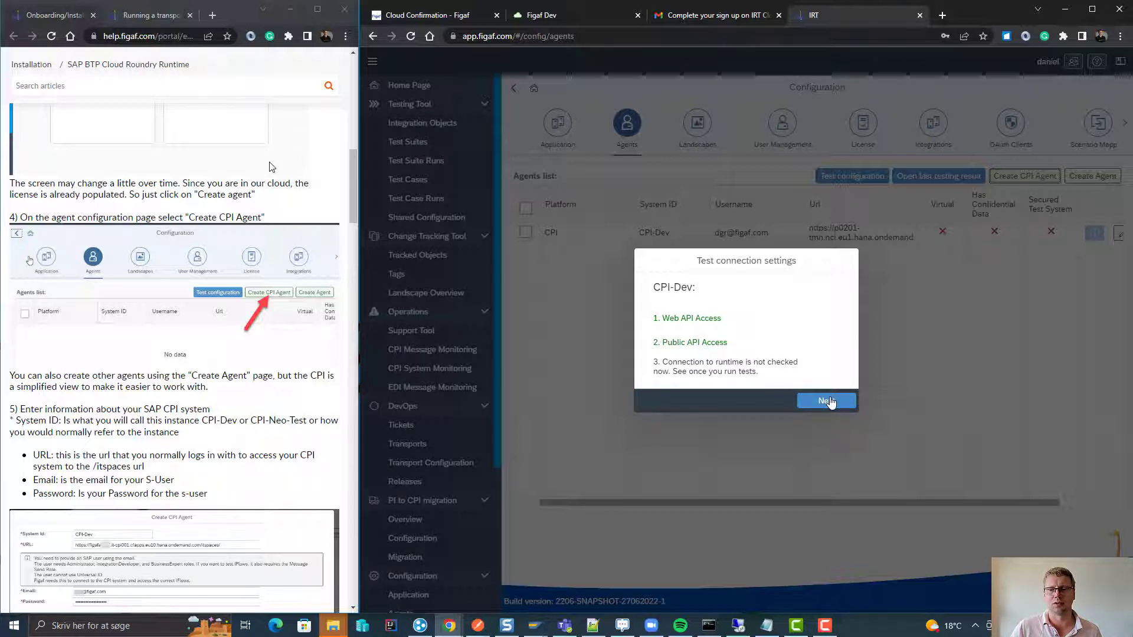
left_click(827, 401)
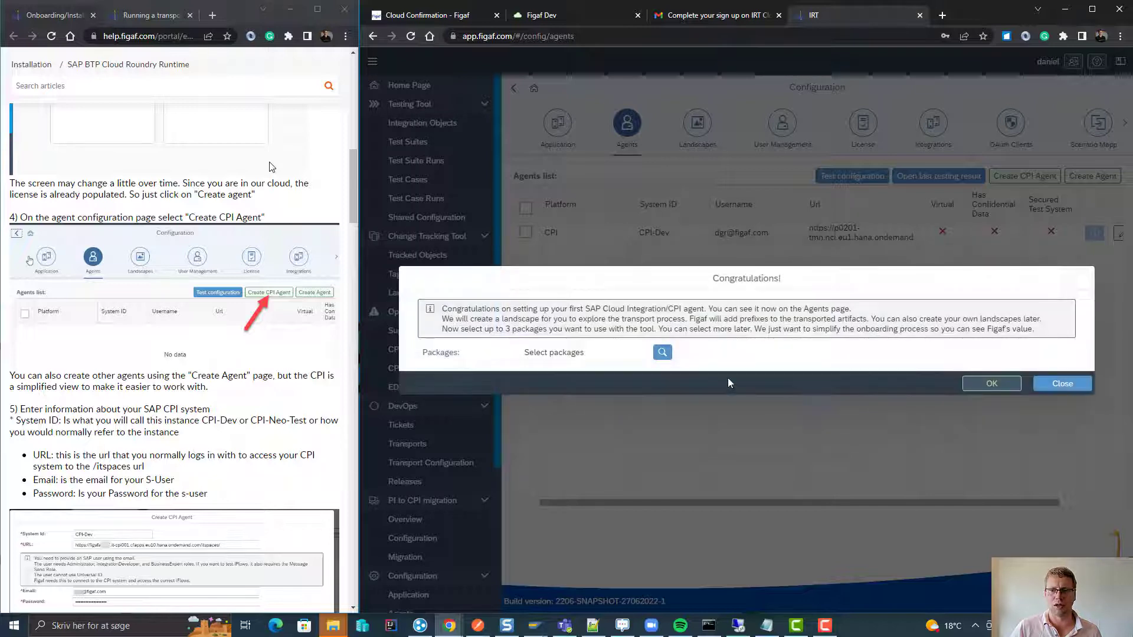
Step: Select packages AutoMigrateDemo2, FasterSAPCPI and AutoMigrate and dismiss the synchronize-now message
left_click(661, 352)
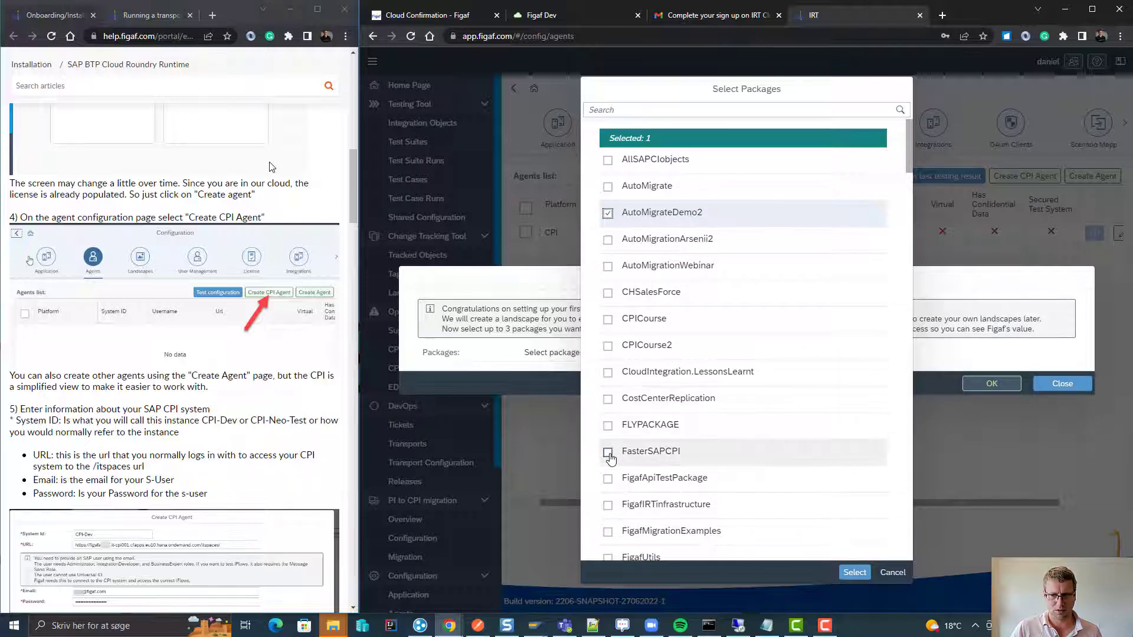
left_click(608, 450)
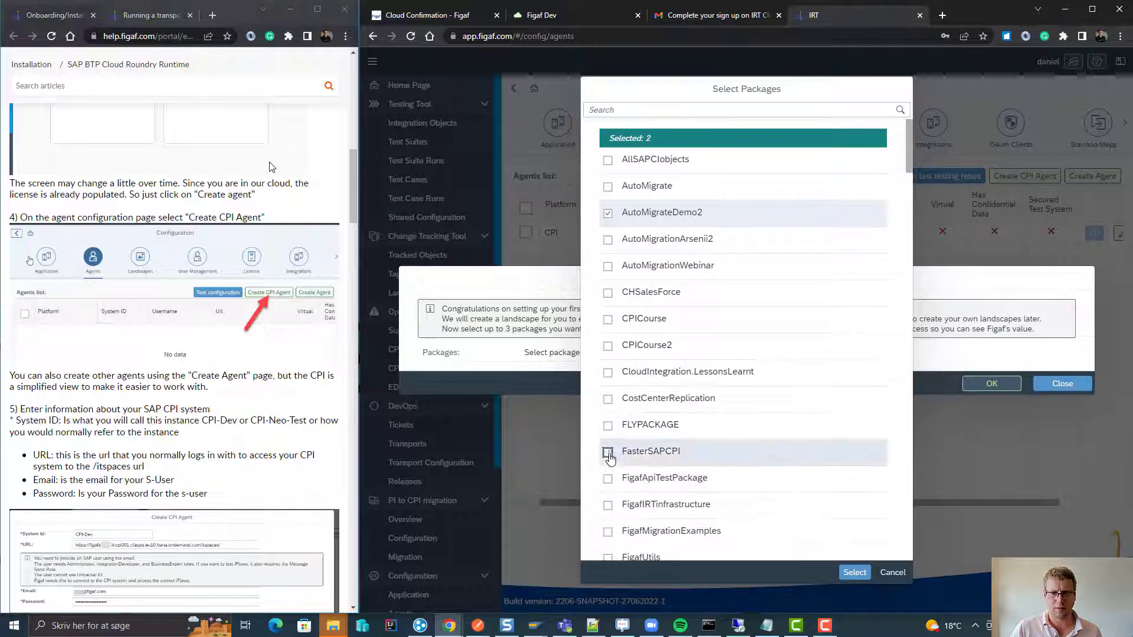
left_click(608, 451)
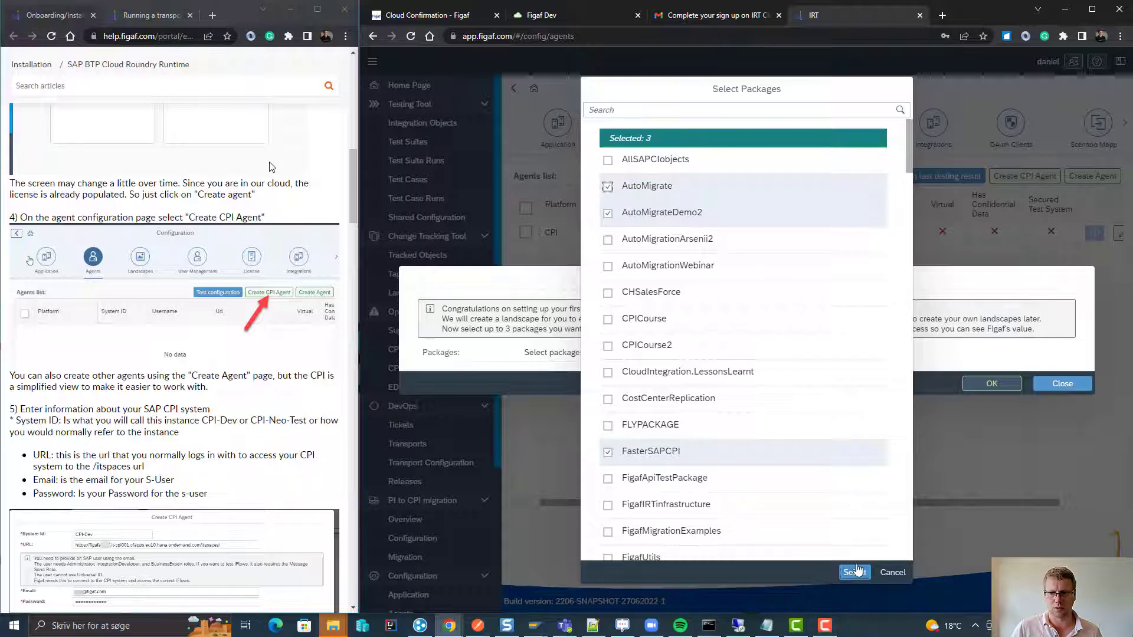
left_click(854, 572)
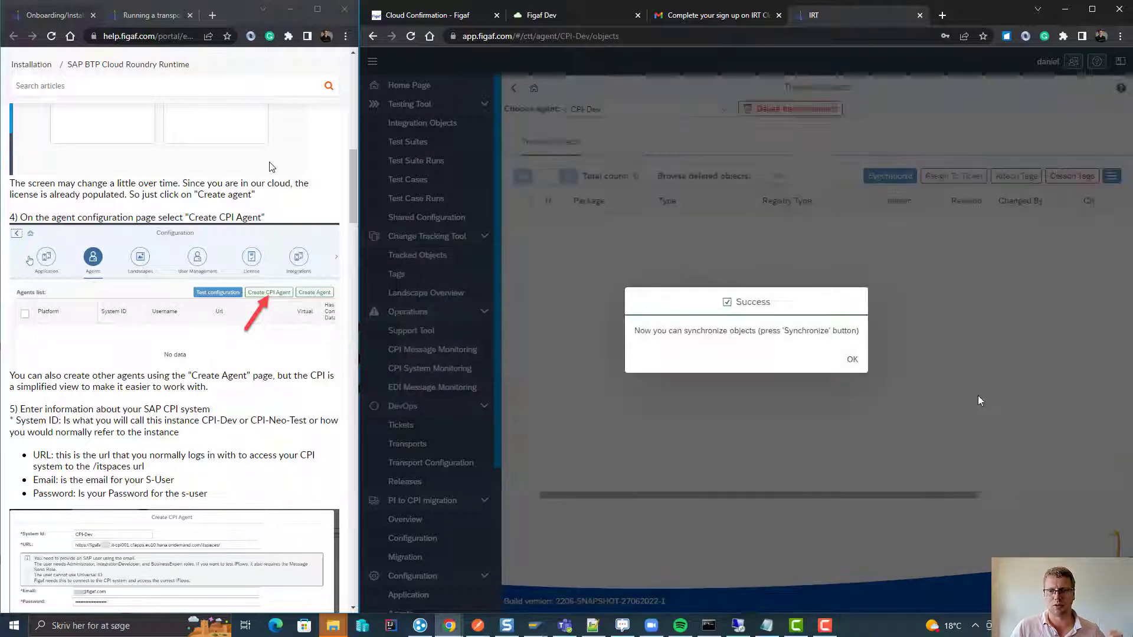
scroll("down", 3)
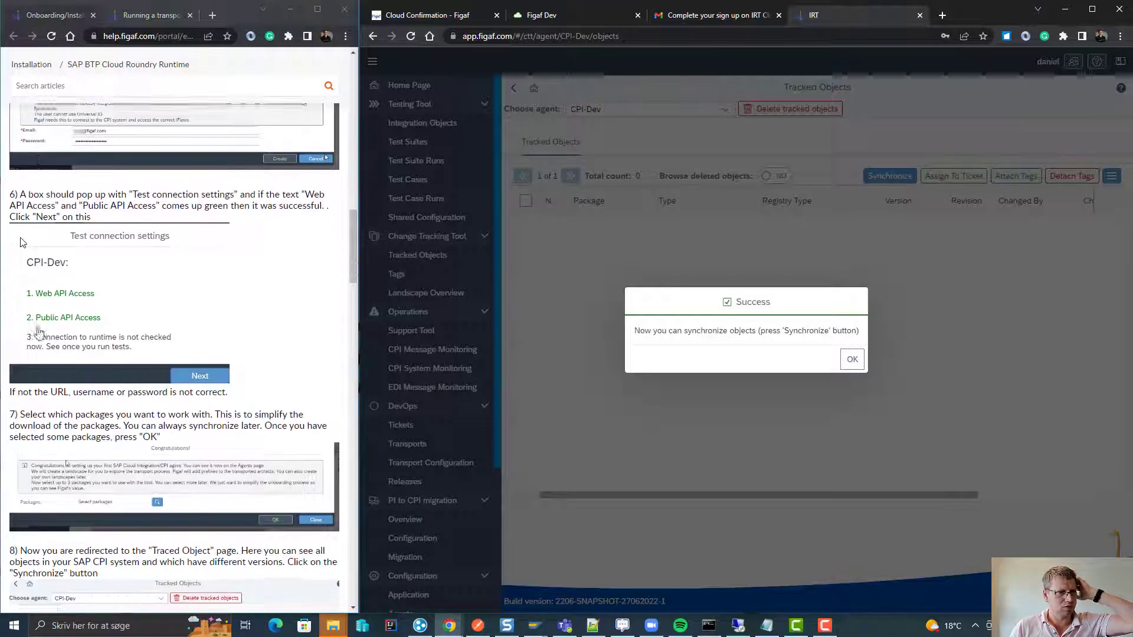
scroll("down", 3)
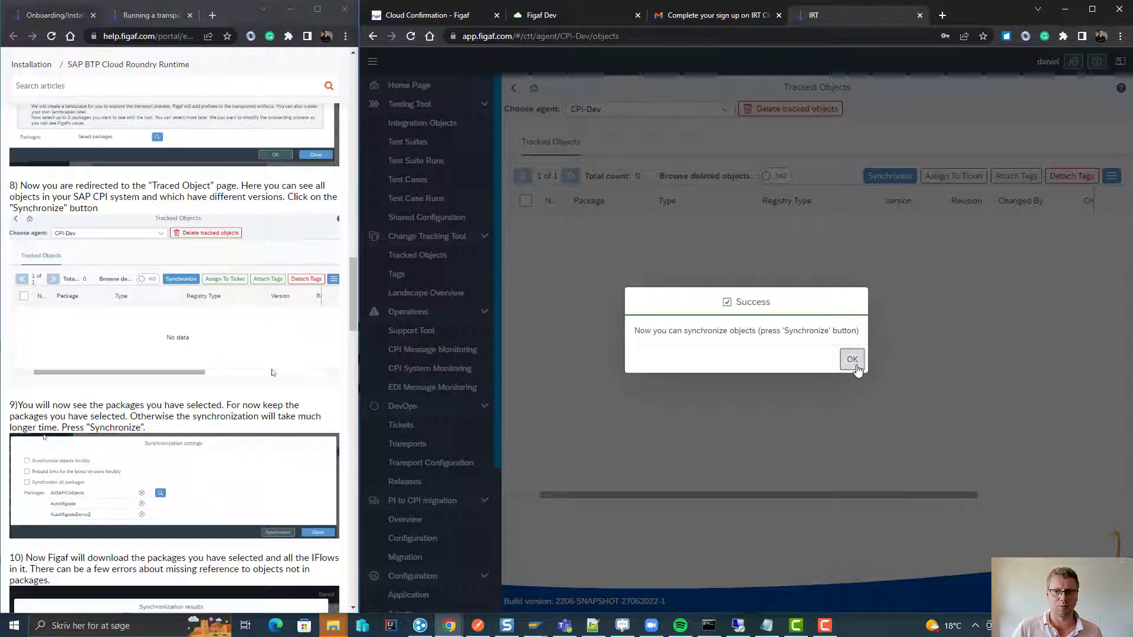
left_click(851, 360)
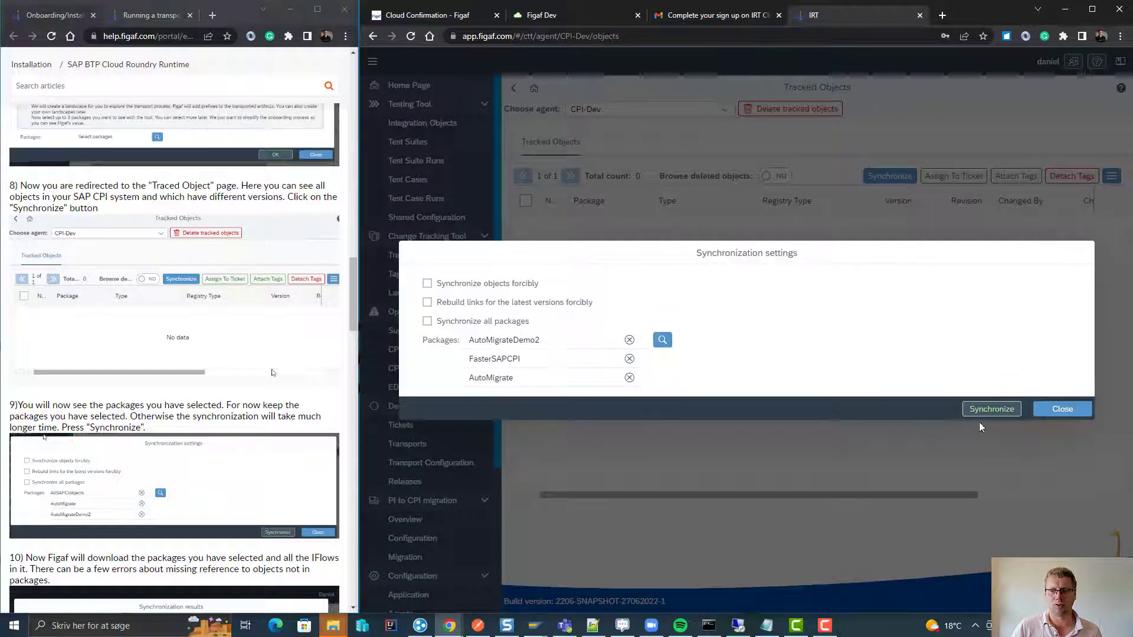
Step: Run synchronization, refreshing until it finishes with 716 objects, then close the results
left_click(991, 408)
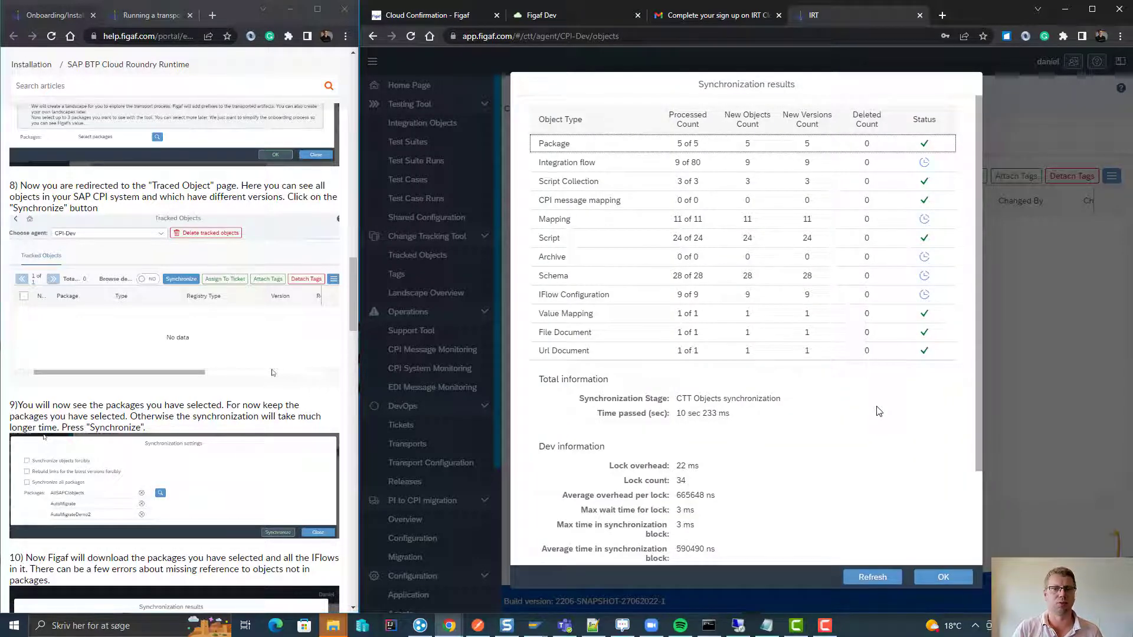
left_click(872, 576)
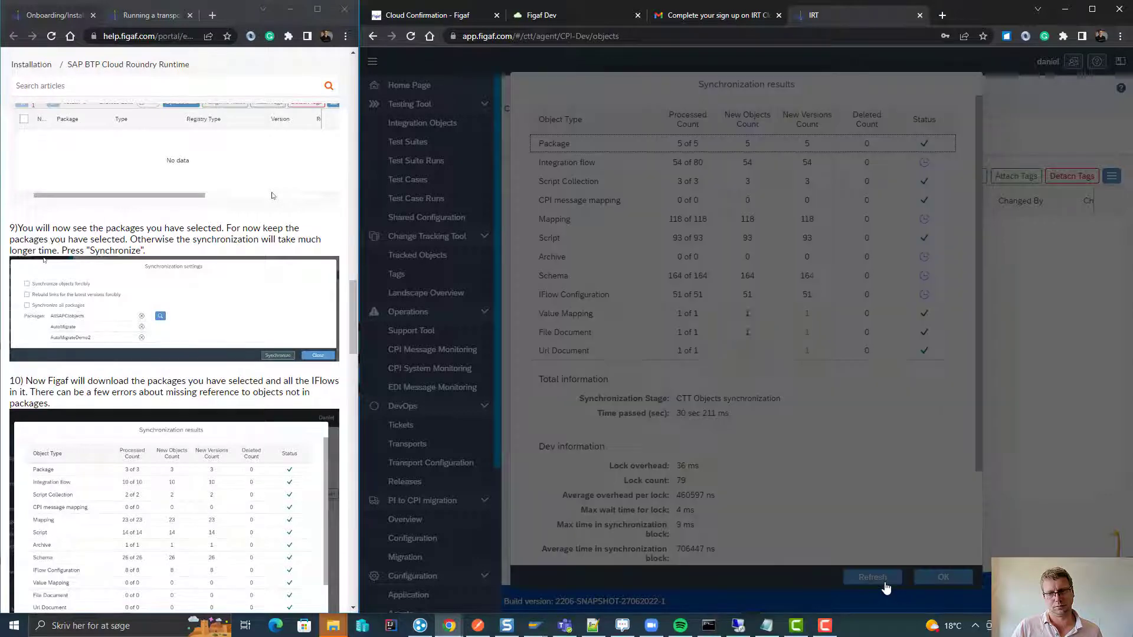
left_click(872, 576)
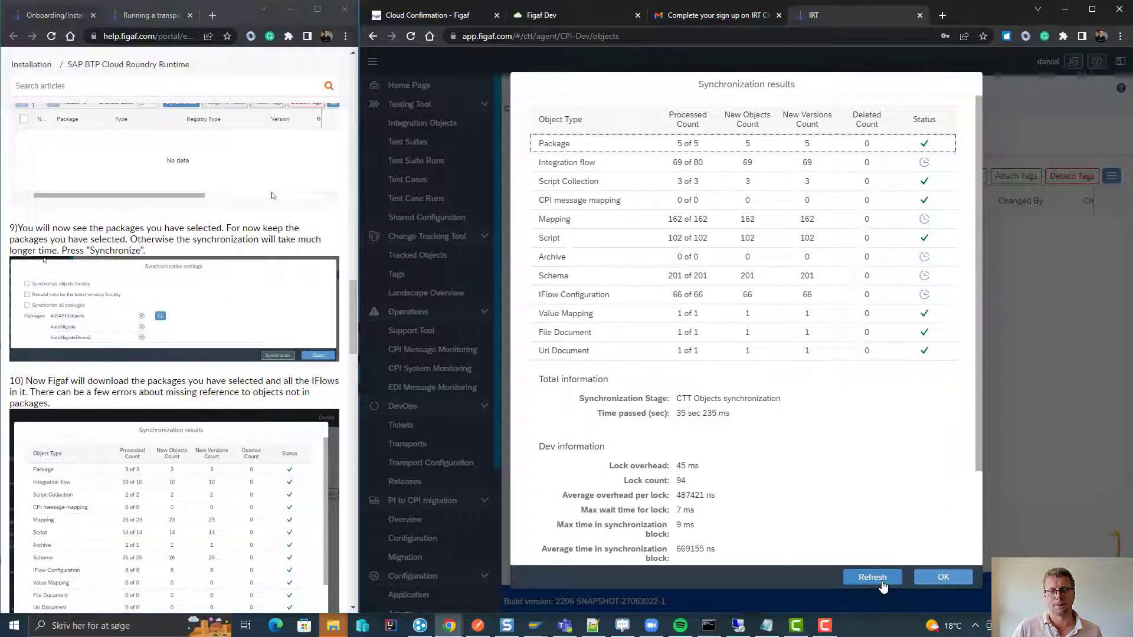
left_click(872, 577)
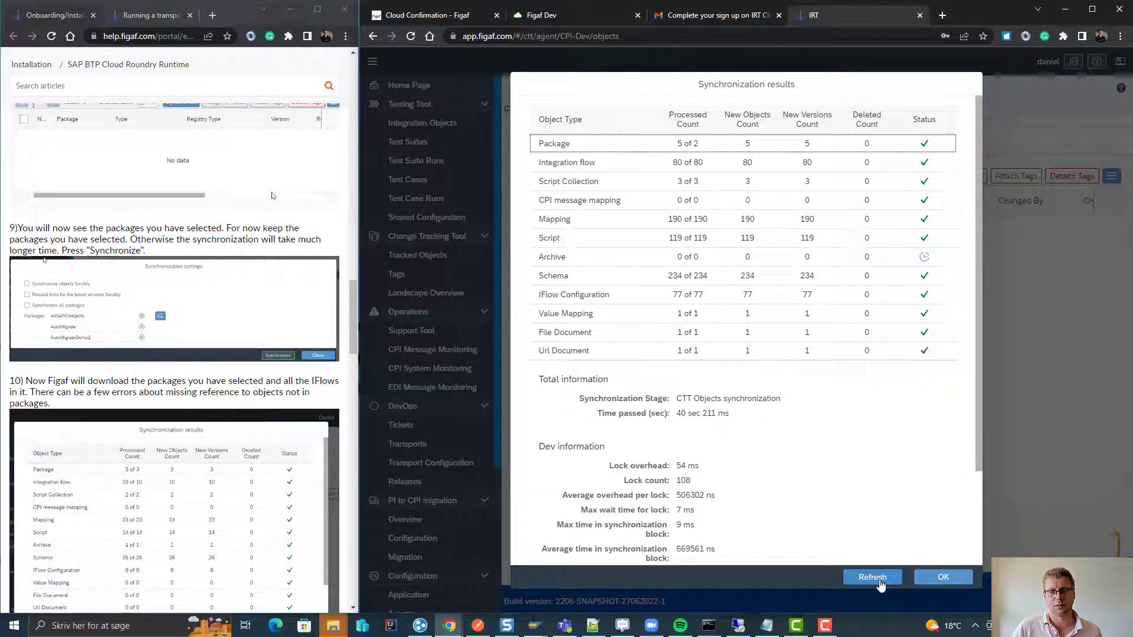
left_click(872, 576)
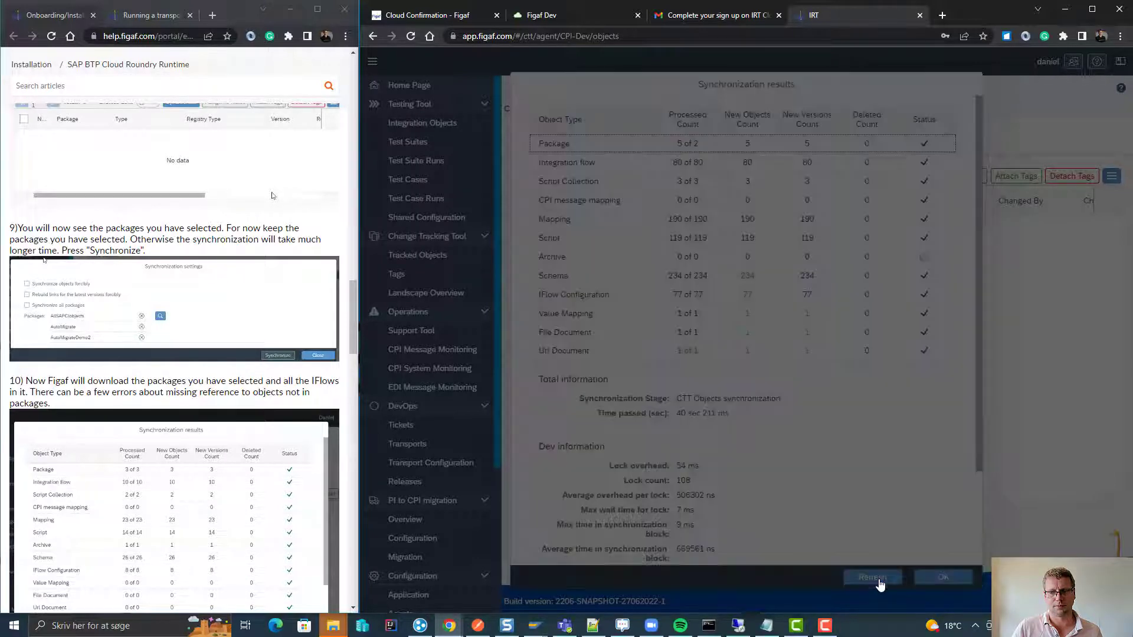
left_click(872, 576)
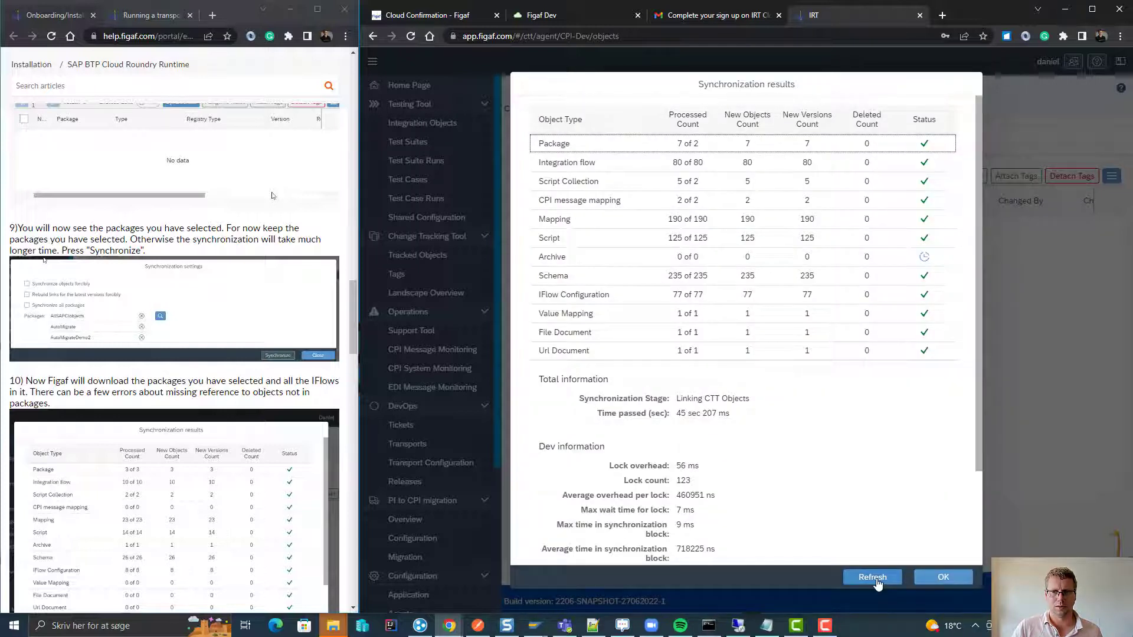
left_click(872, 576)
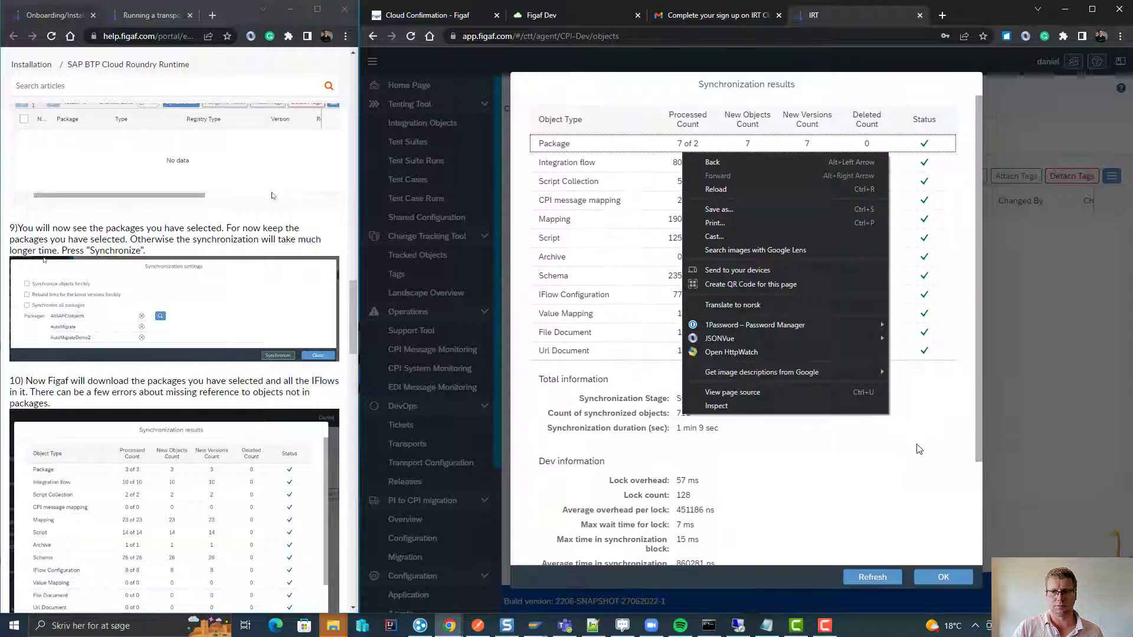
left_click(527, 344)
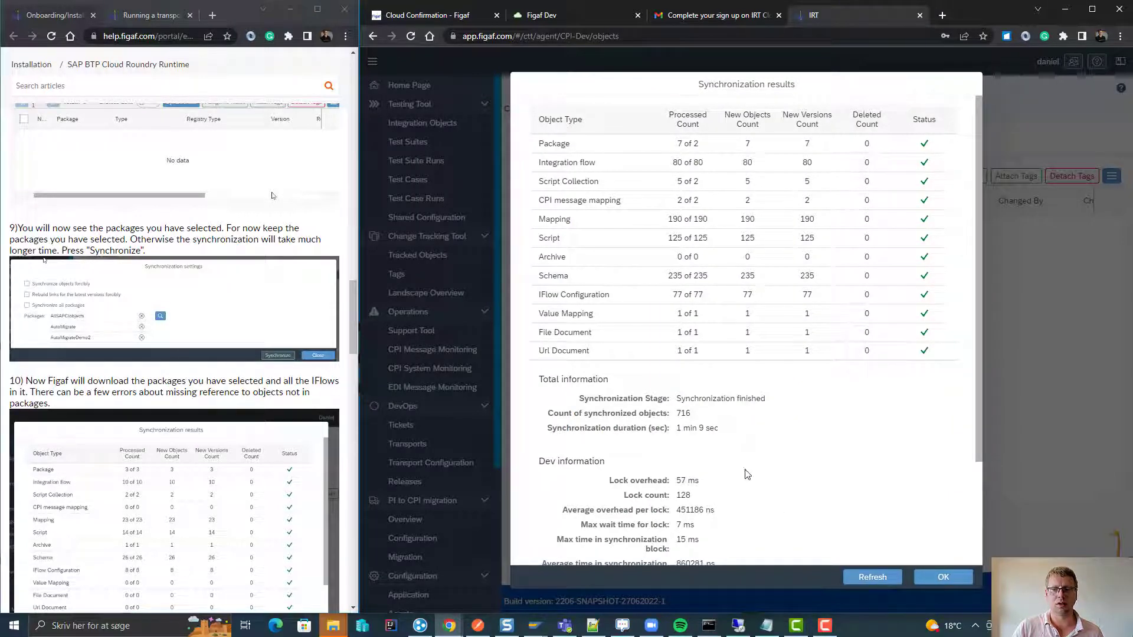
left_click(943, 576)
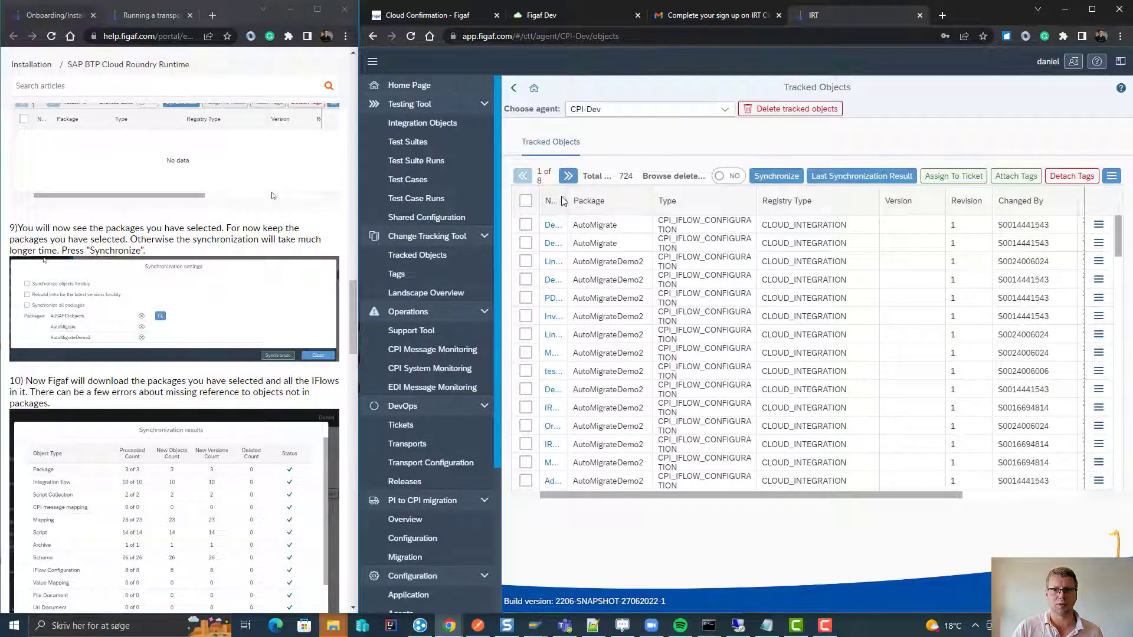
Step: Open the P11_demo iflow configuration and its Where-used P11_demo flow in Cloud Integration
scroll("down", 3)
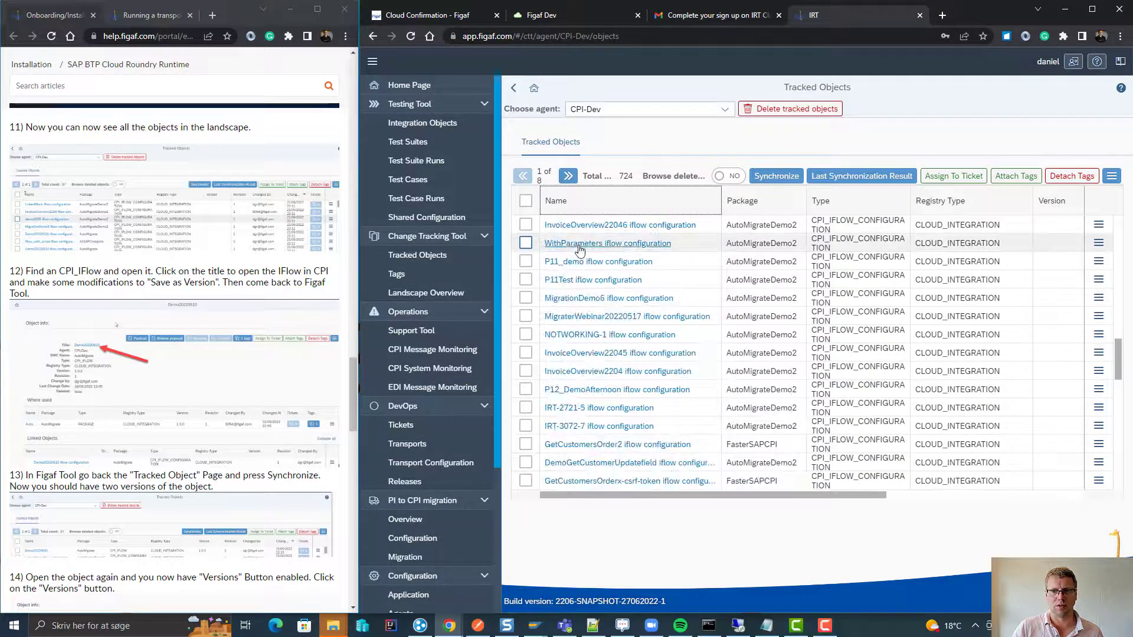
left_click(598, 261)
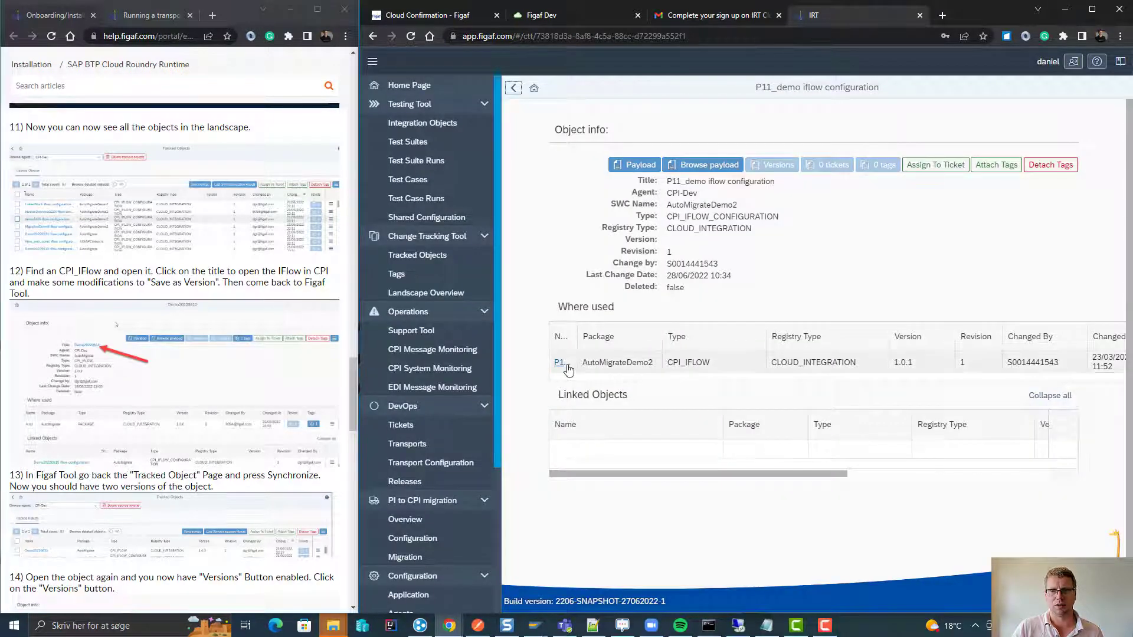
left_click(559, 362)
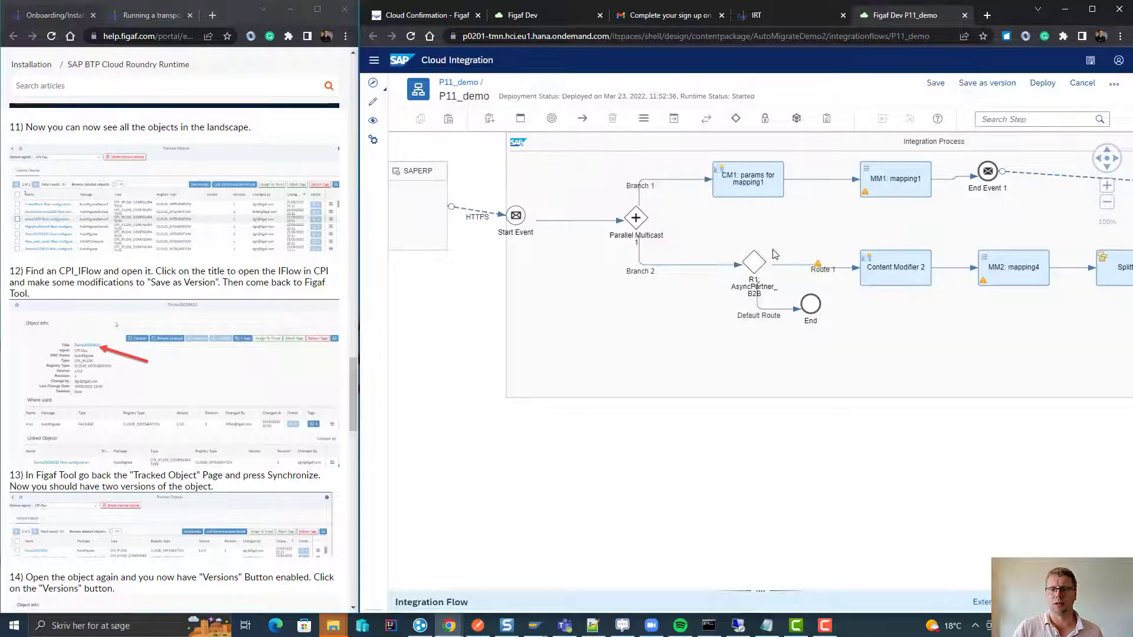
Step: Add header 'de' with value 'mo' to CM1 and save P11_demo as version 1.0.2
left_click(747, 178)
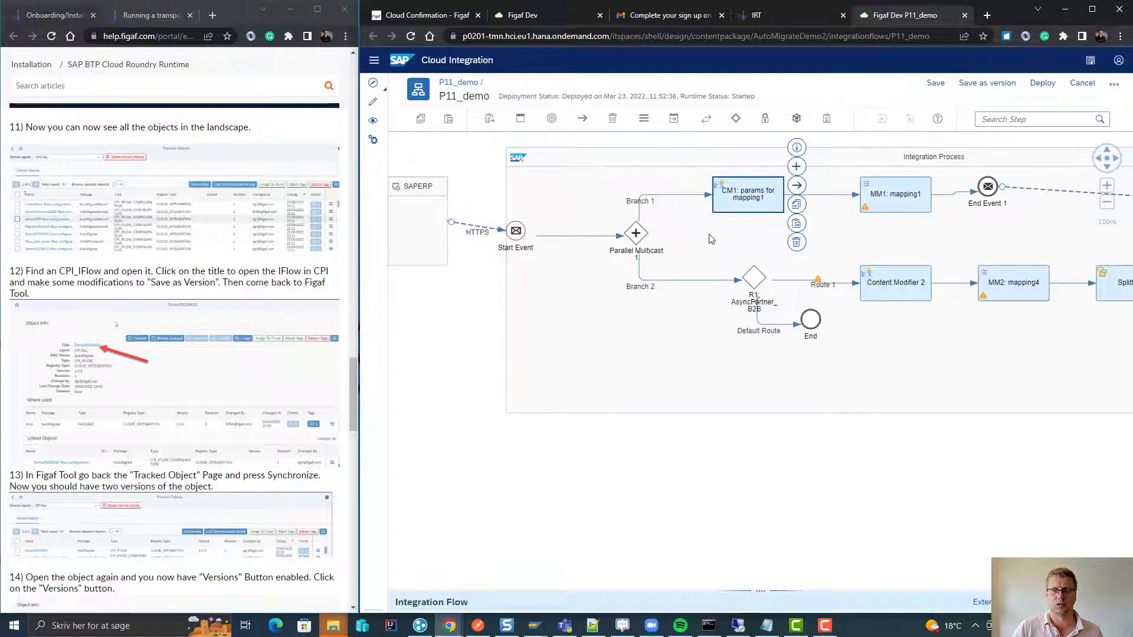
left_click(748, 195)
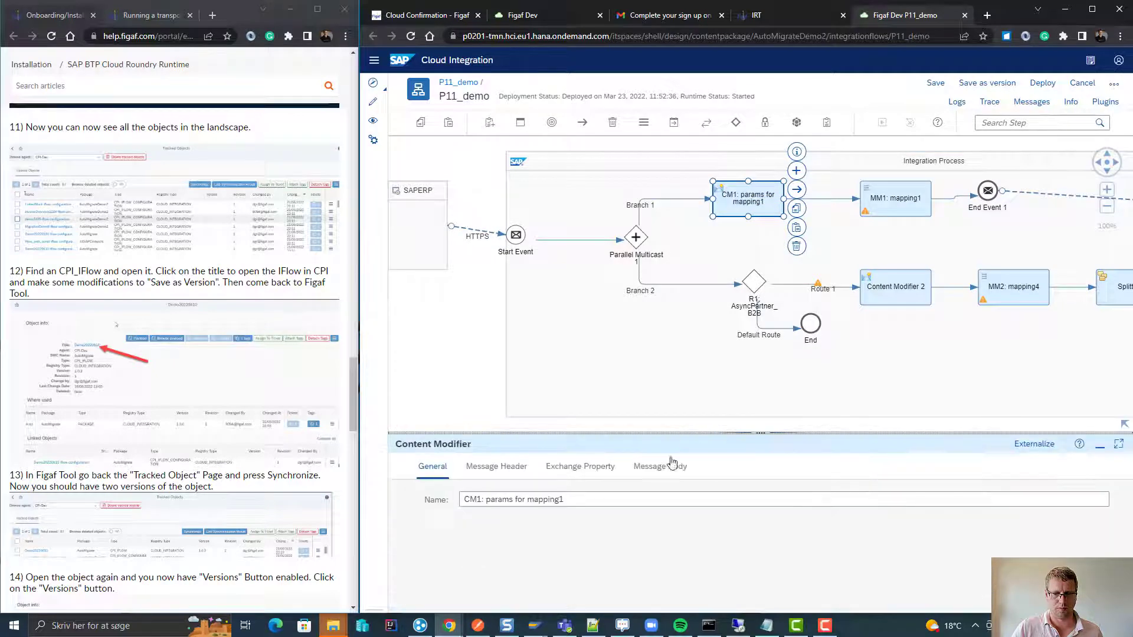
left_click(496, 466)
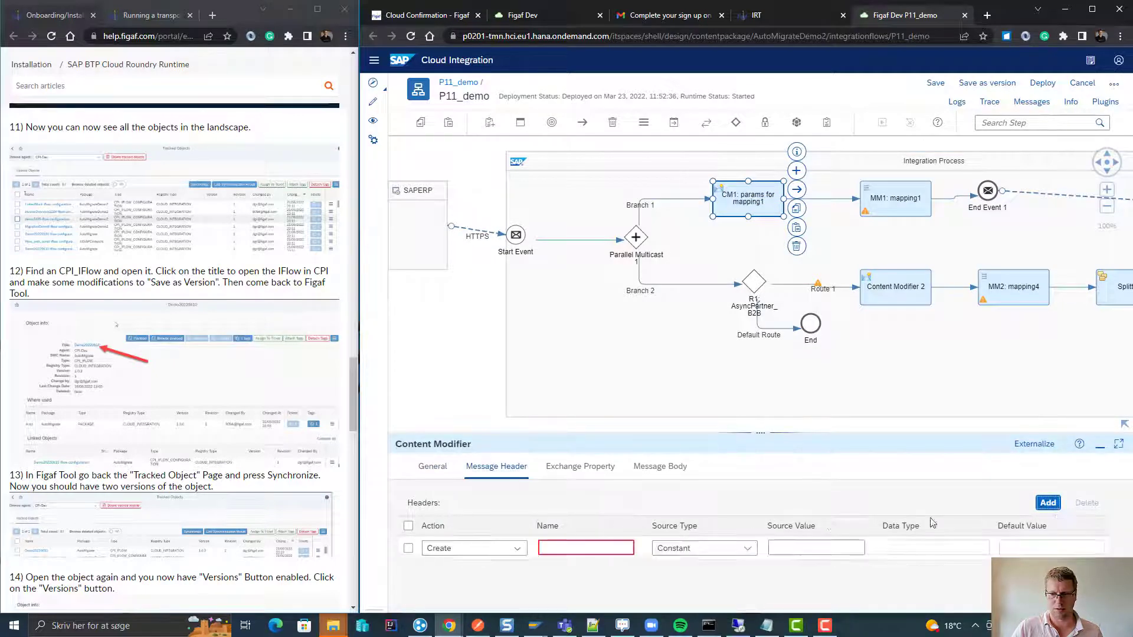
type("de")
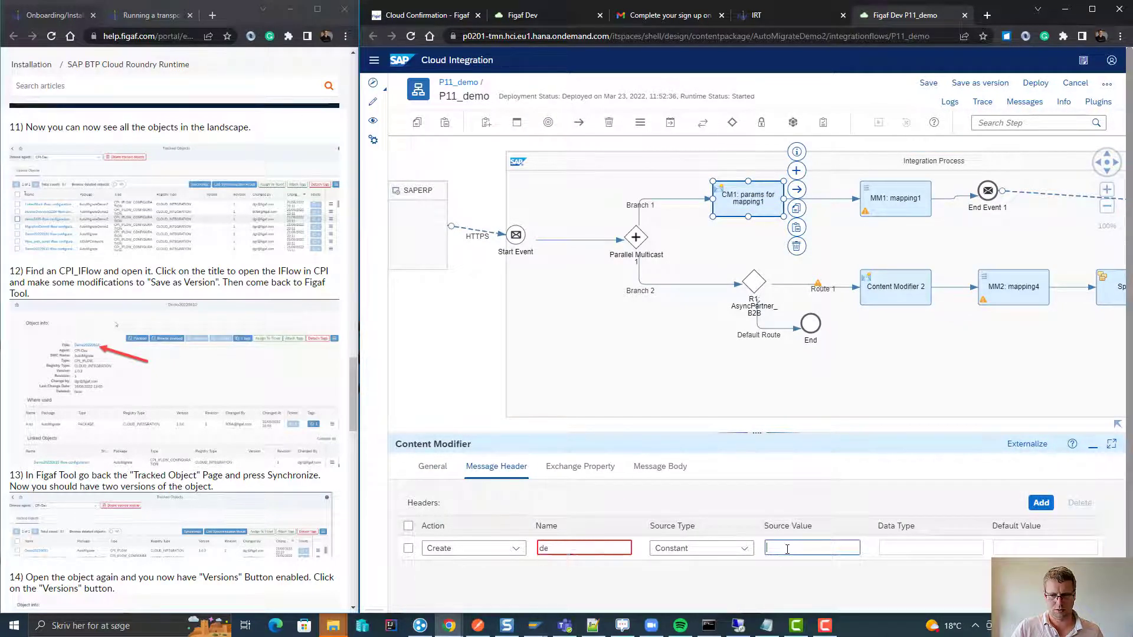
type("mio")
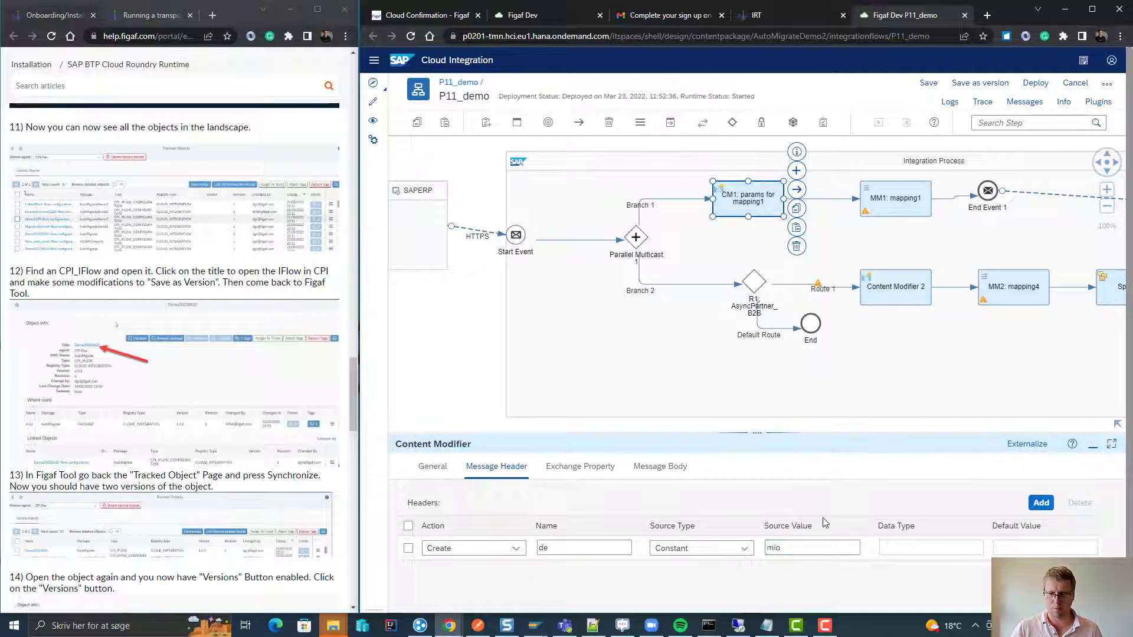
type("mo")
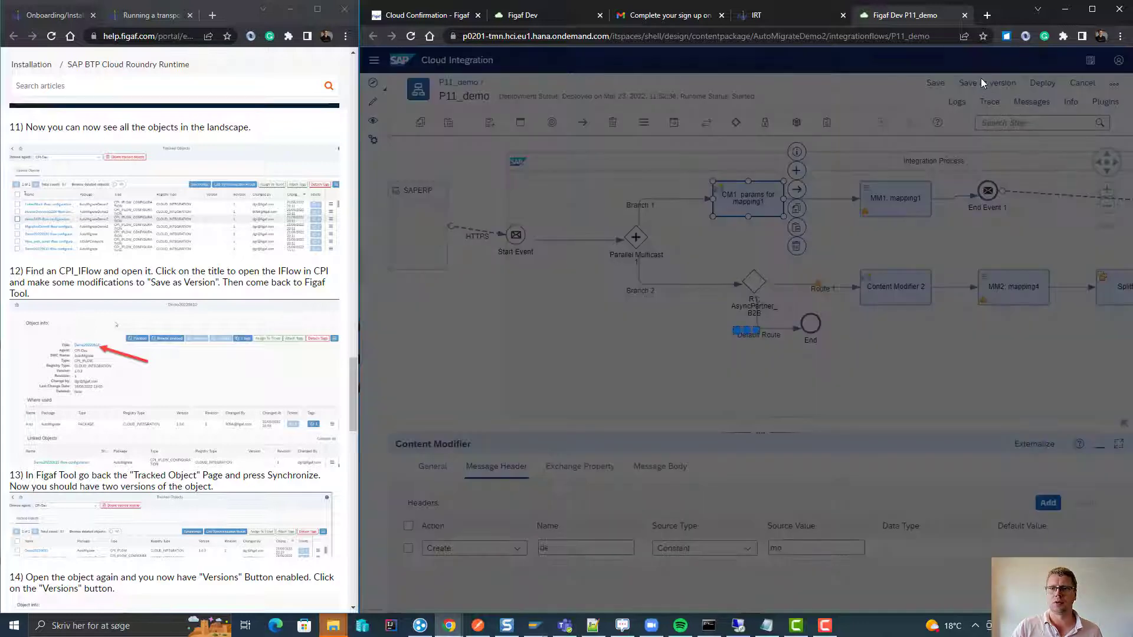
left_click(988, 82)
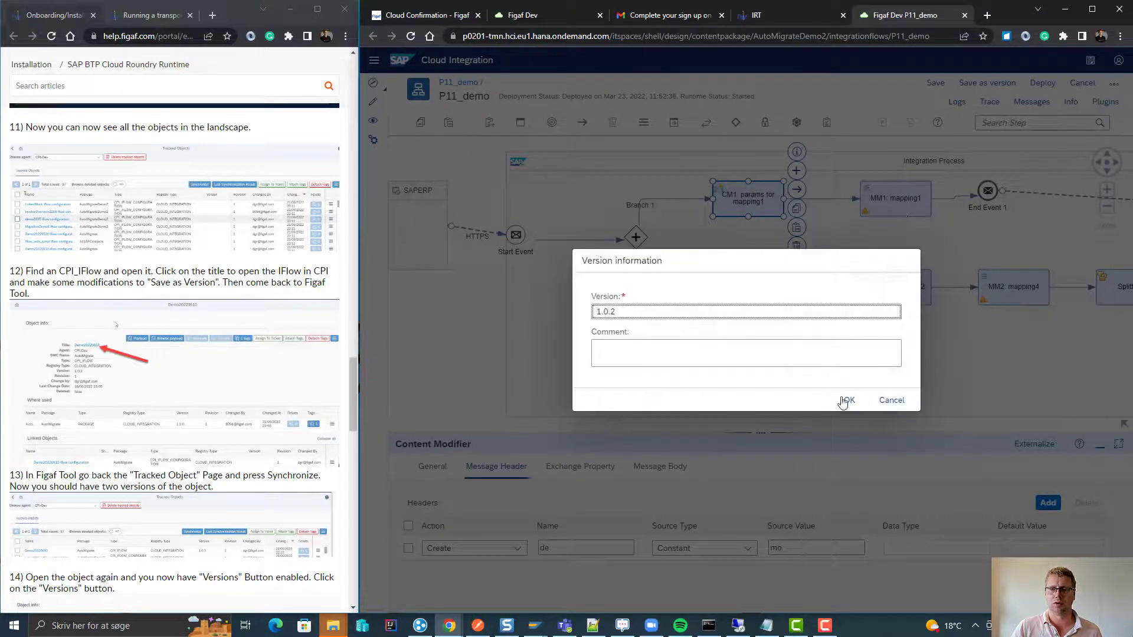
left_click(847, 400)
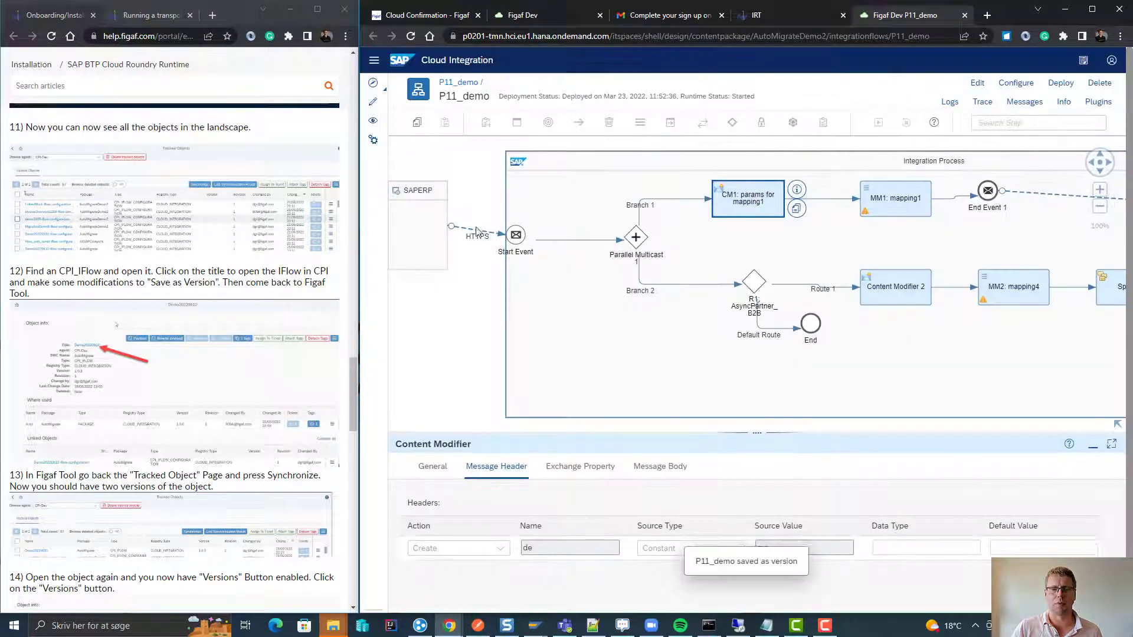
mouse_move(448, 212)
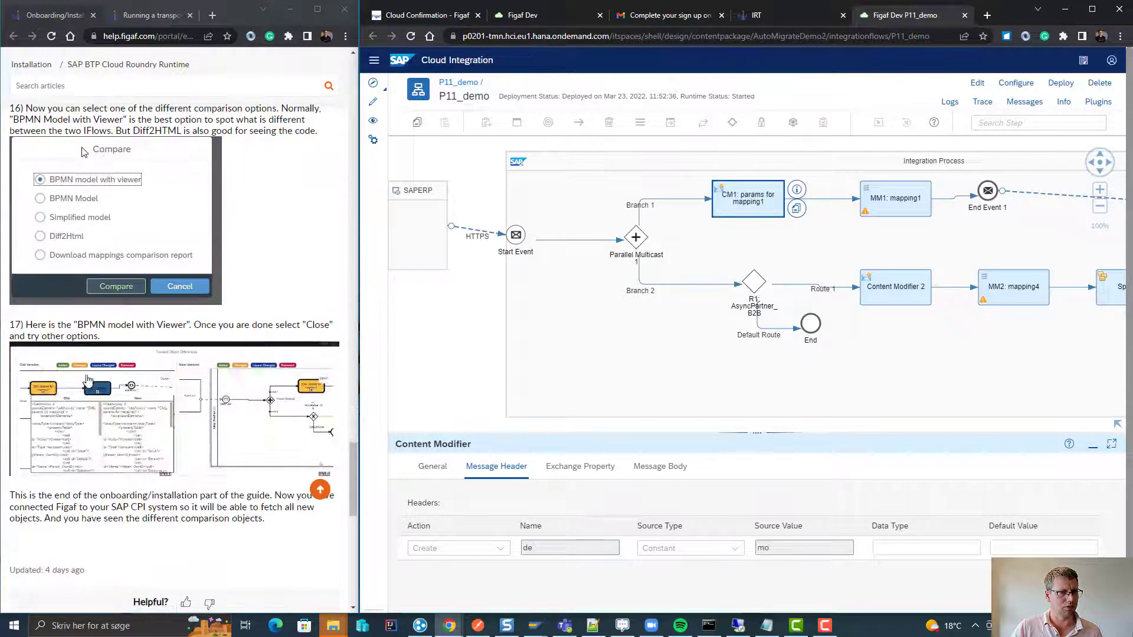
Step: Return to Tracked Objects and resynchronize until finished with 711 objects and P11_demo 1.0.2
left_click(753, 14)
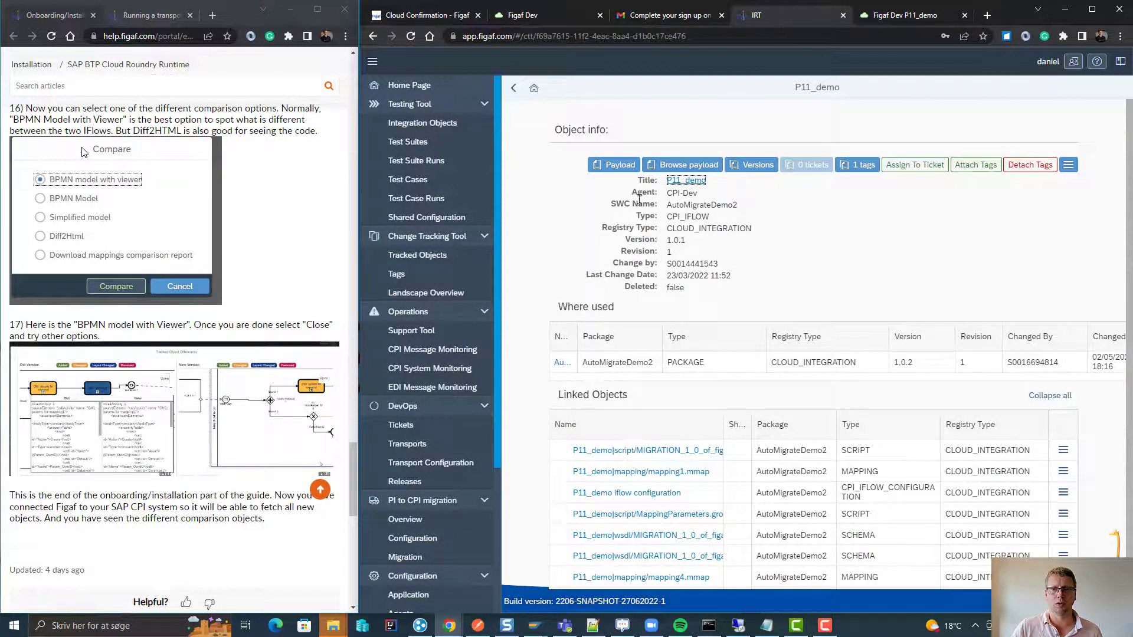
left_click(418, 255)
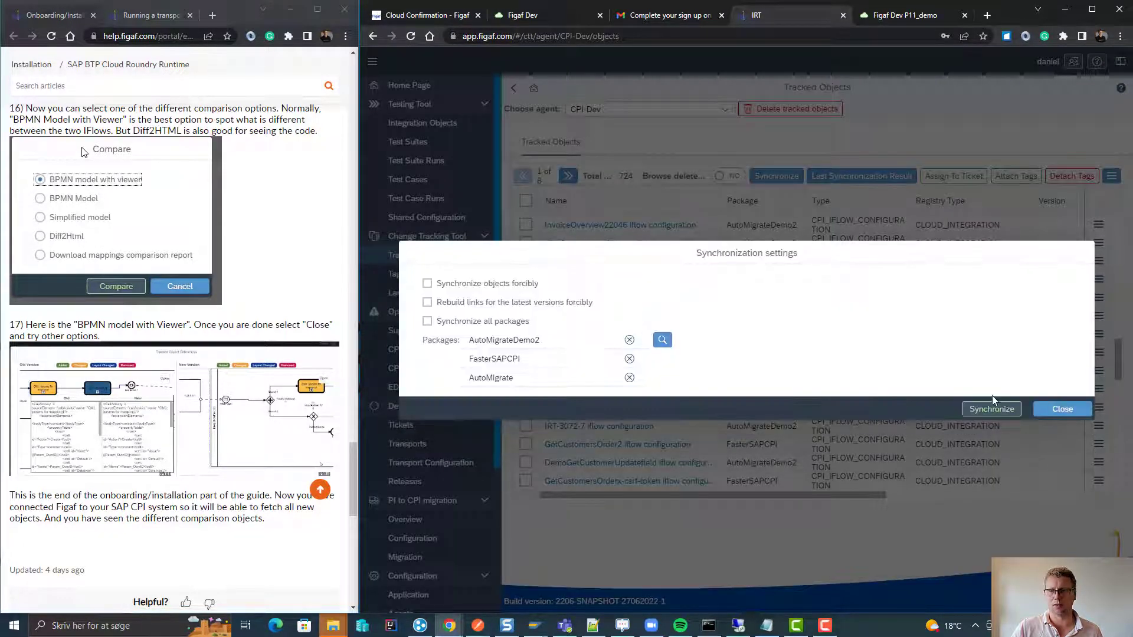
left_click(992, 409)
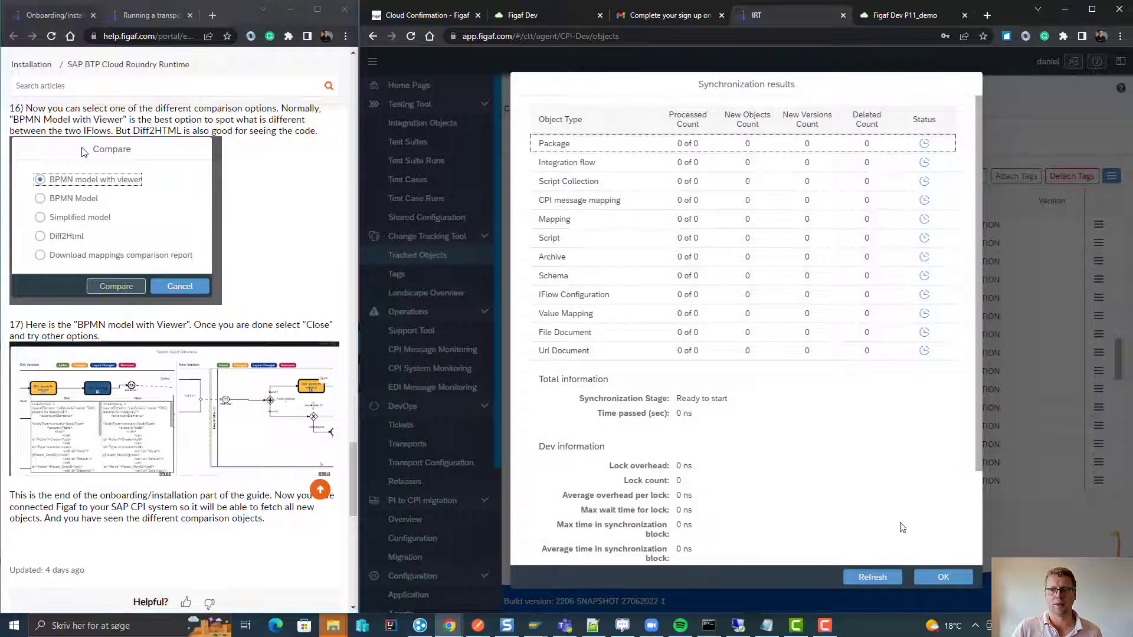
left_click(872, 576)
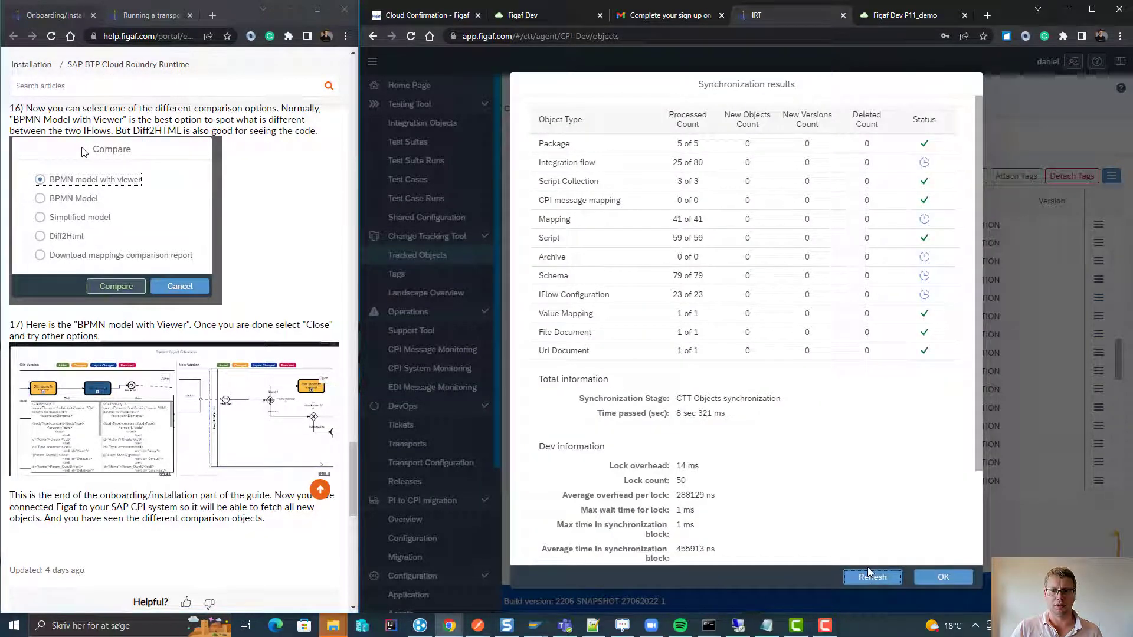
left_click(872, 576)
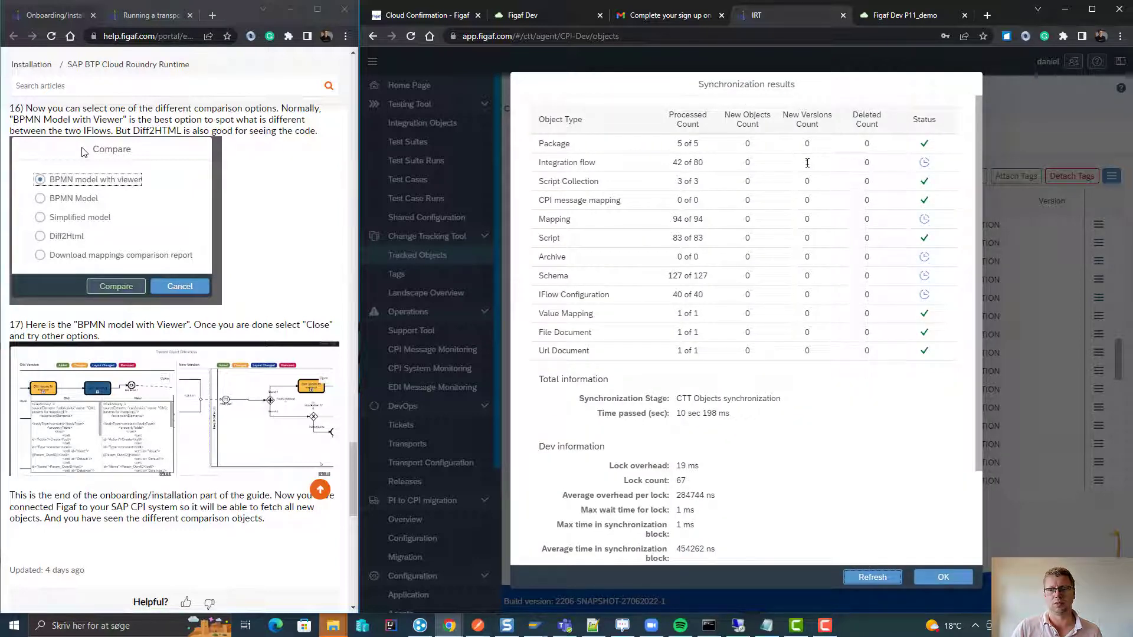
left_click(872, 576)
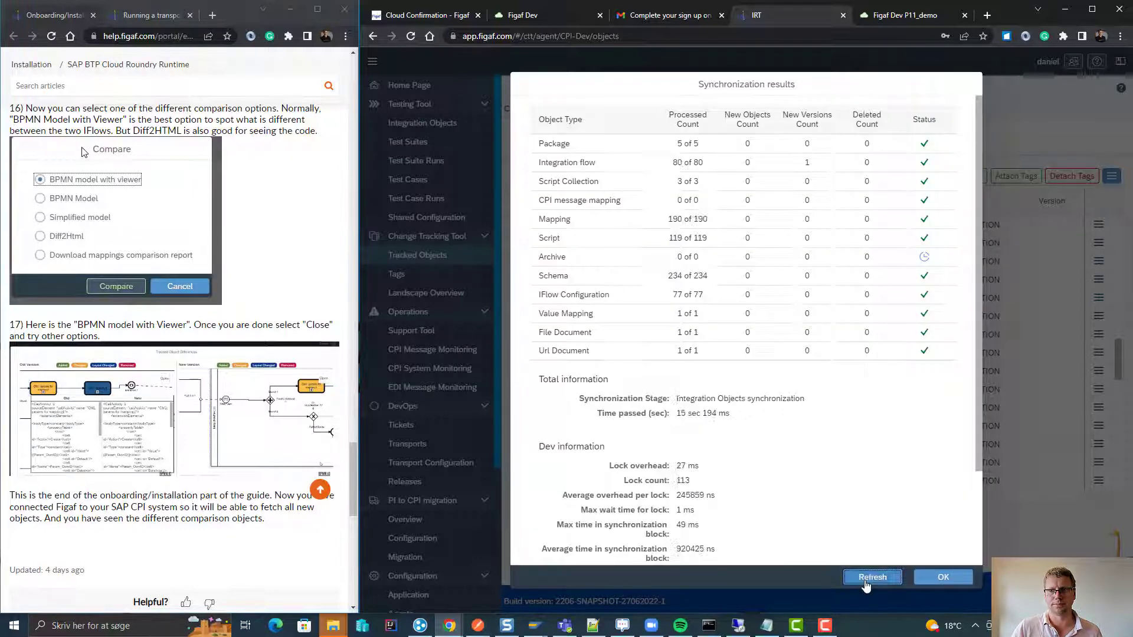
left_click(871, 576)
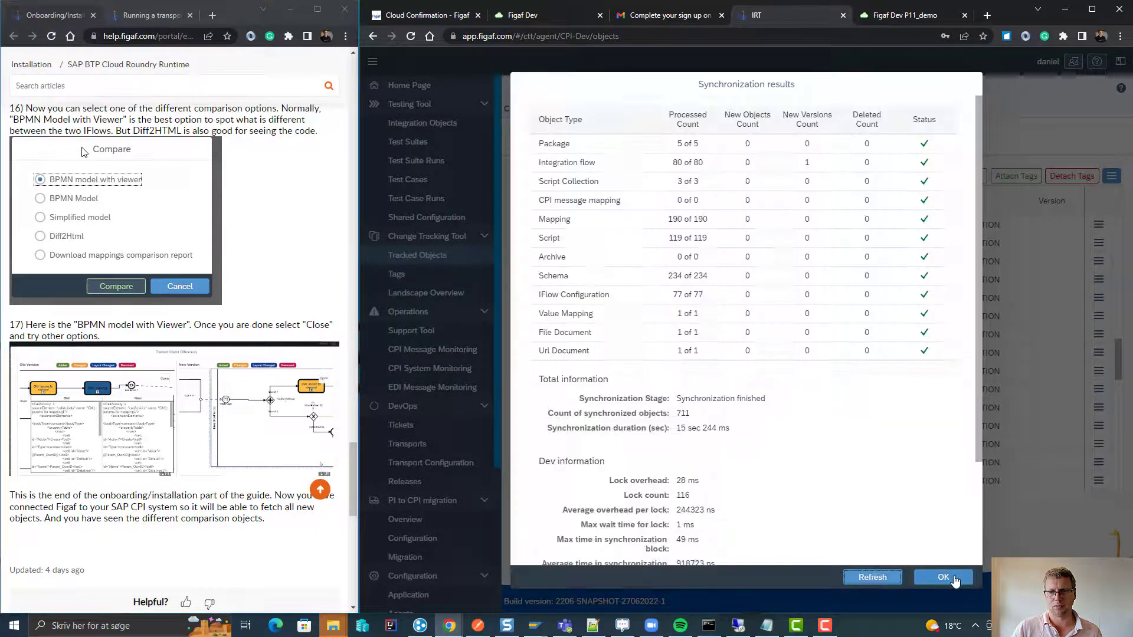
left_click(943, 576)
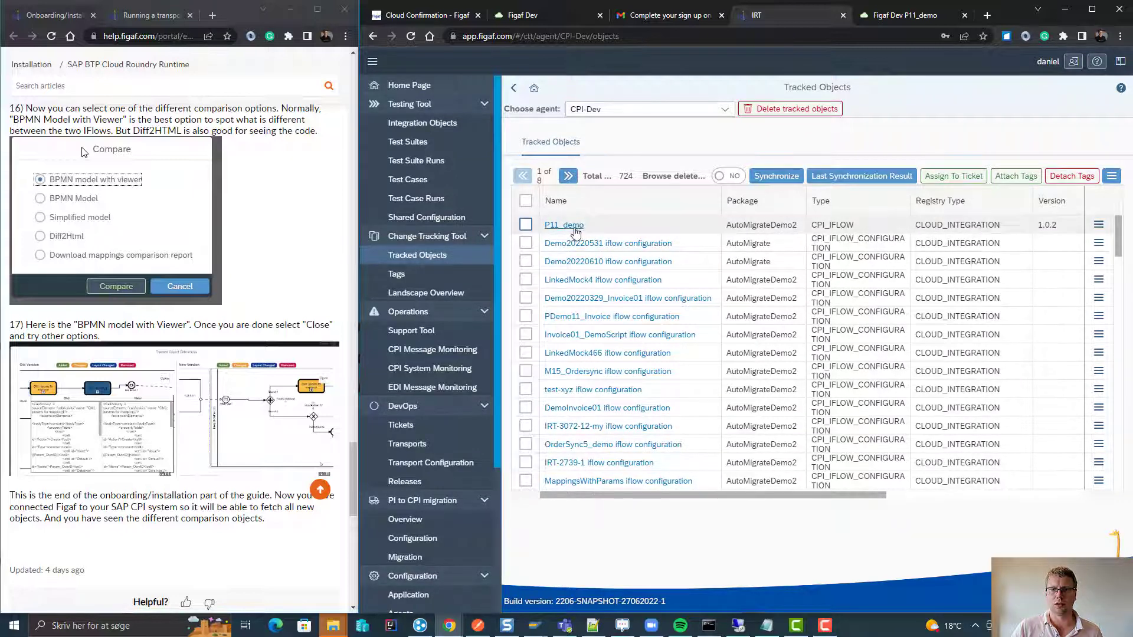
Step: Compare P11_demo versions 1.0.1 and 1.0.2 and view the CM1 step's XML differences
left_click(564, 225)
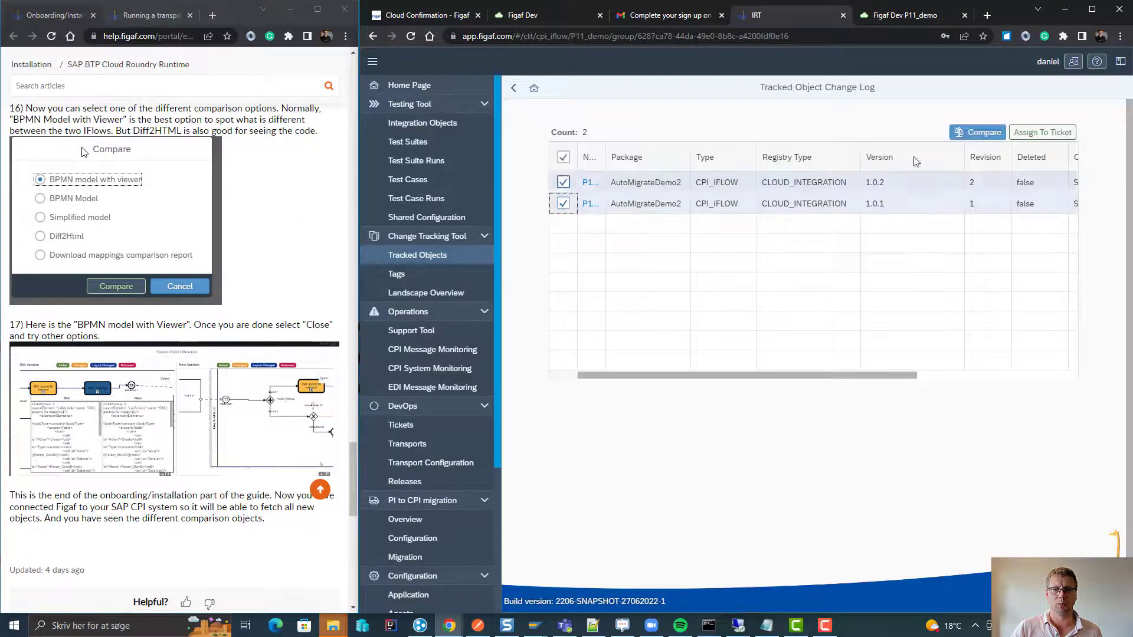
left_click(978, 132)
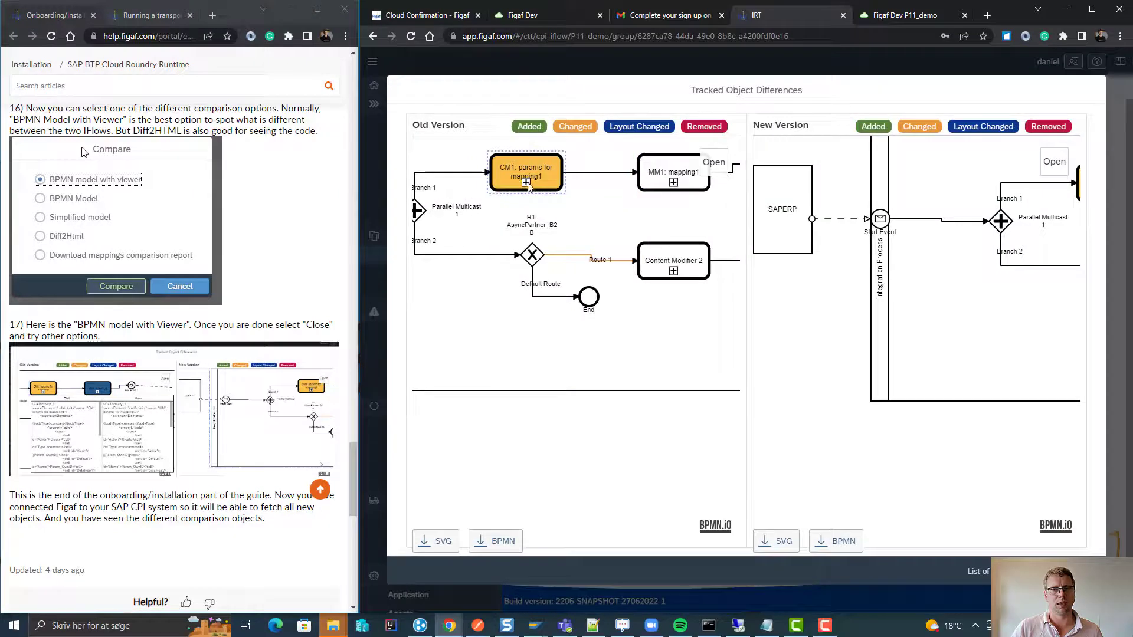
left_click(525, 174)
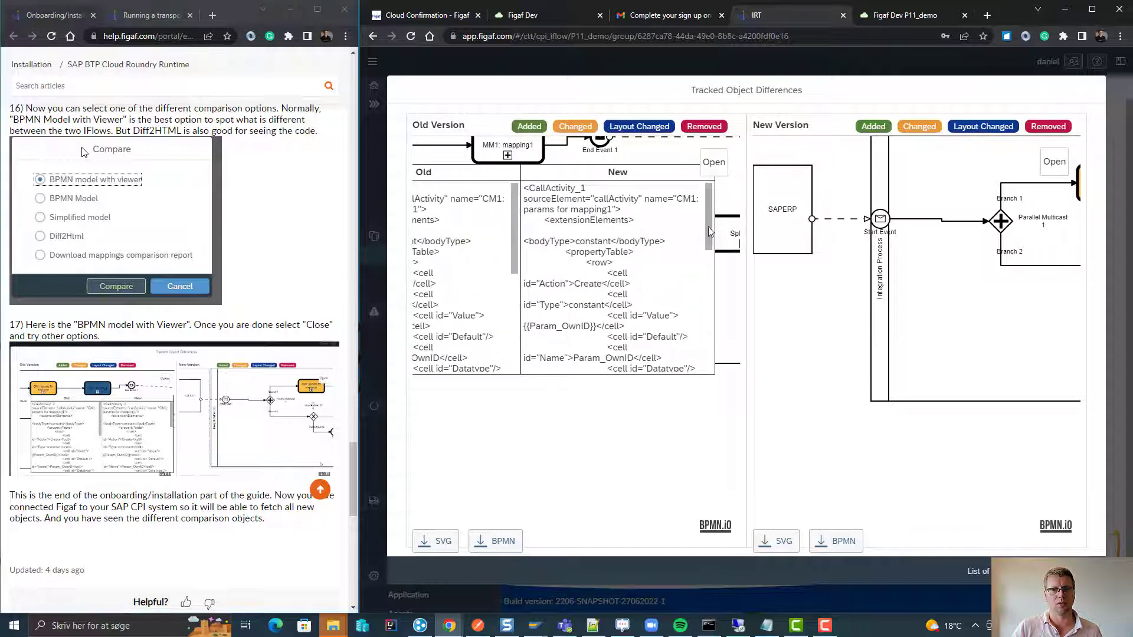
scroll("down", 3)
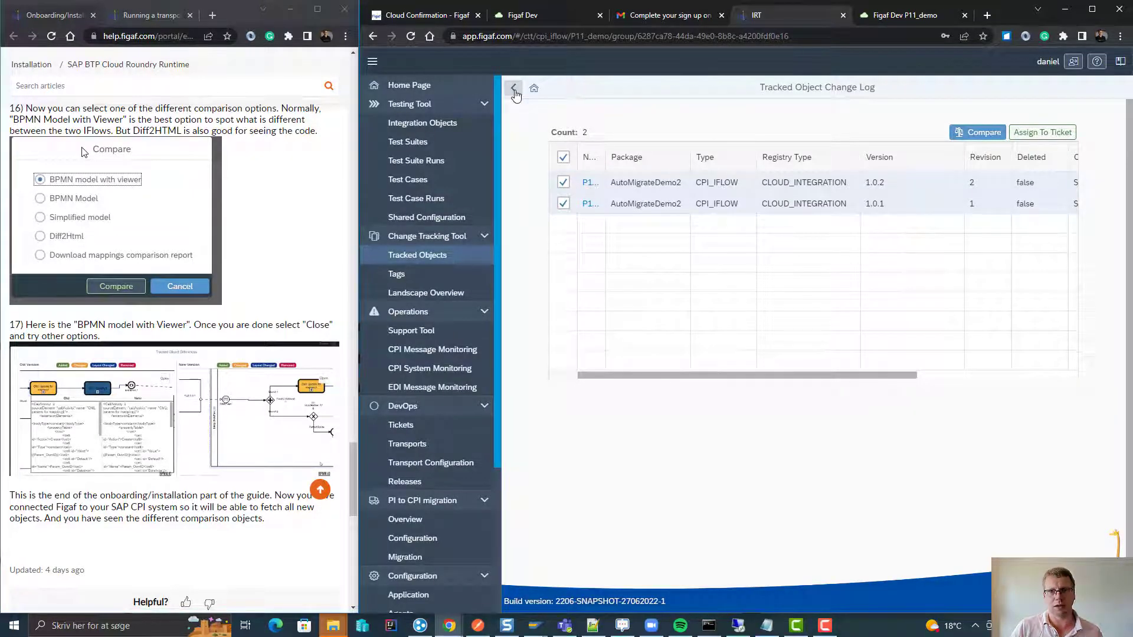
Step: Return to the Tracked Objects list and view the 'Running a transport' help guide
left_click(591, 182)
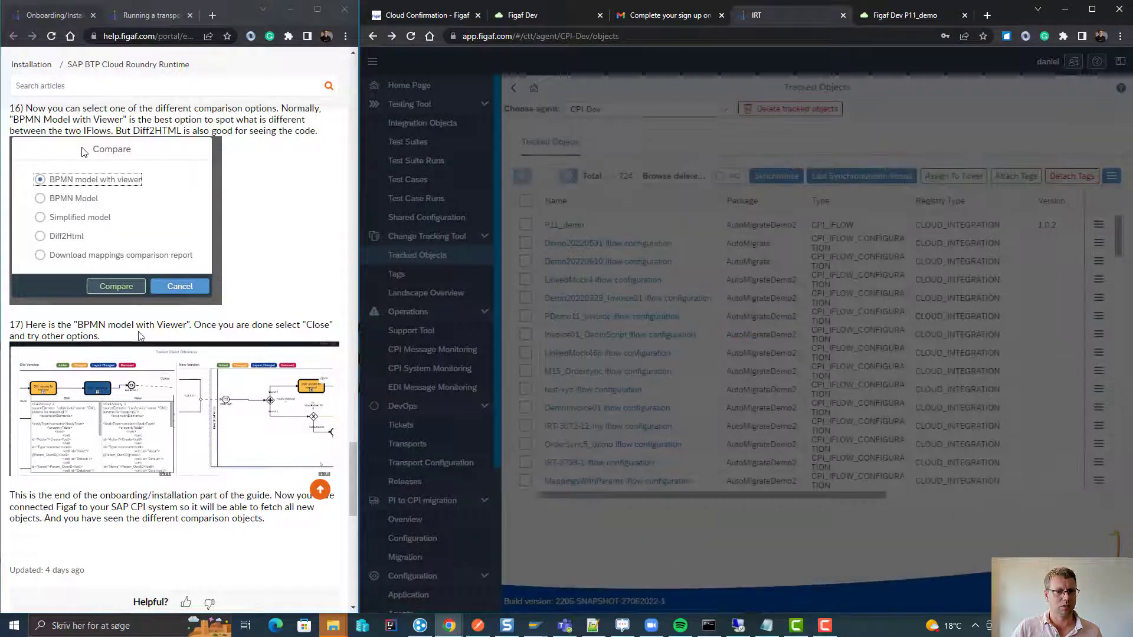
scroll("down", 3)
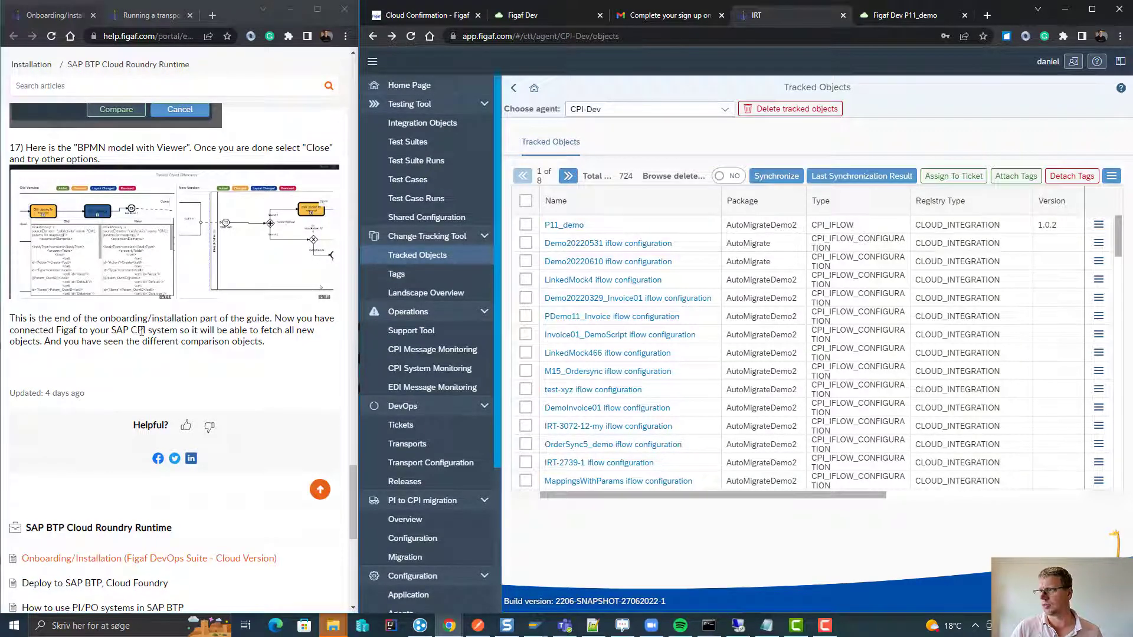
left_click(148, 14)
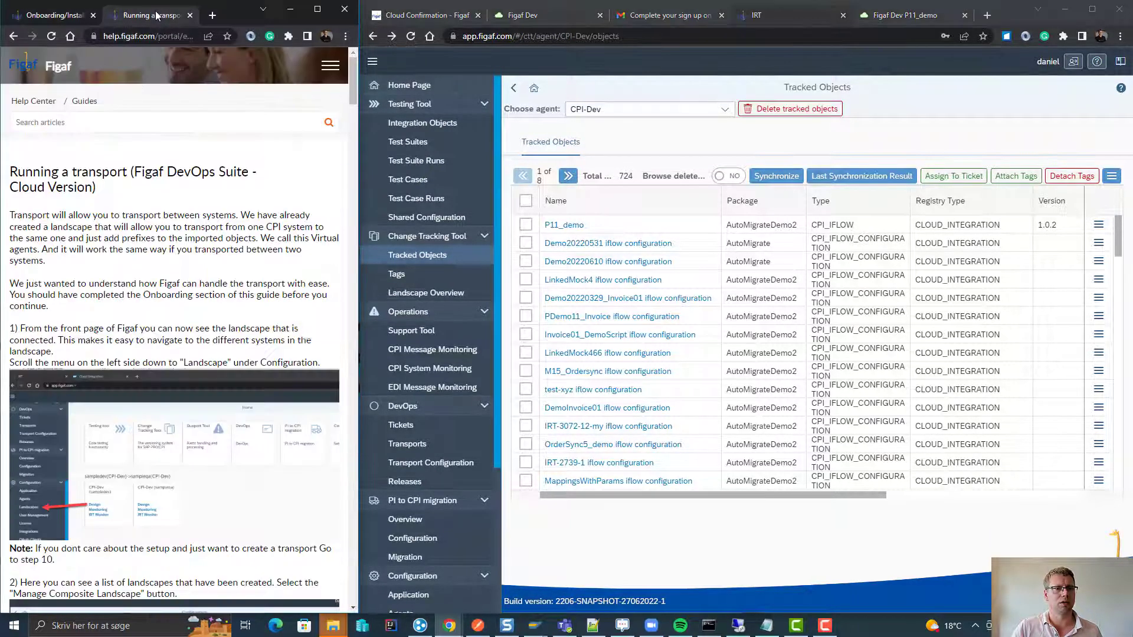
scroll("down", 3)
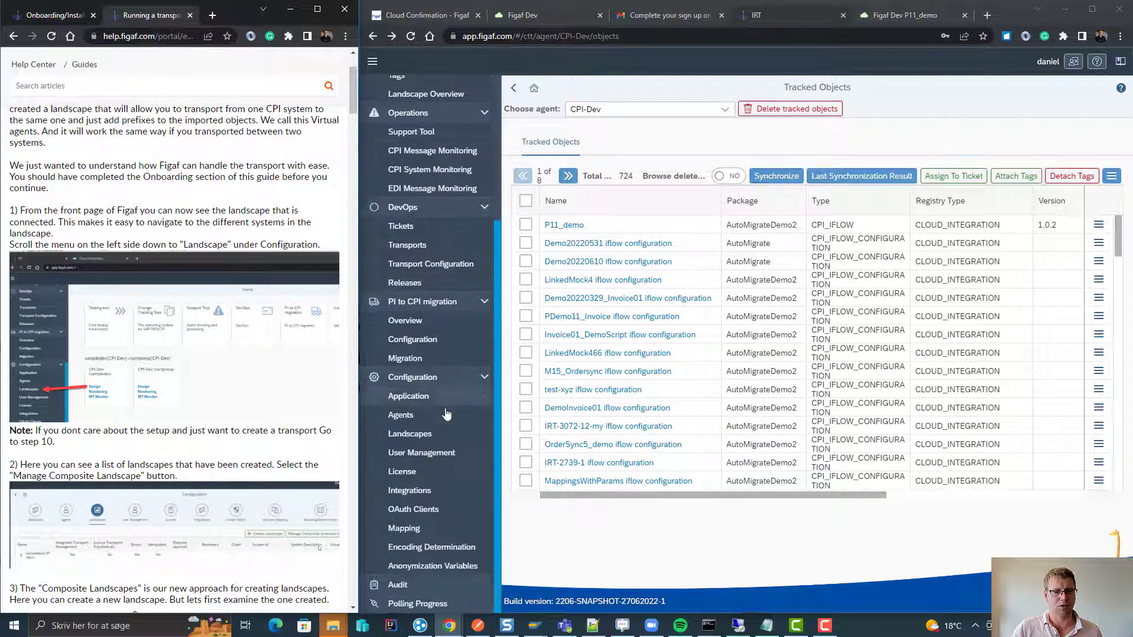
Step: Open the sampledev→sampleqa composite landscape from Configuration > Landscapes
left_click(409, 434)
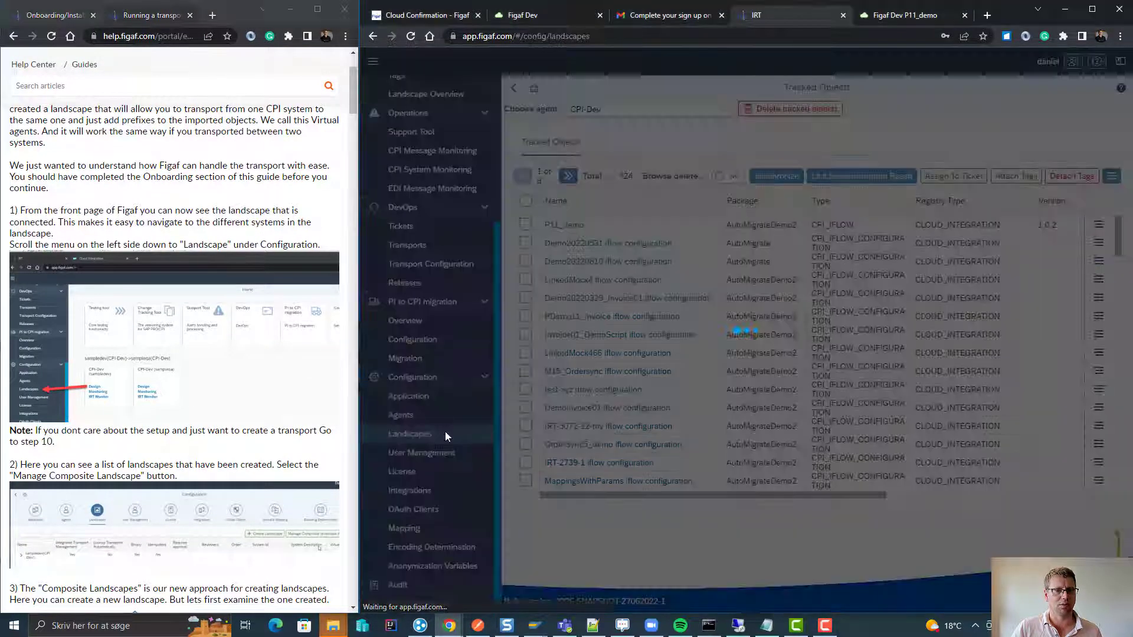
left_click(409, 434)
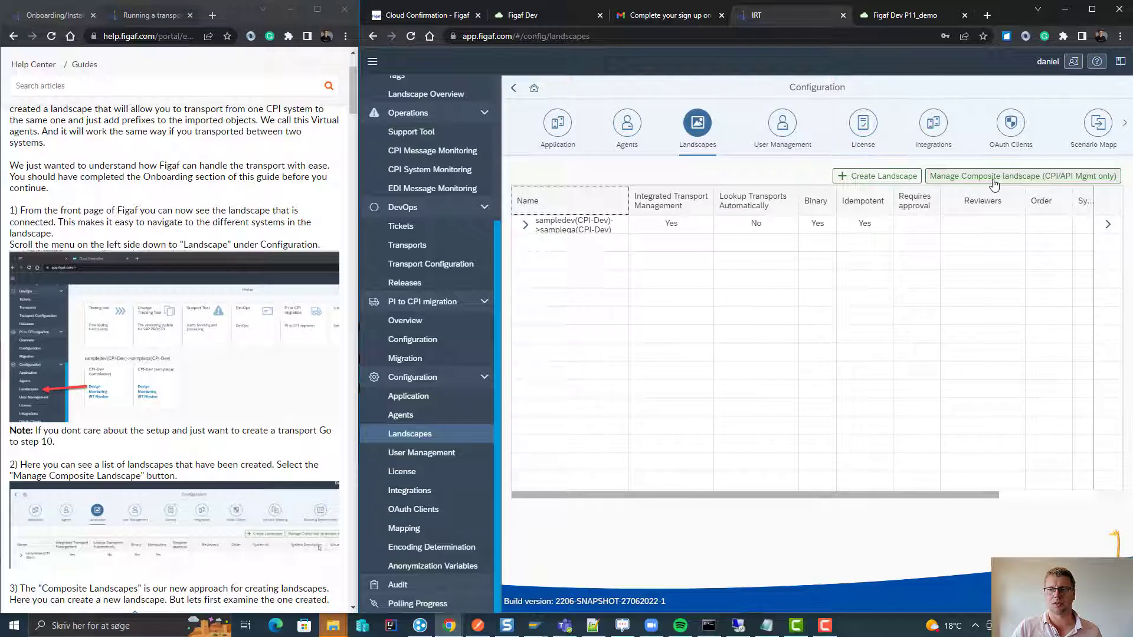
left_click(1021, 176)
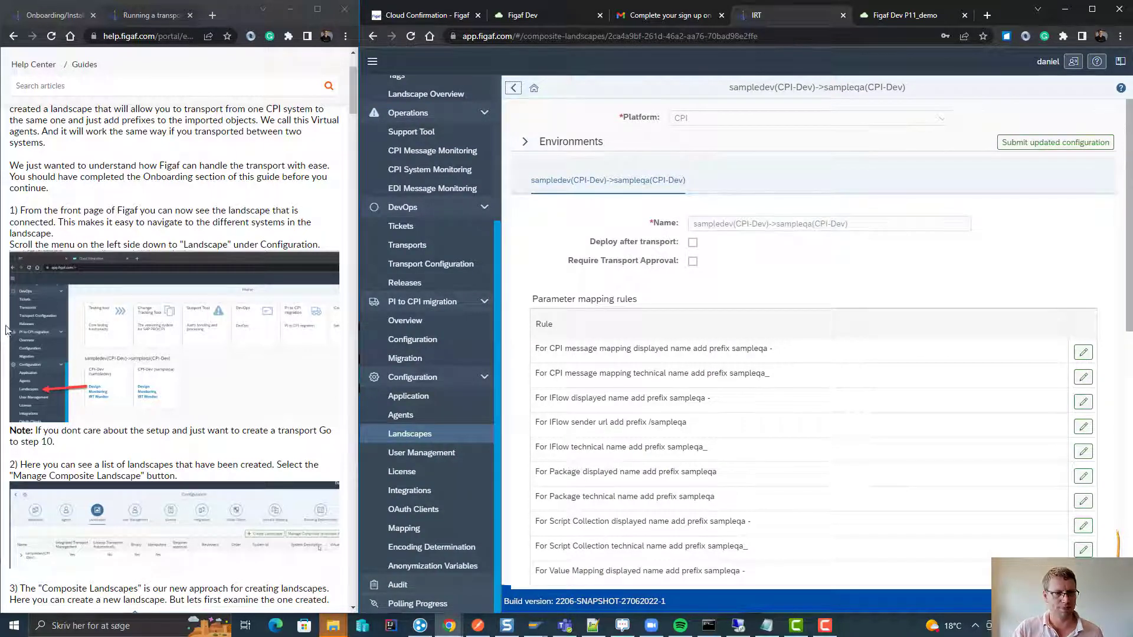
scroll("down", 3)
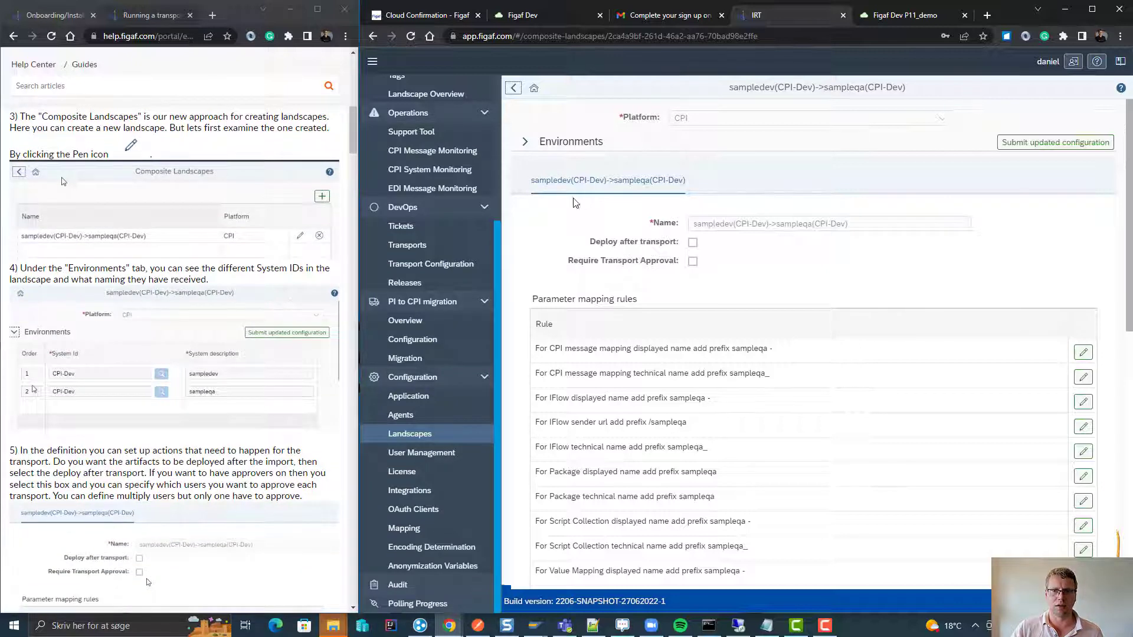
Step: Expand Environments, enable Deploy after transport and leave Require Transport Approval off
left_click(525, 141)
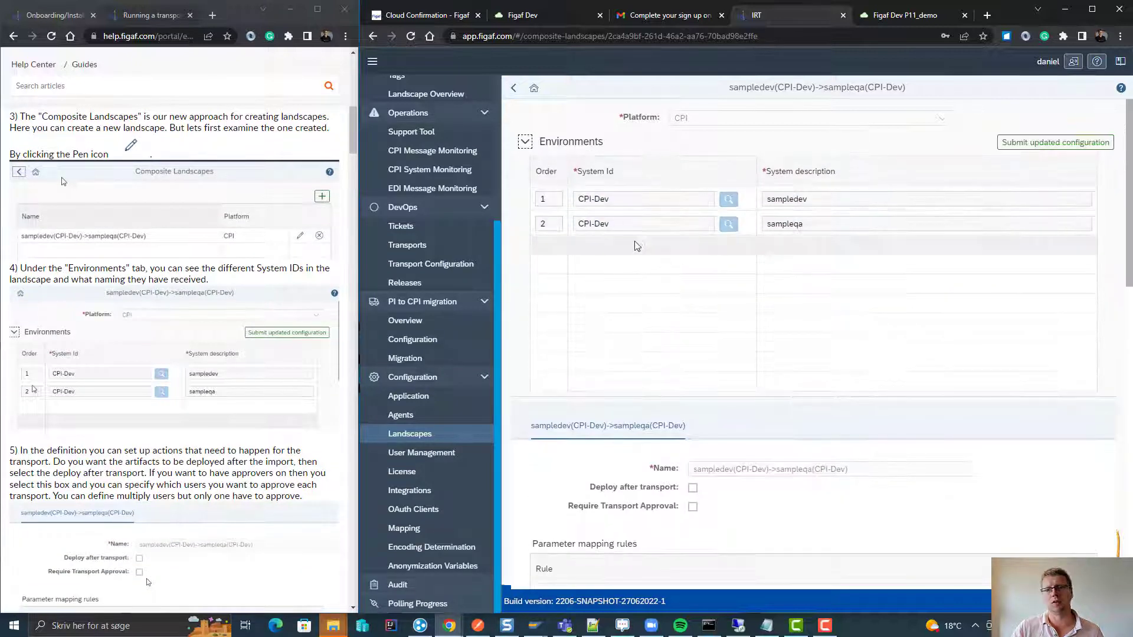
left_click(635, 223)
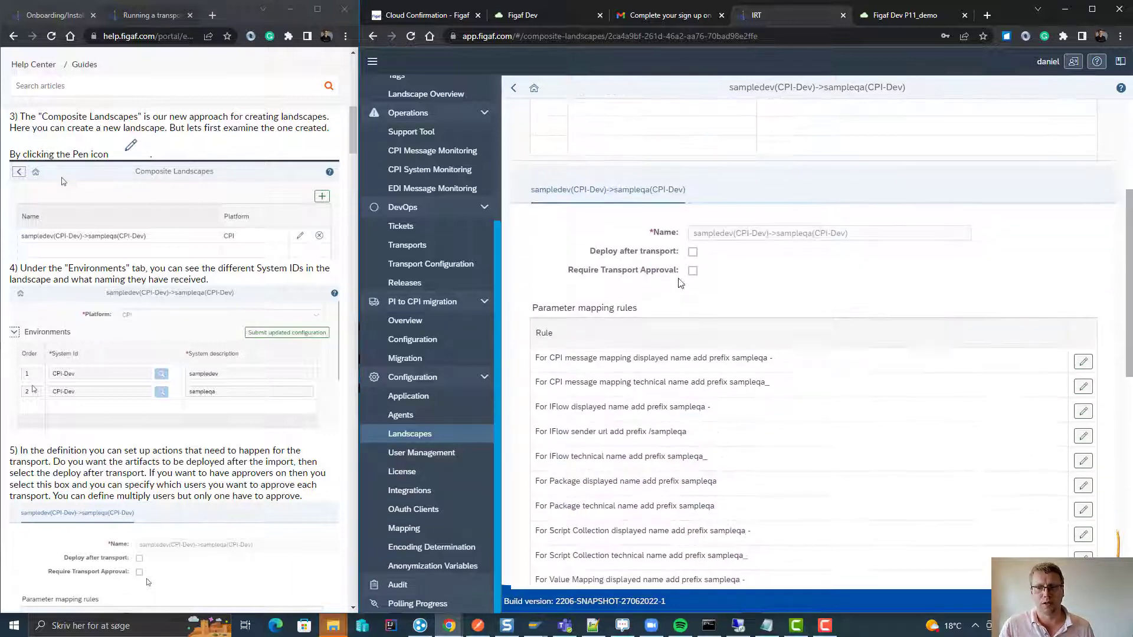
scroll("down", 3)
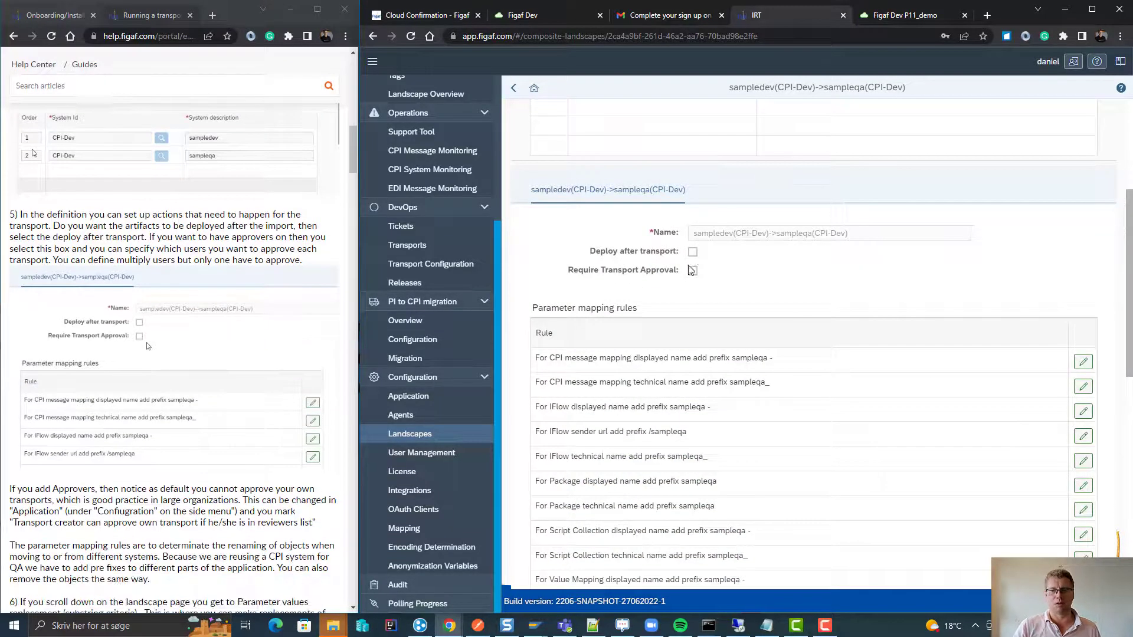
left_click(692, 270)
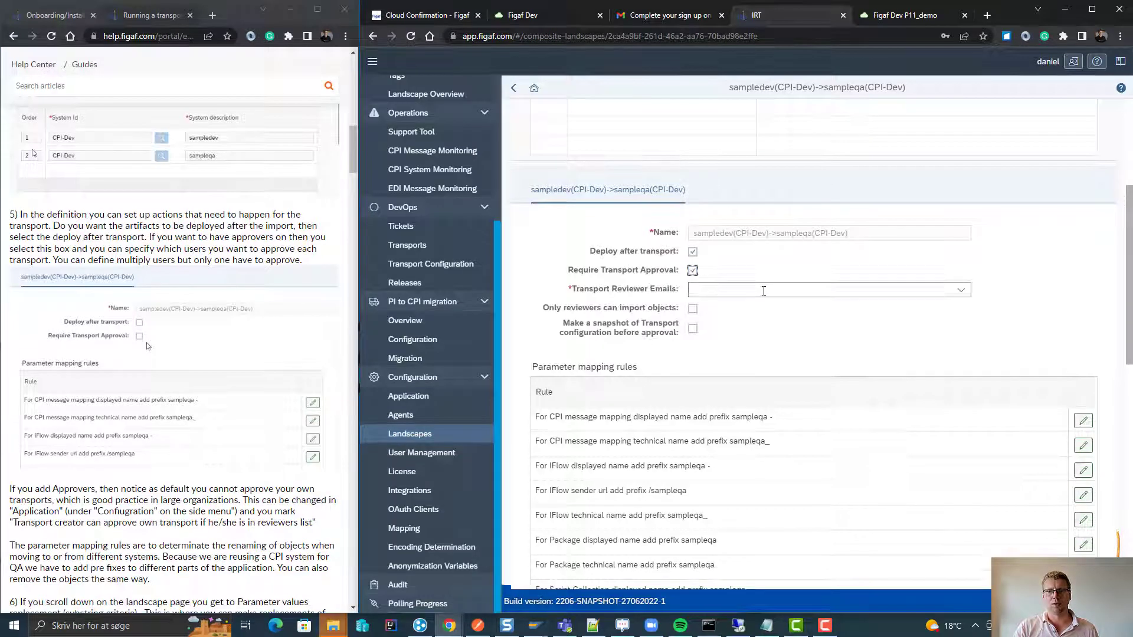
left_click(824, 290)
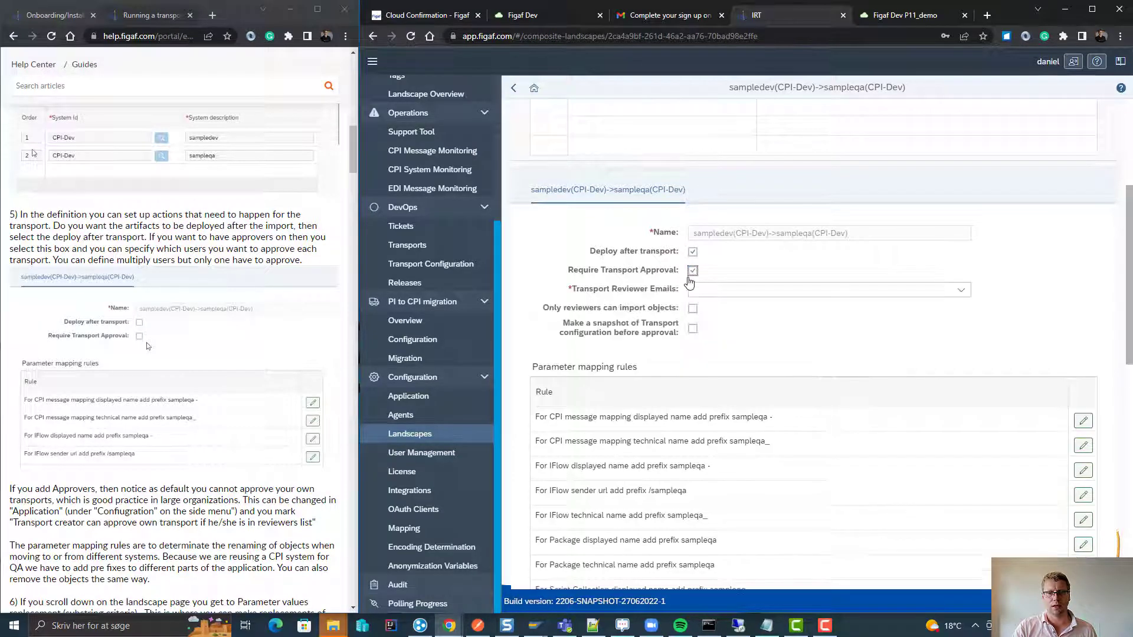
left_click(691, 269)
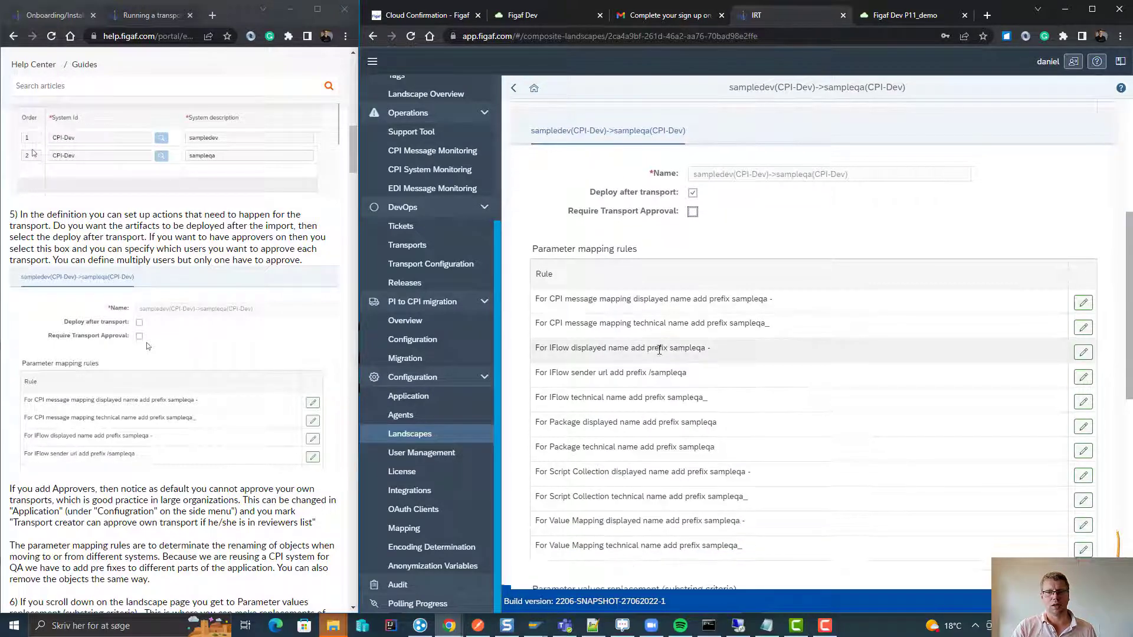
mouse_move(728, 368)
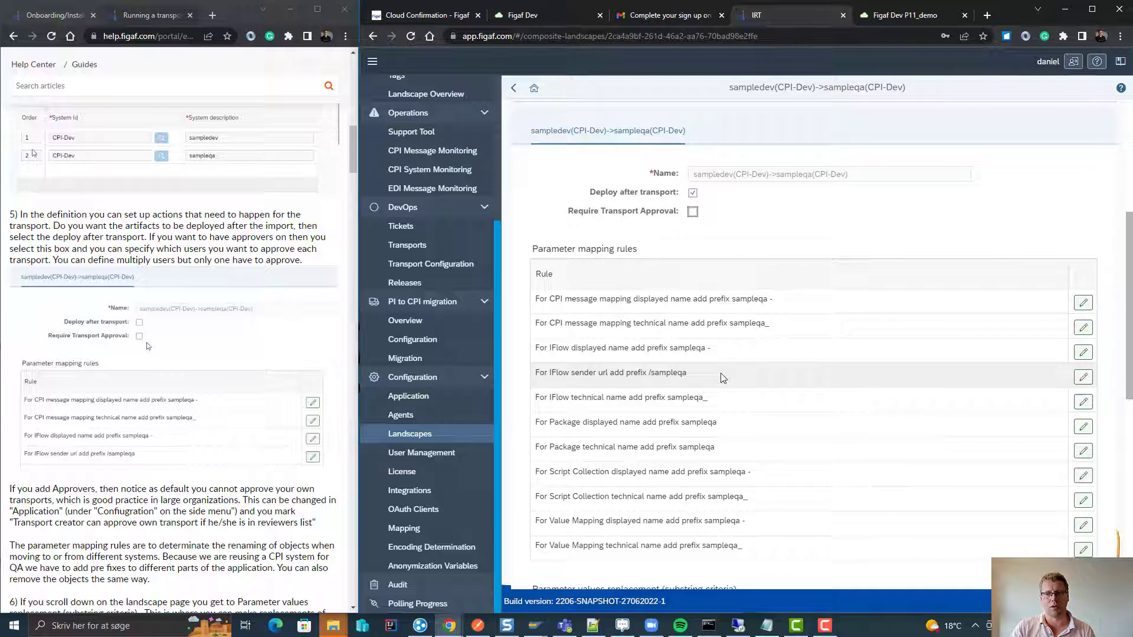
scroll("down", 3)
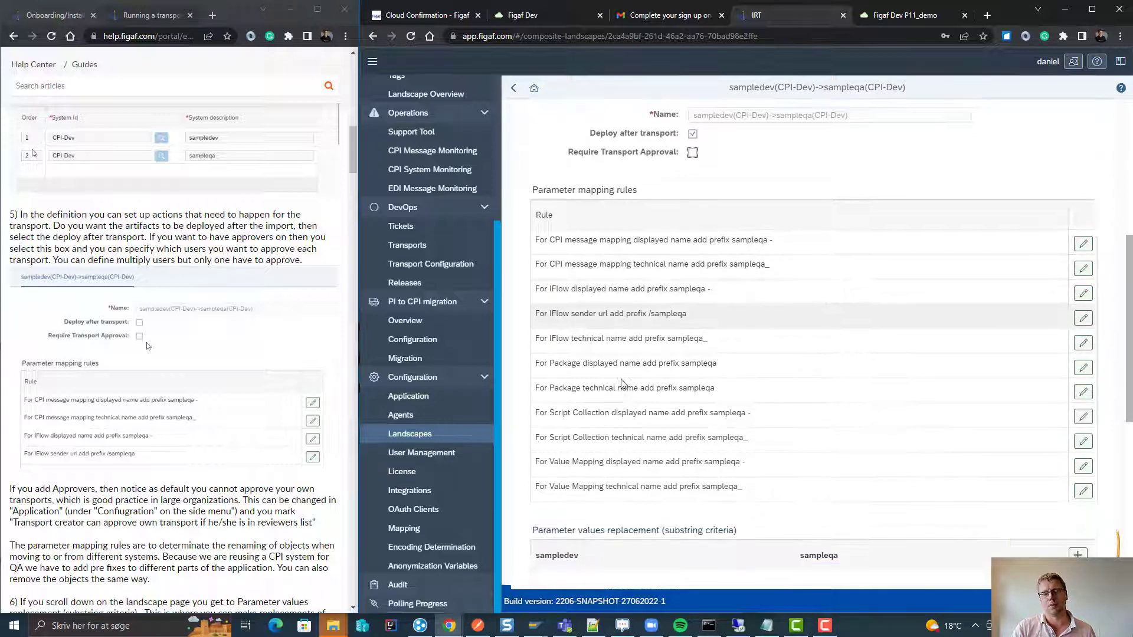
scroll("down", 3)
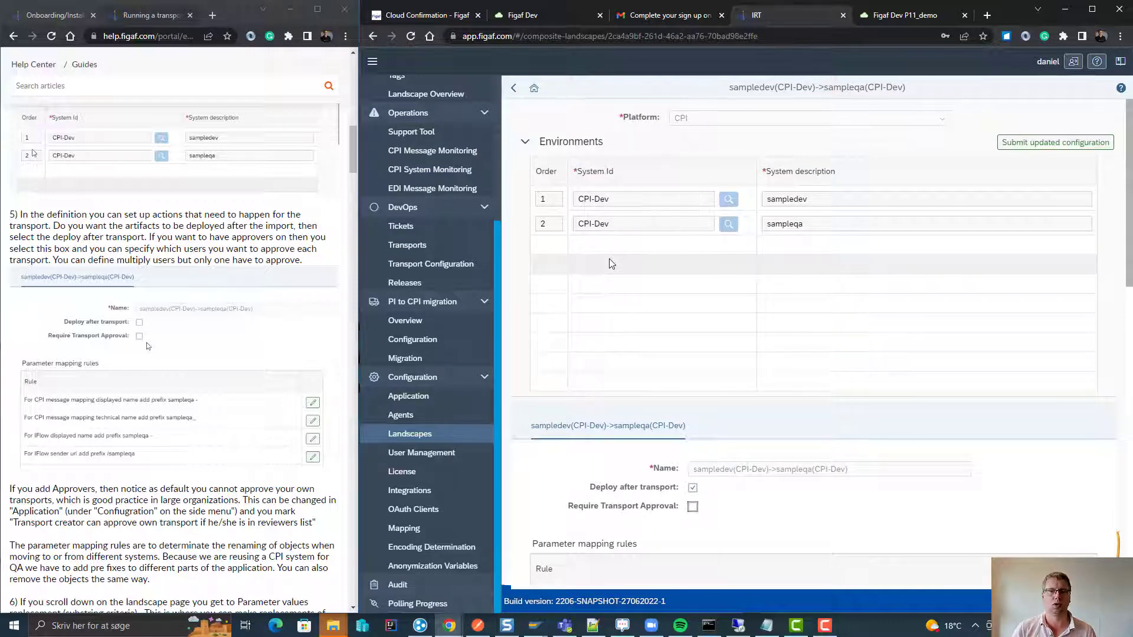
Step: Add dev→qa and sapdev→saa parameter value replacements and submit the updated configuration
scroll("down", 3)
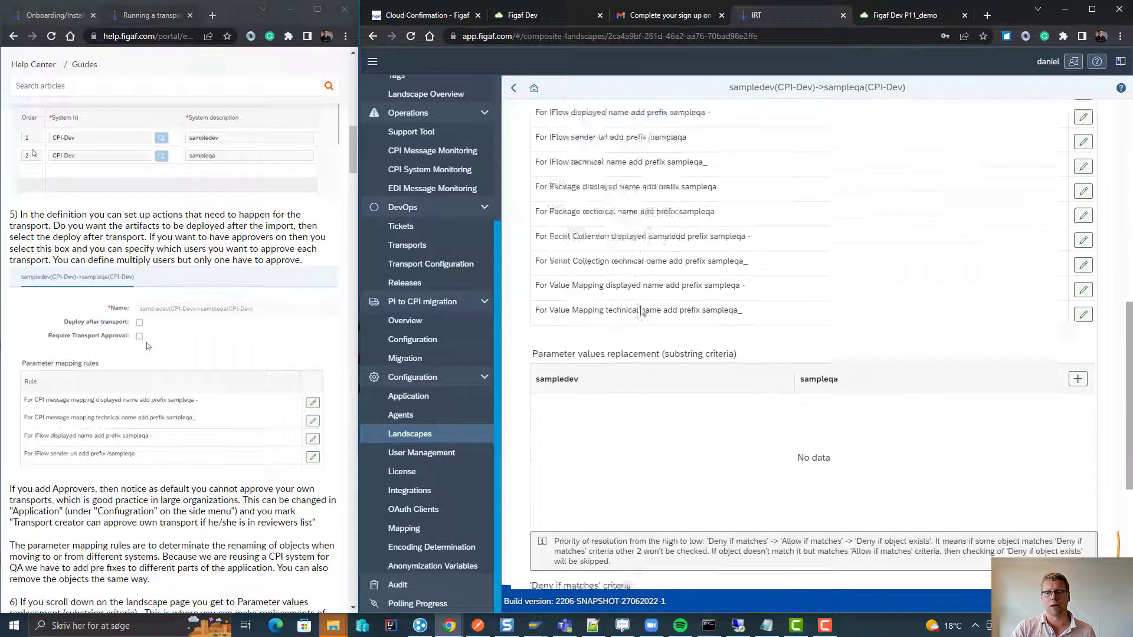
scroll("down", 3)
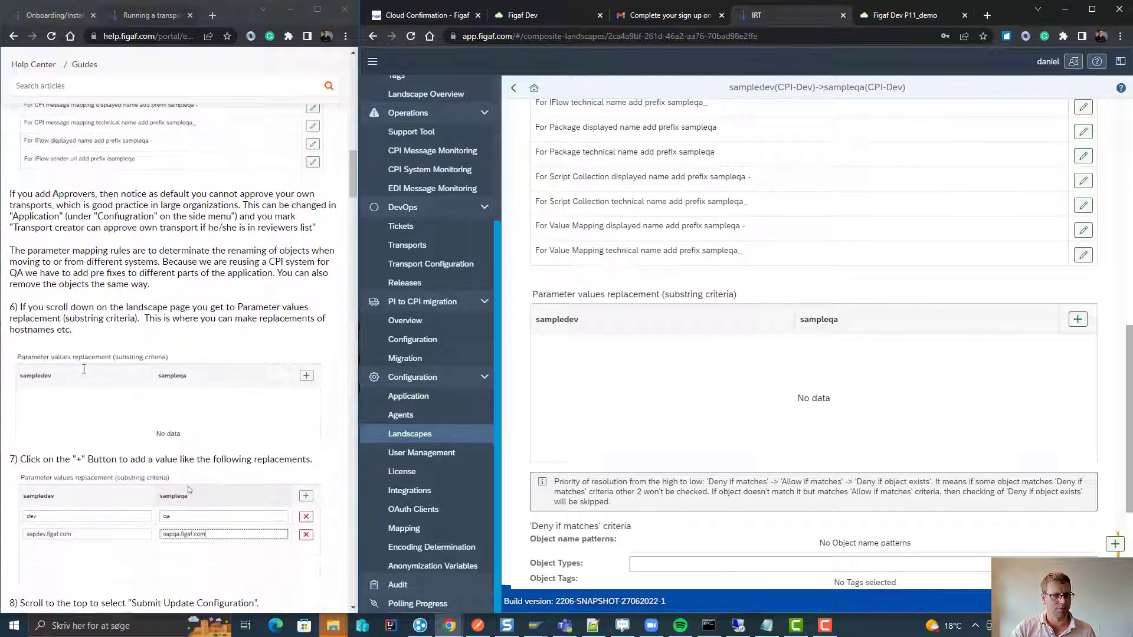
scroll("down", 3)
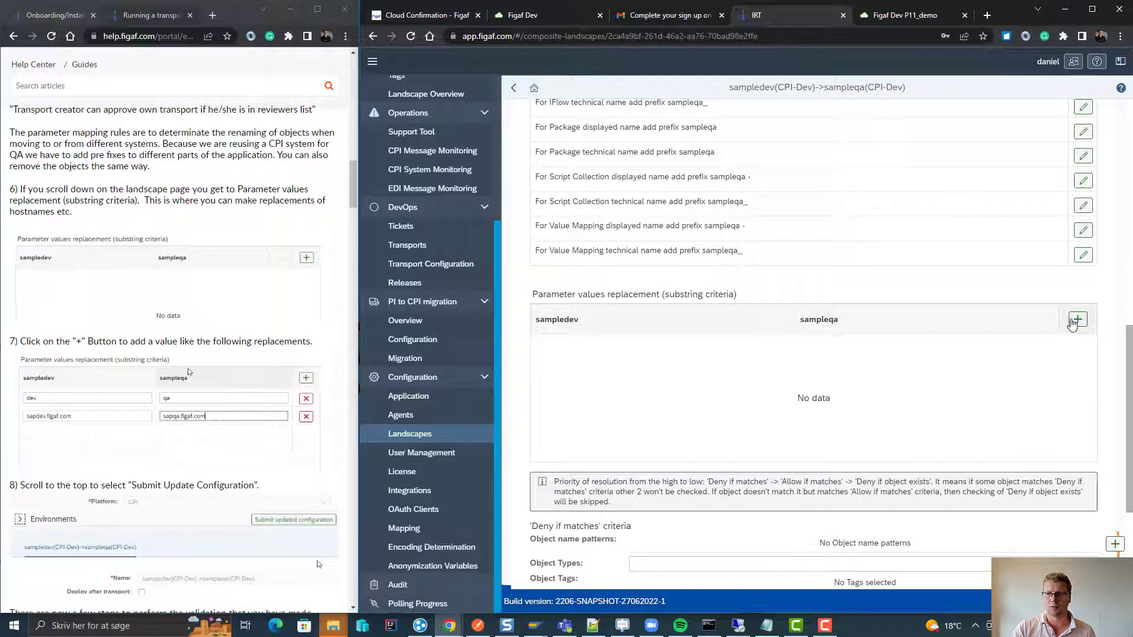
left_click(1077, 320)
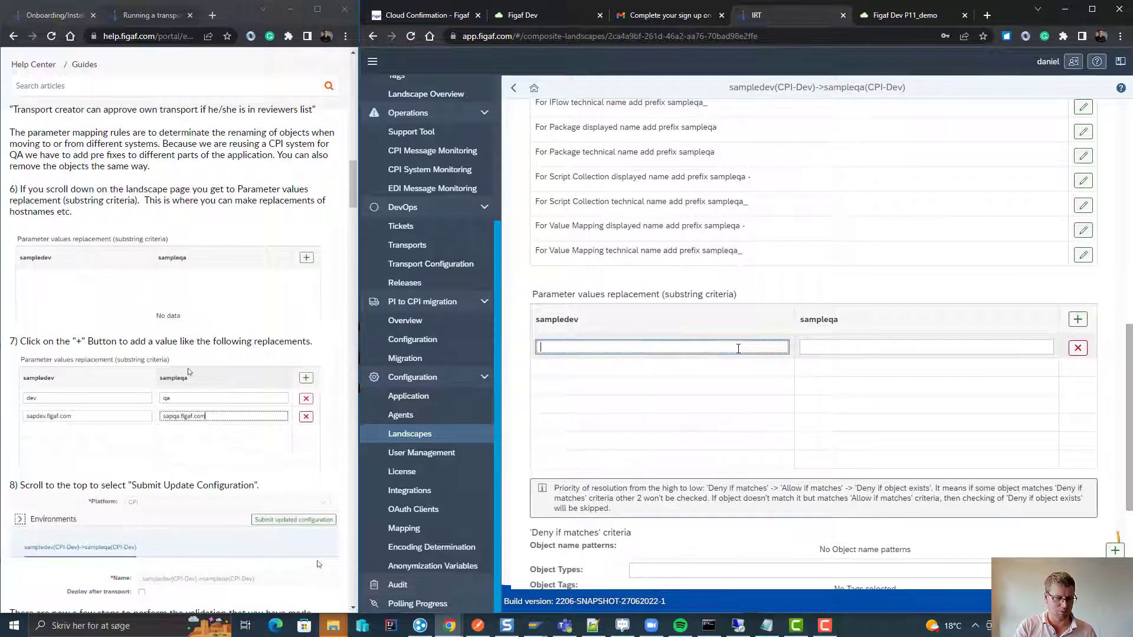
type("dev")
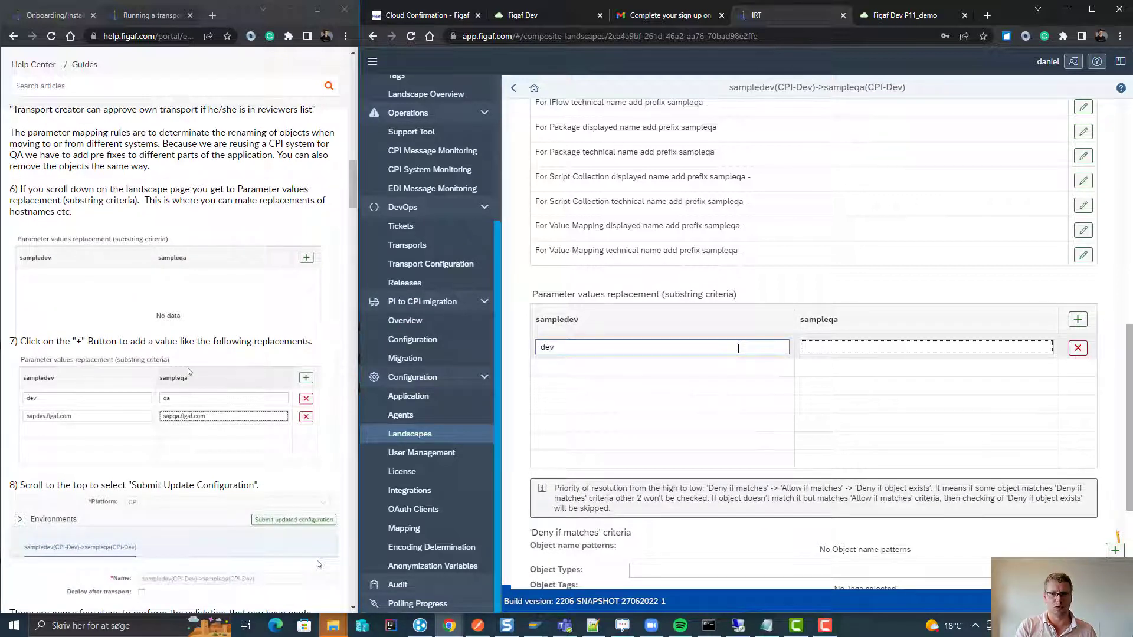
type("qa")
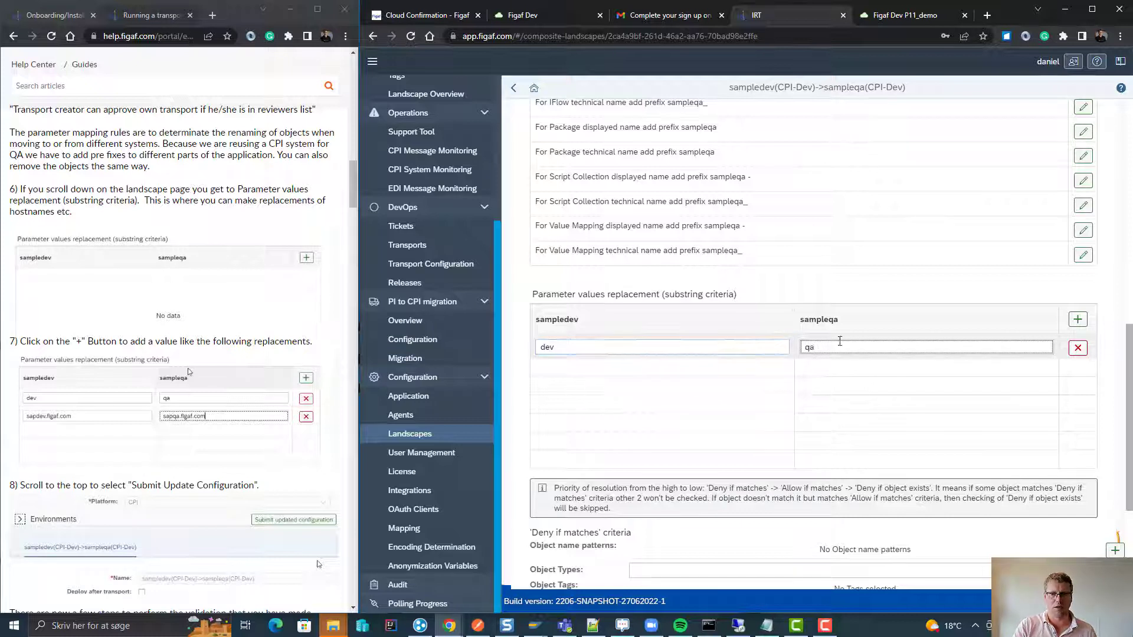
left_click(1077, 318)
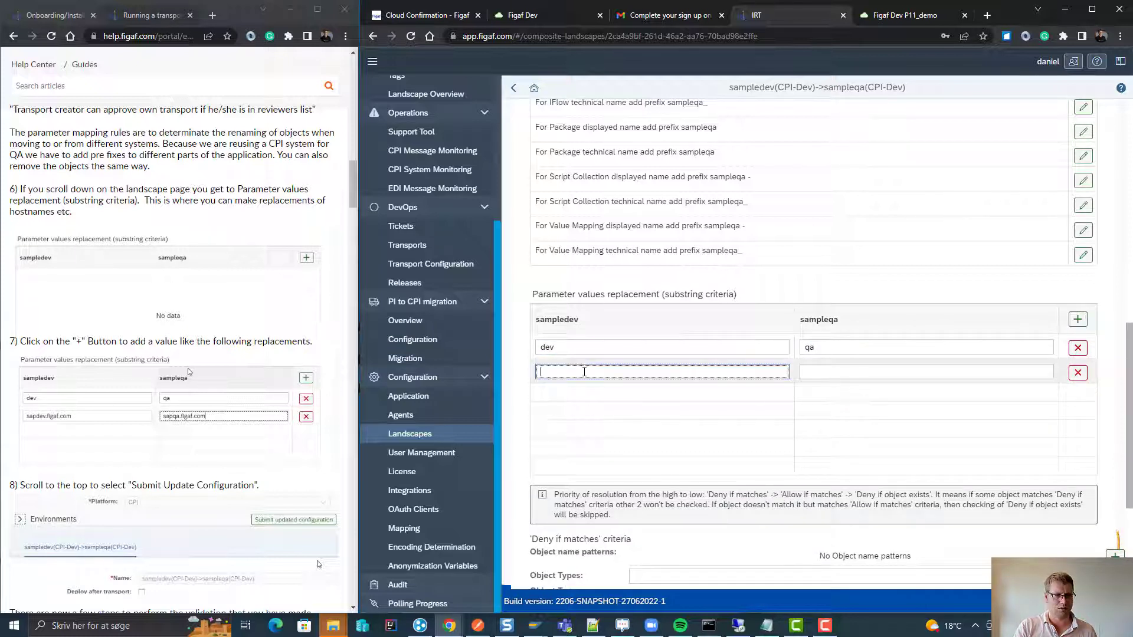
type("sapdev")
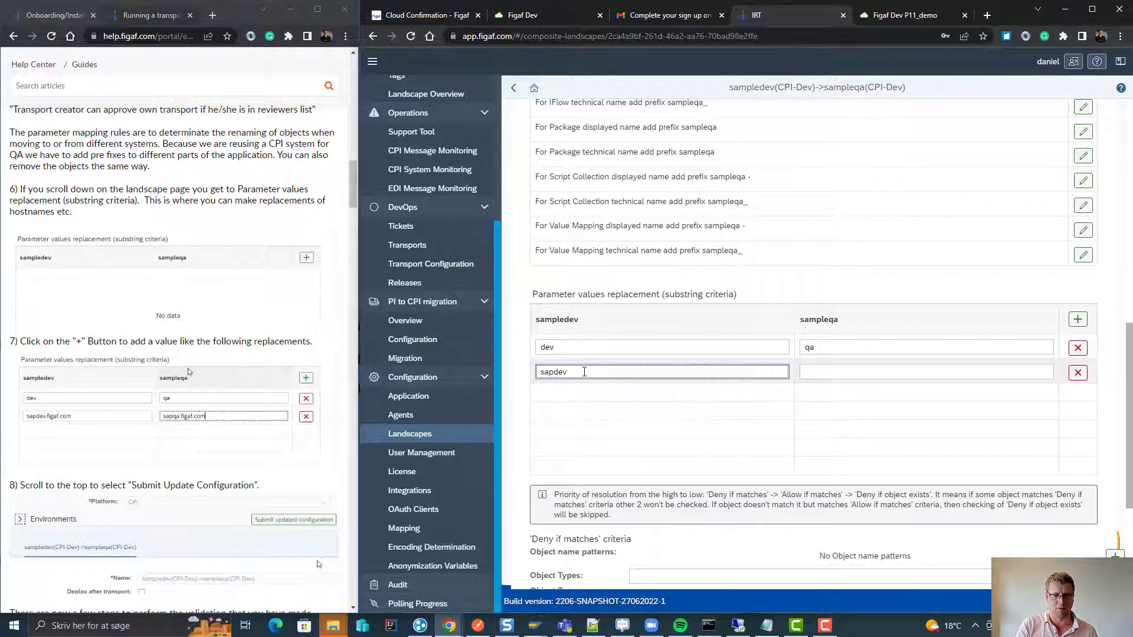
type("saa")
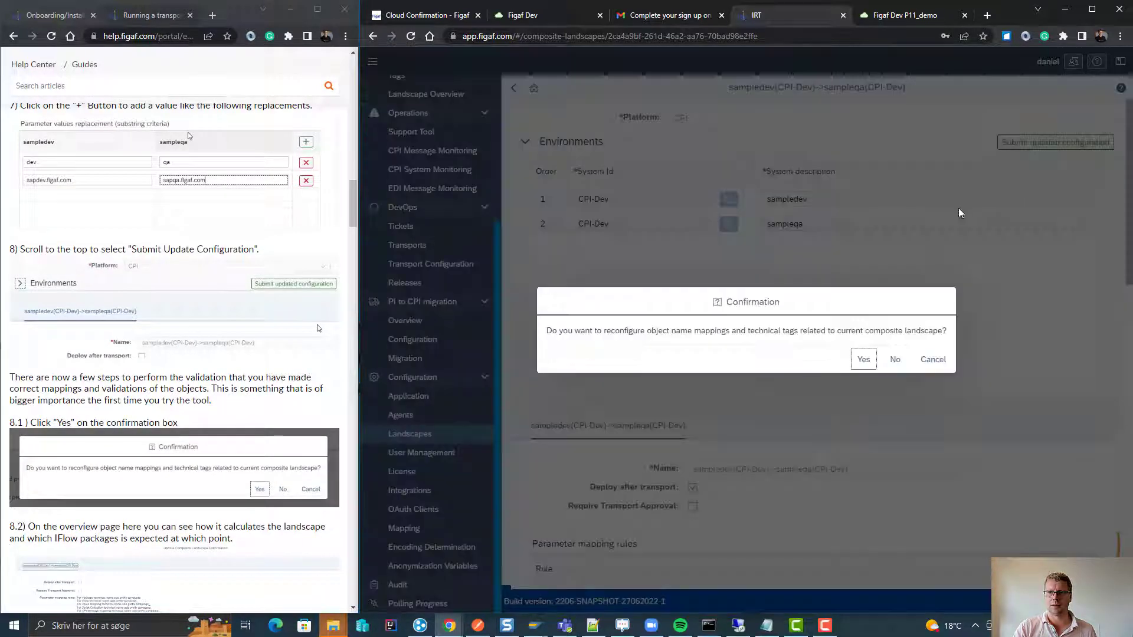
Step: Confirm reconfiguring object name mappings and tags, then acknowledge the landscape updated message
left_click(862, 359)
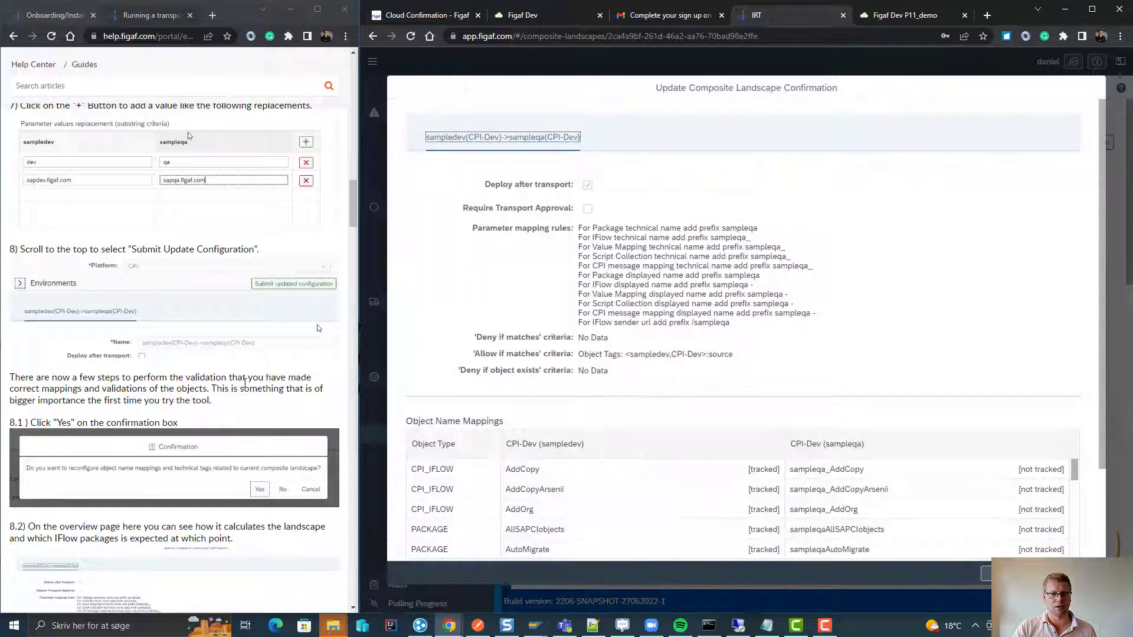
scroll("down", 3)
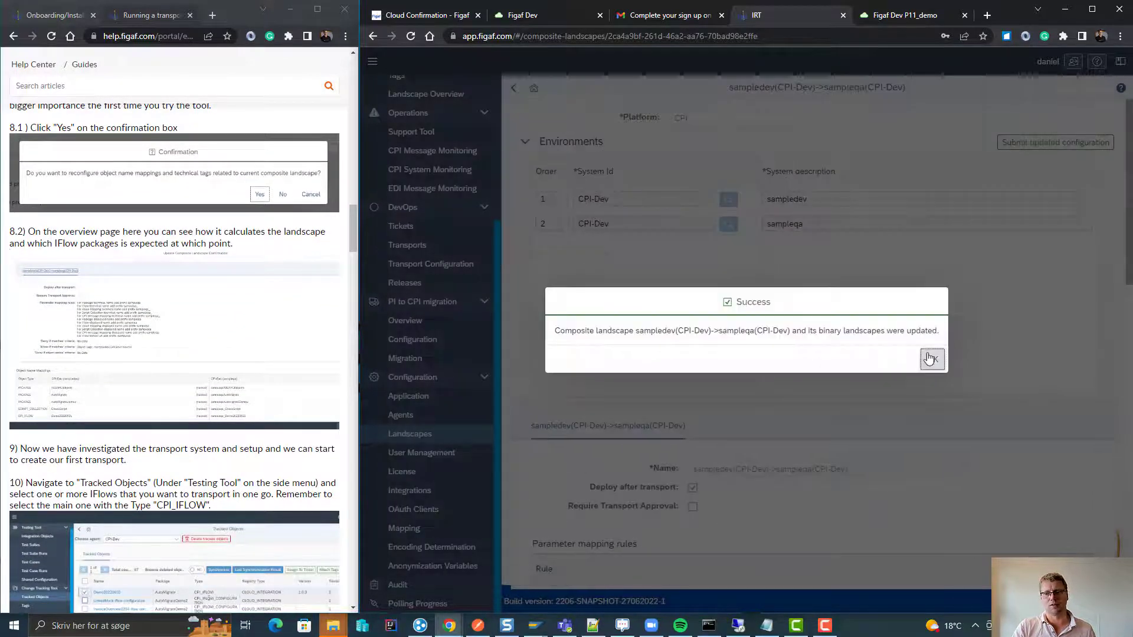
left_click(931, 359)
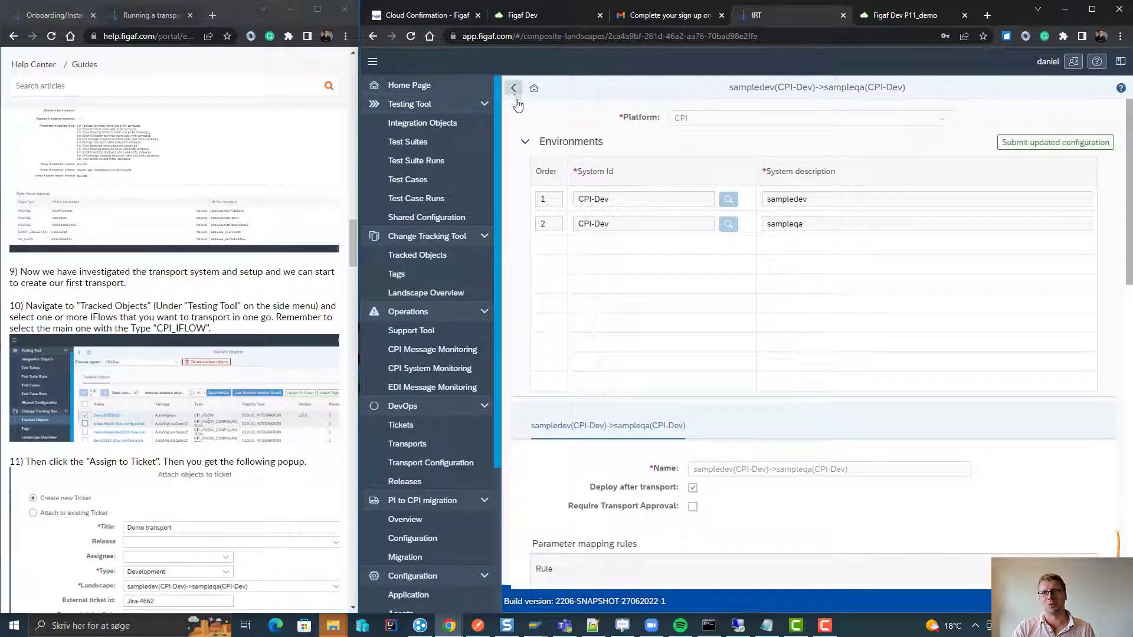
Step: Go back, open Tracked Objects under Change Tracking Tool, and tick P11_demo
left_click(513, 87)
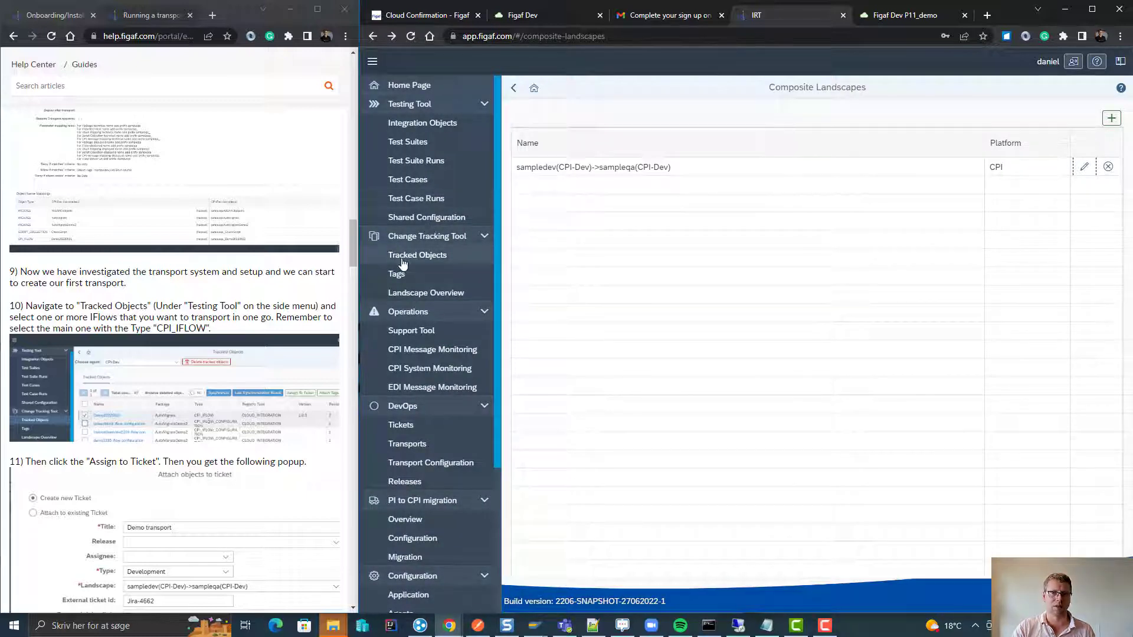
left_click(418, 254)
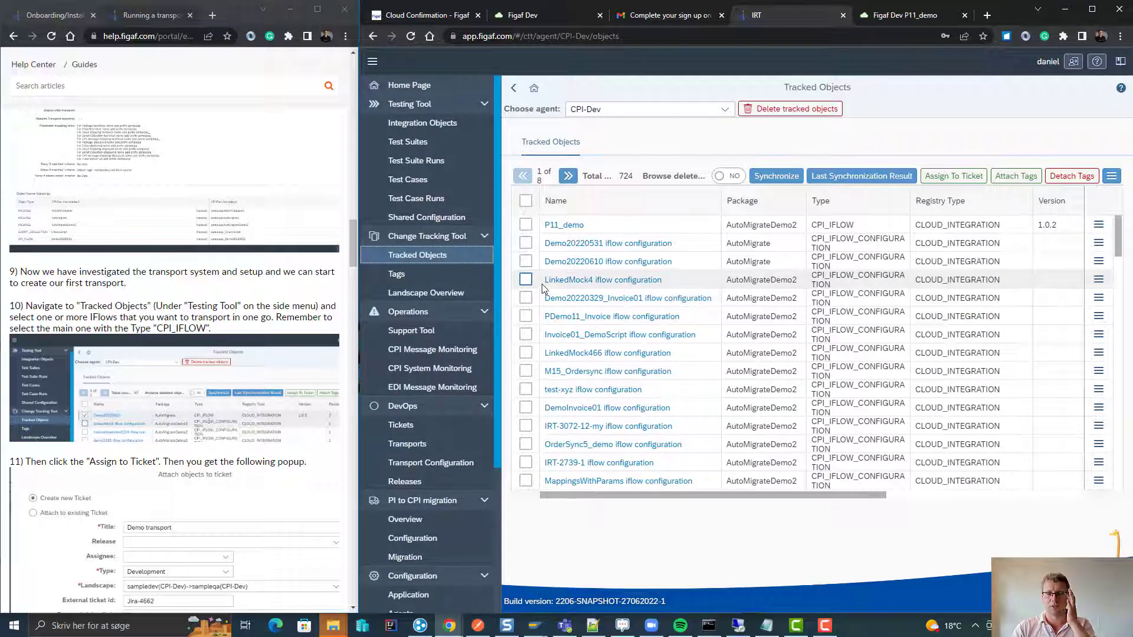
left_click(525, 225)
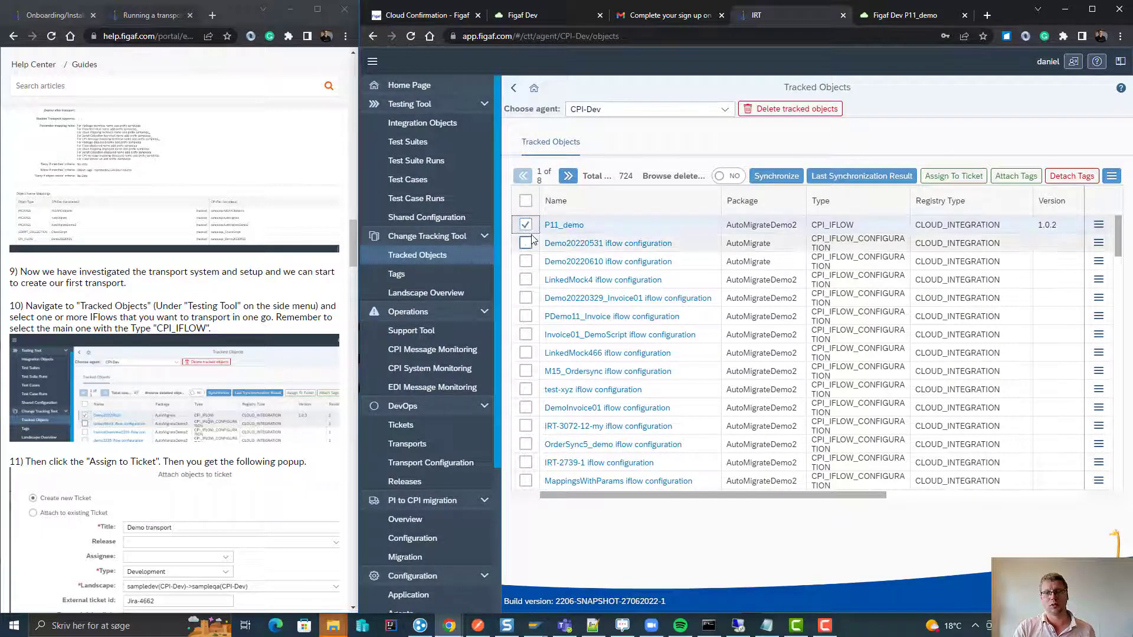
Step: Create ticket 'demo text' for P11_demo on sampledev→sampleqa, approving its DevOps license
left_click(953, 176)
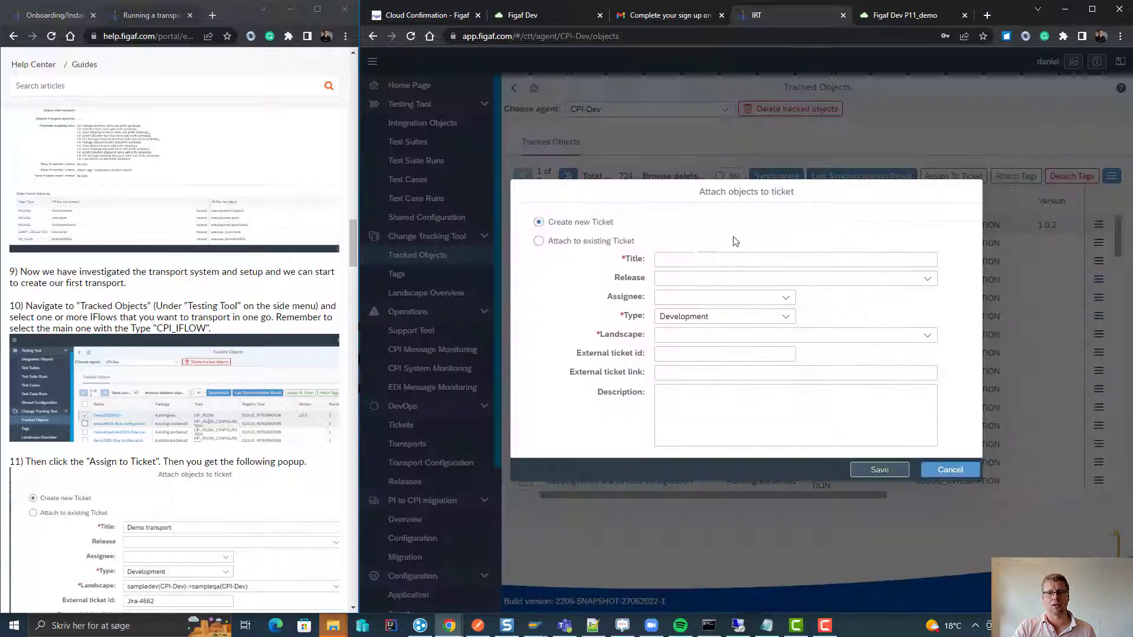
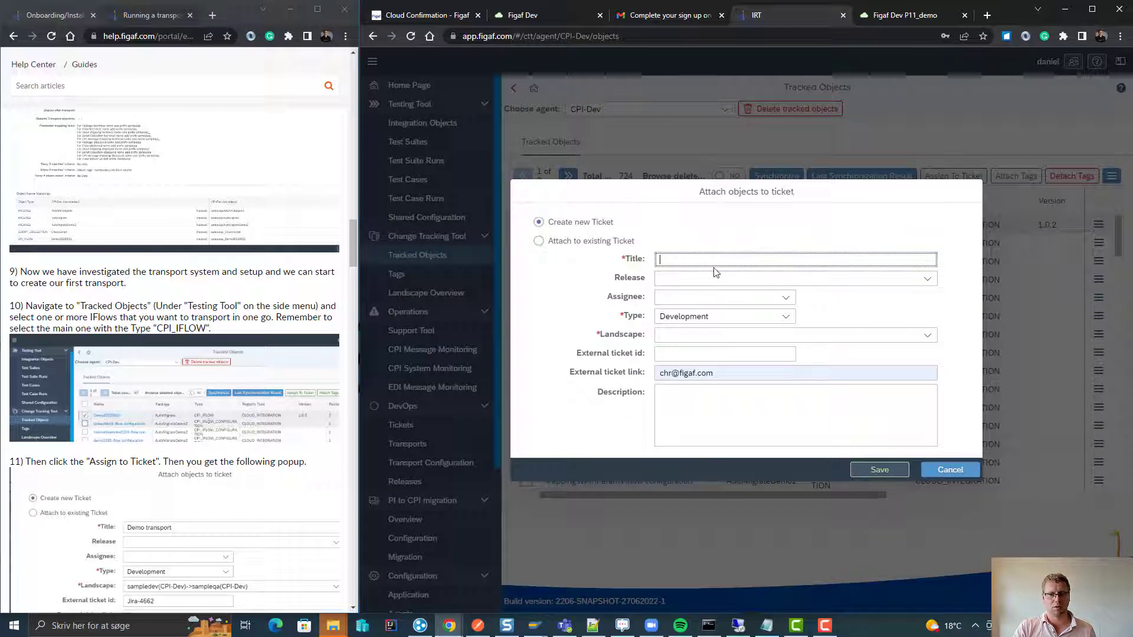
type("demo t")
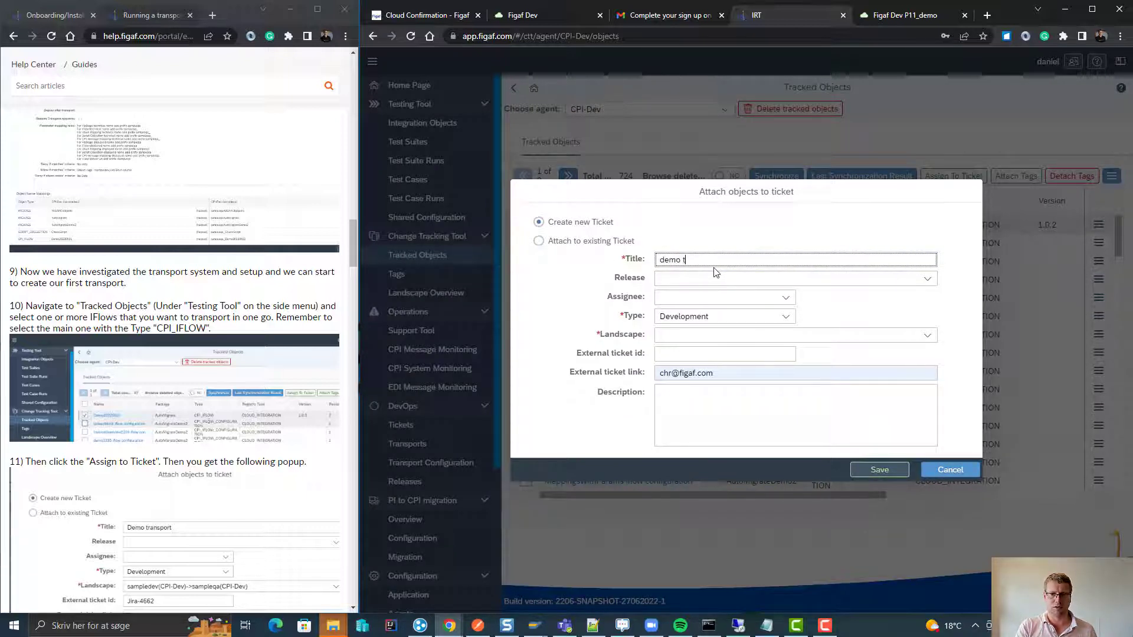
type("ext")
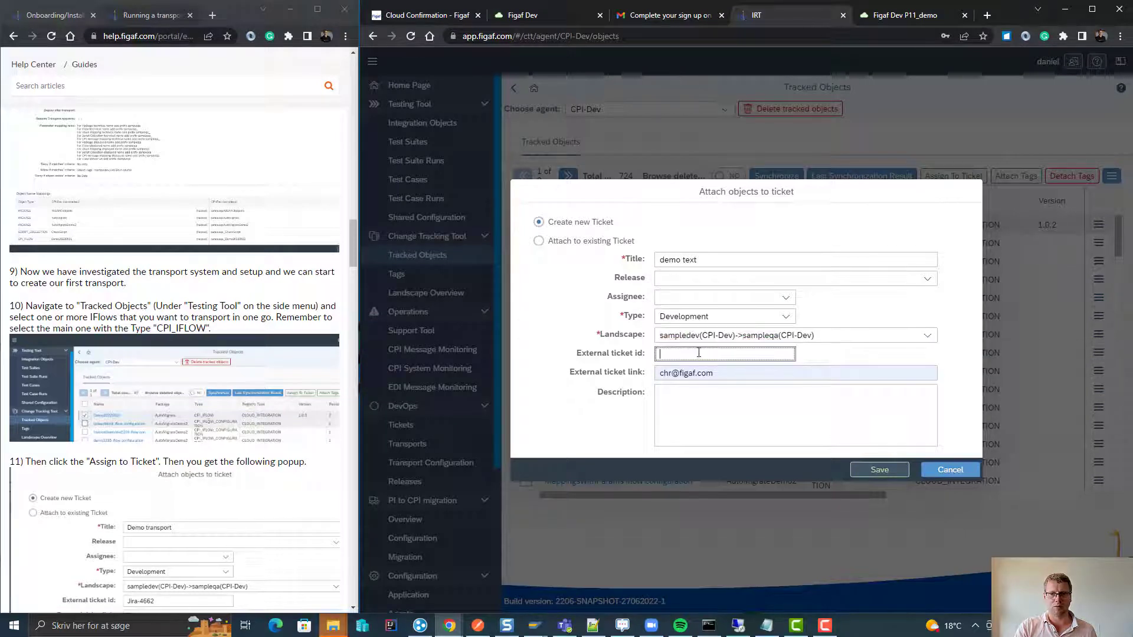
type("jir")
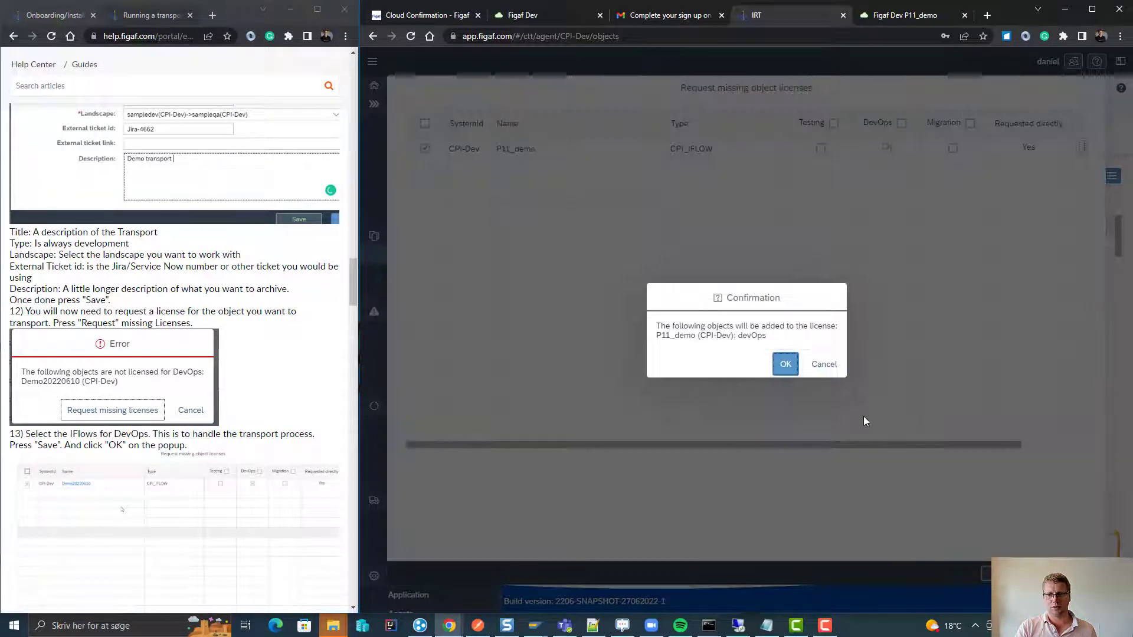
left_click(785, 364)
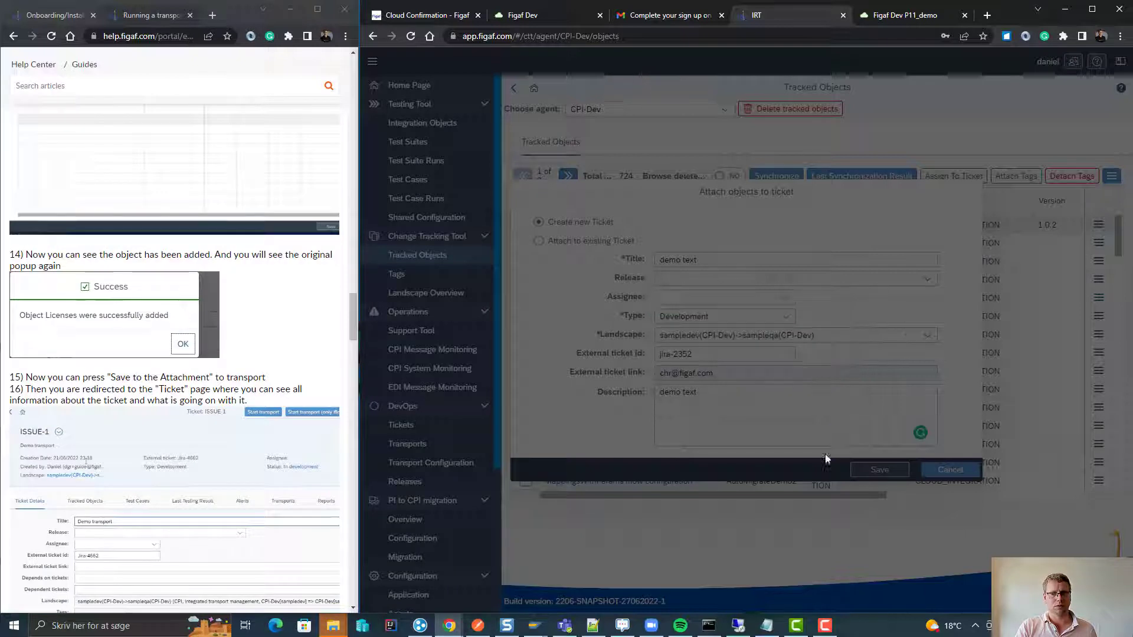
left_click(878, 470)
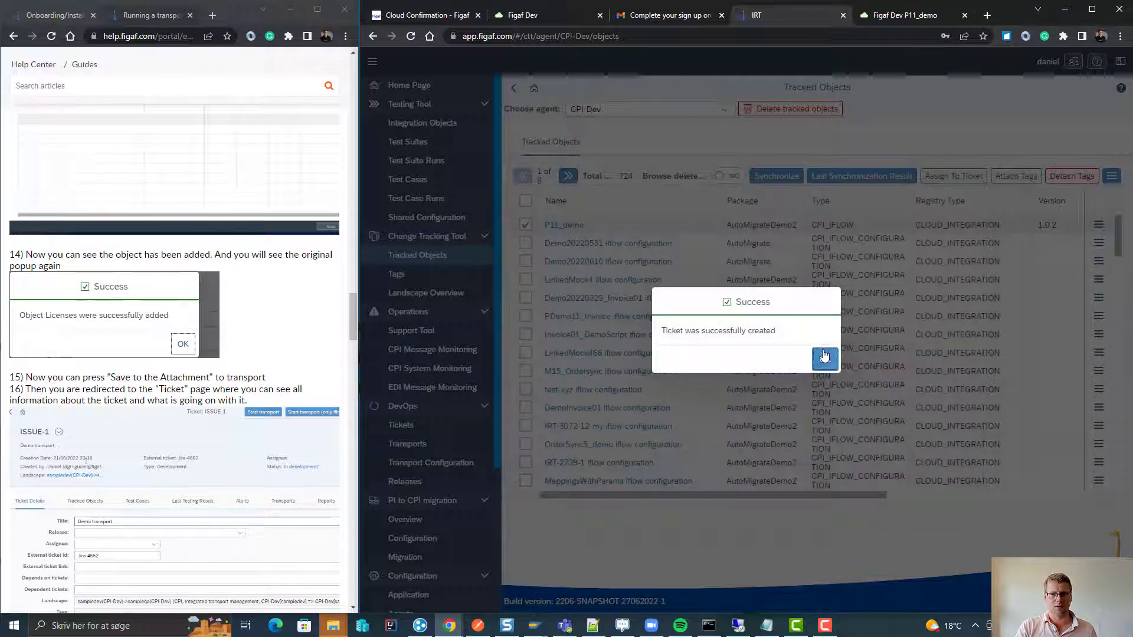
Step: Attach all of P11_demo's dependent objects from ISSUE-1's Tracked Objects tab
left_click(824, 359)
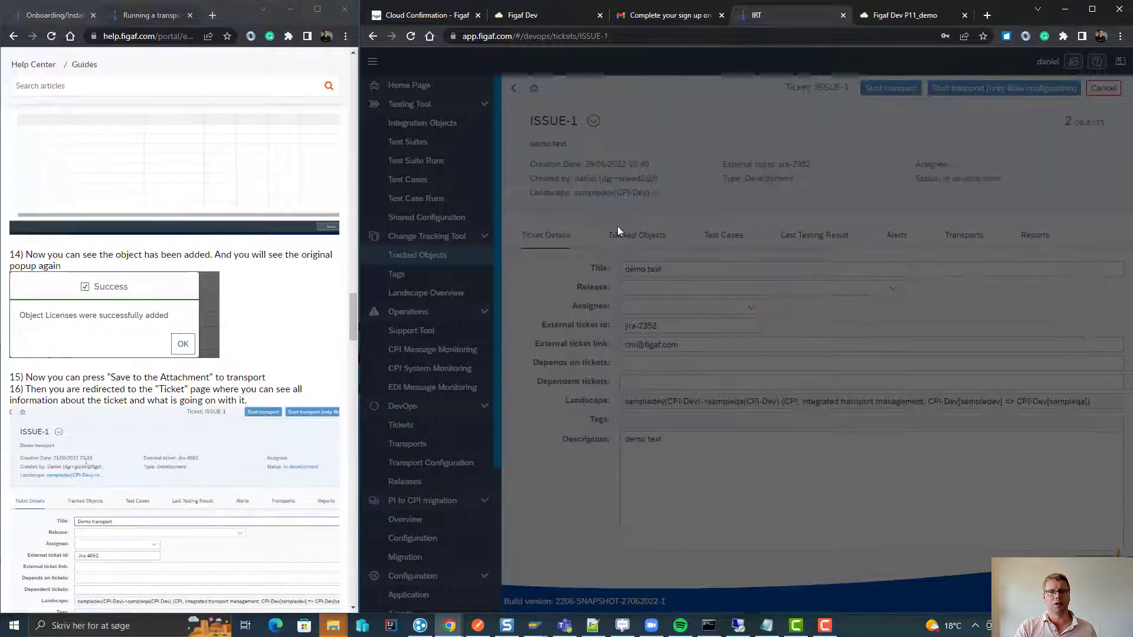
left_click(637, 235)
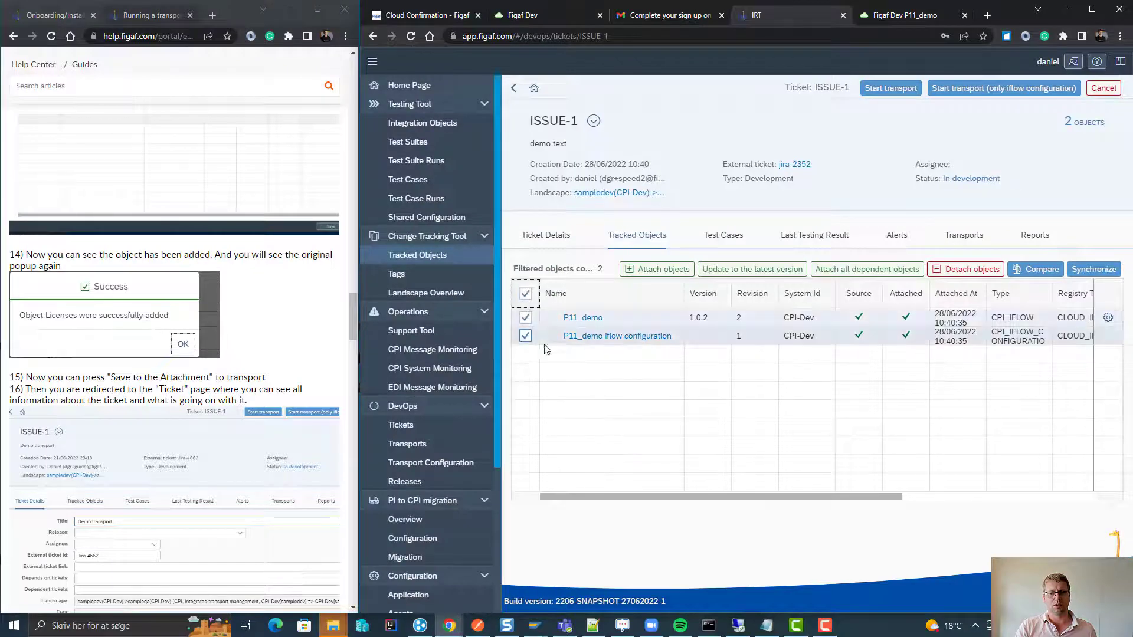
mouse_move(584, 318)
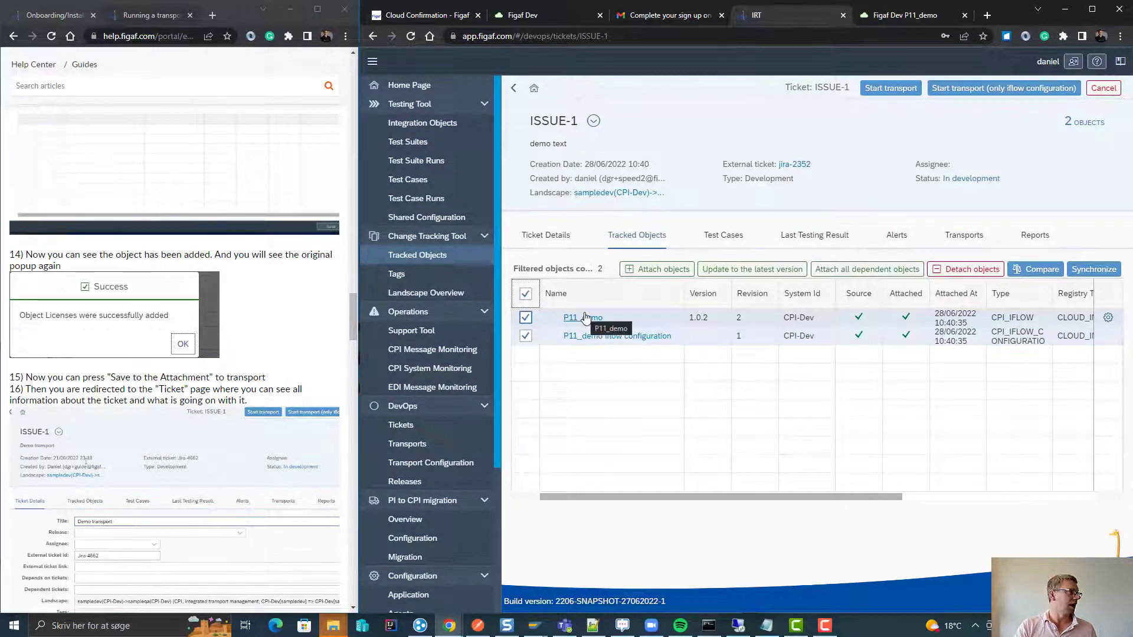
mouse_move(745, 328)
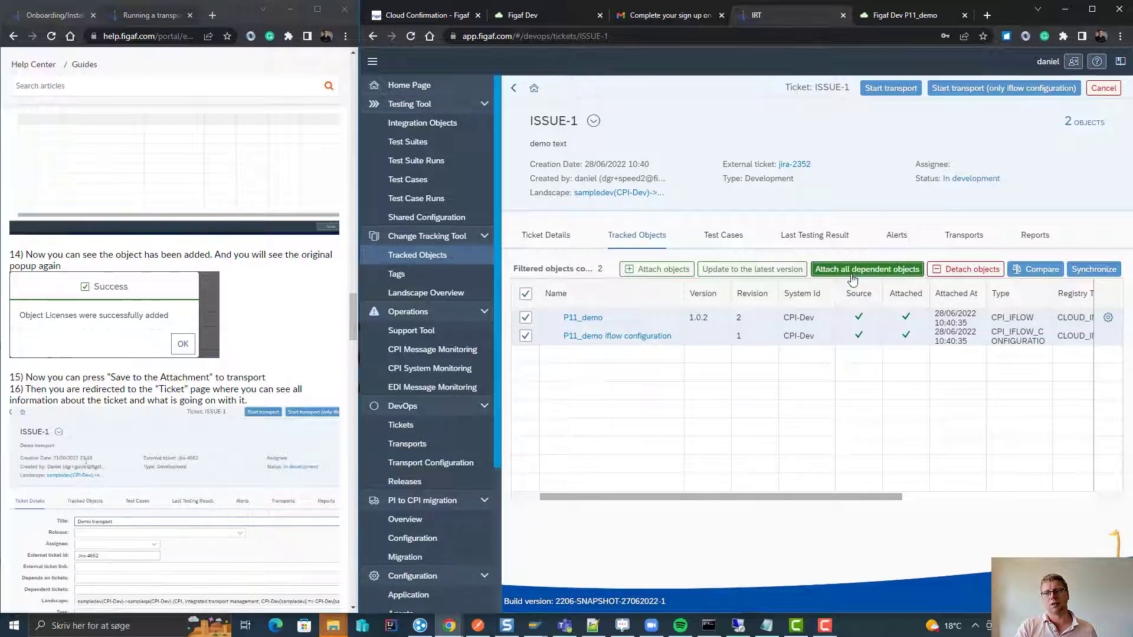
left_click(866, 269)
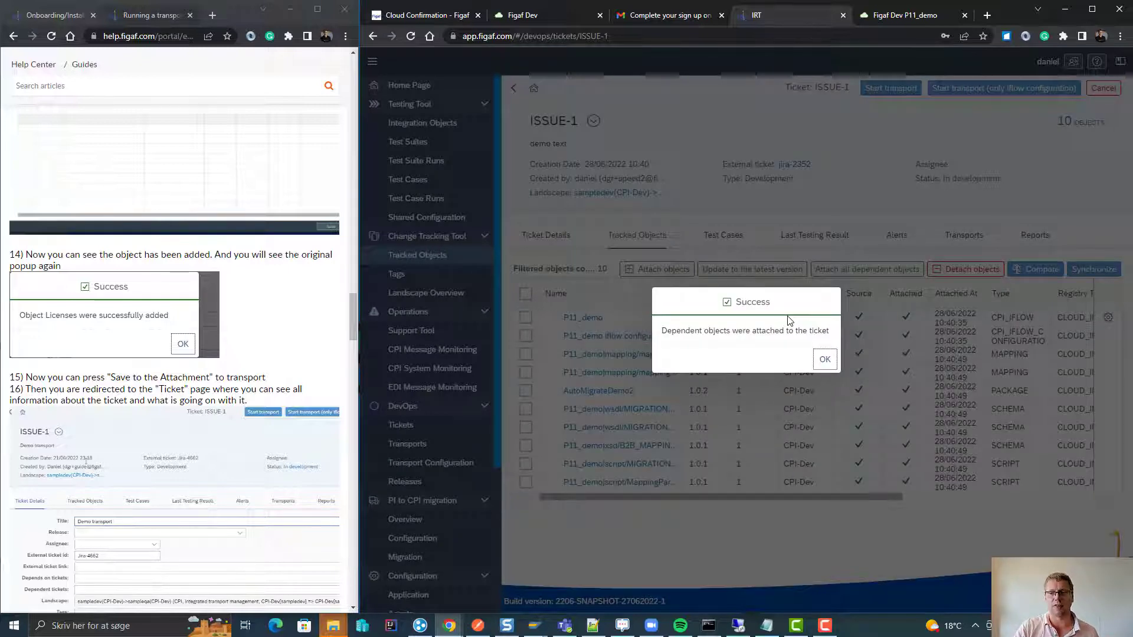
left_click(824, 360)
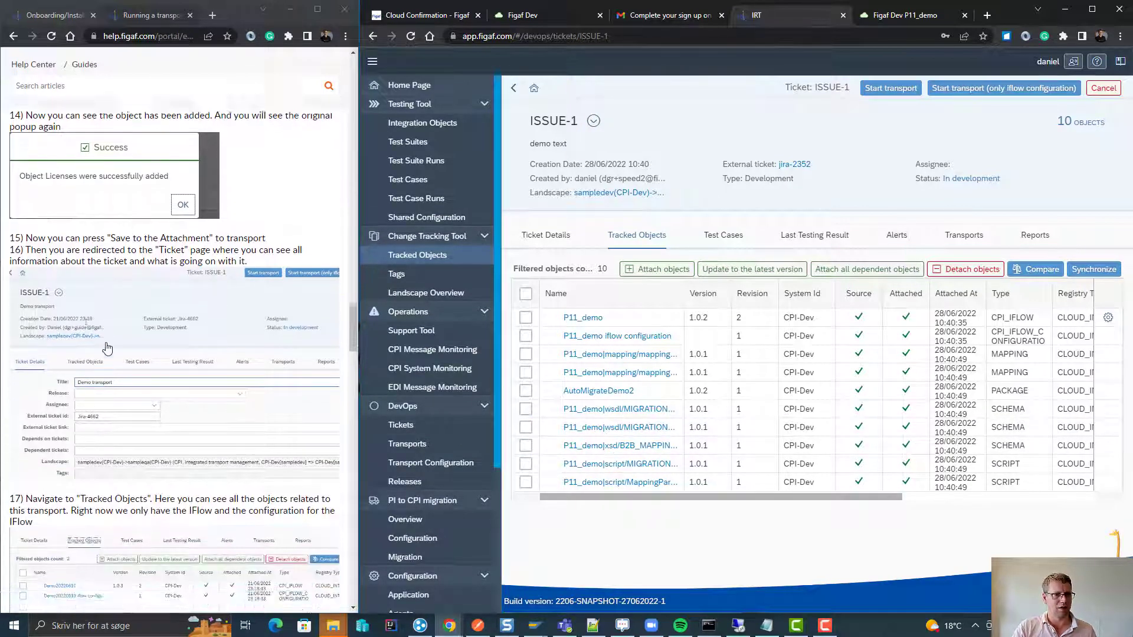
scroll("down", 3)
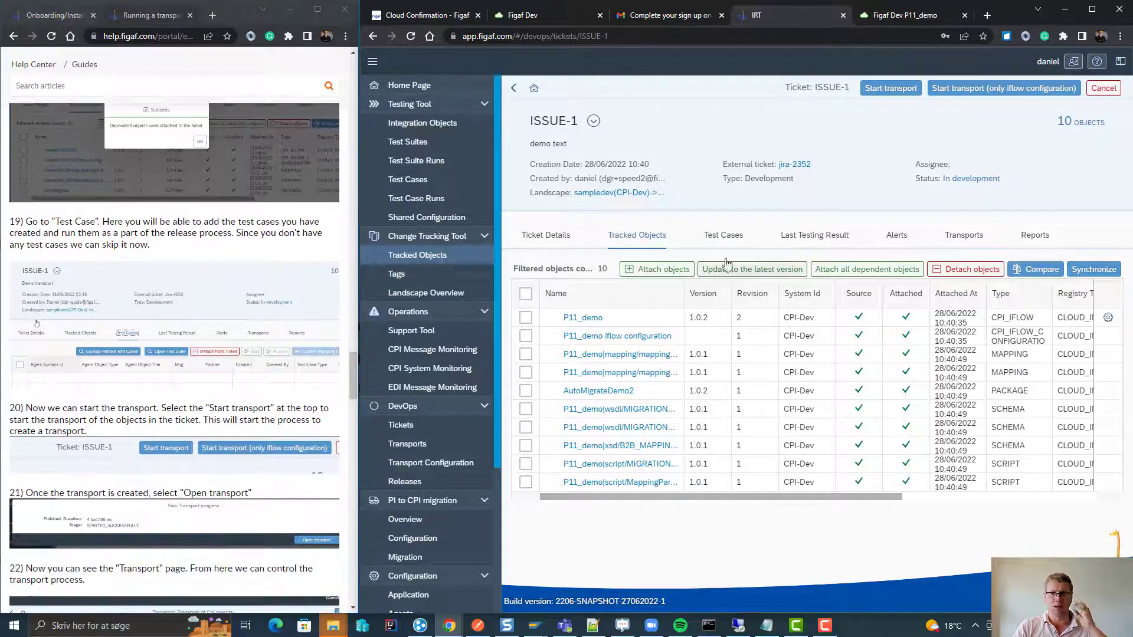
Step: Review ISSUE-1's test cases and start its transport, creating TRANSPORT-1
left_click(722, 235)
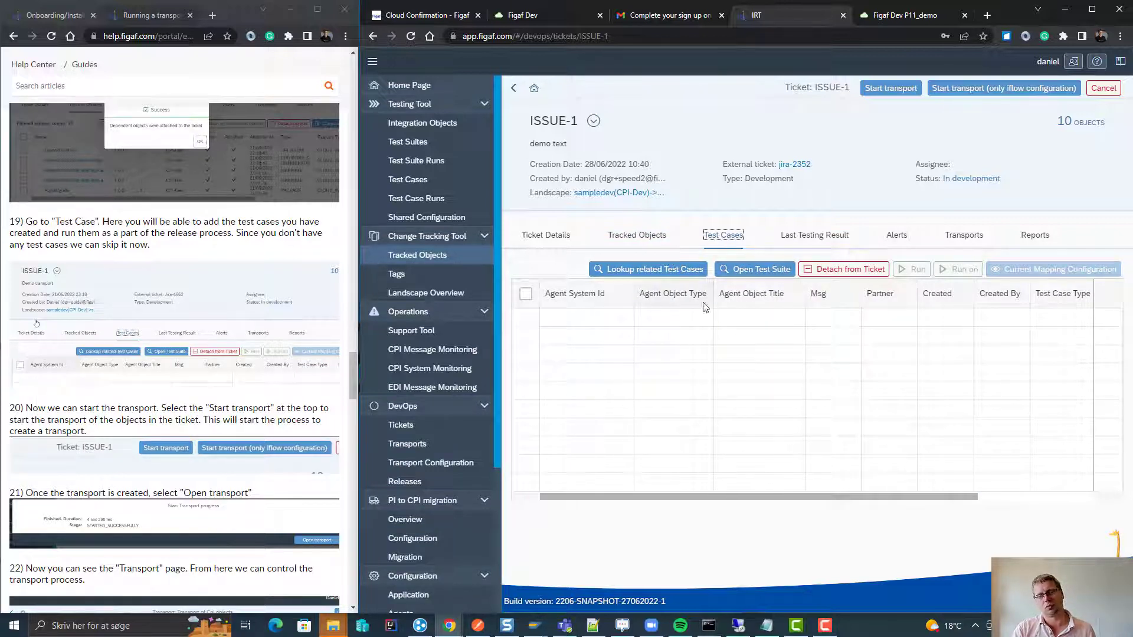
scroll("down", 3)
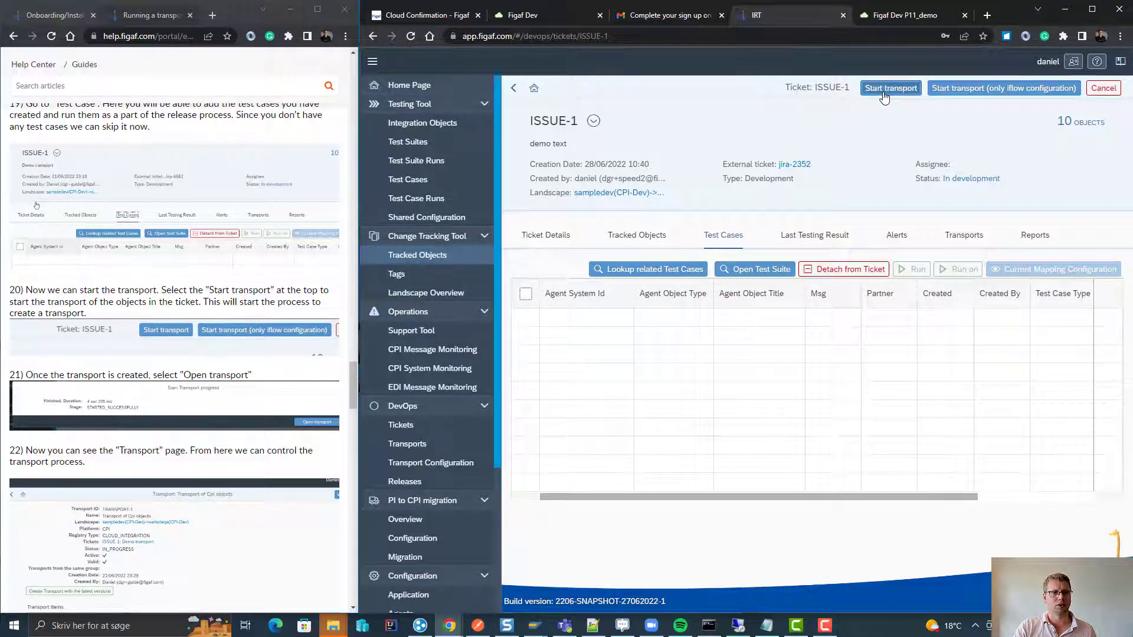
left_click(890, 87)
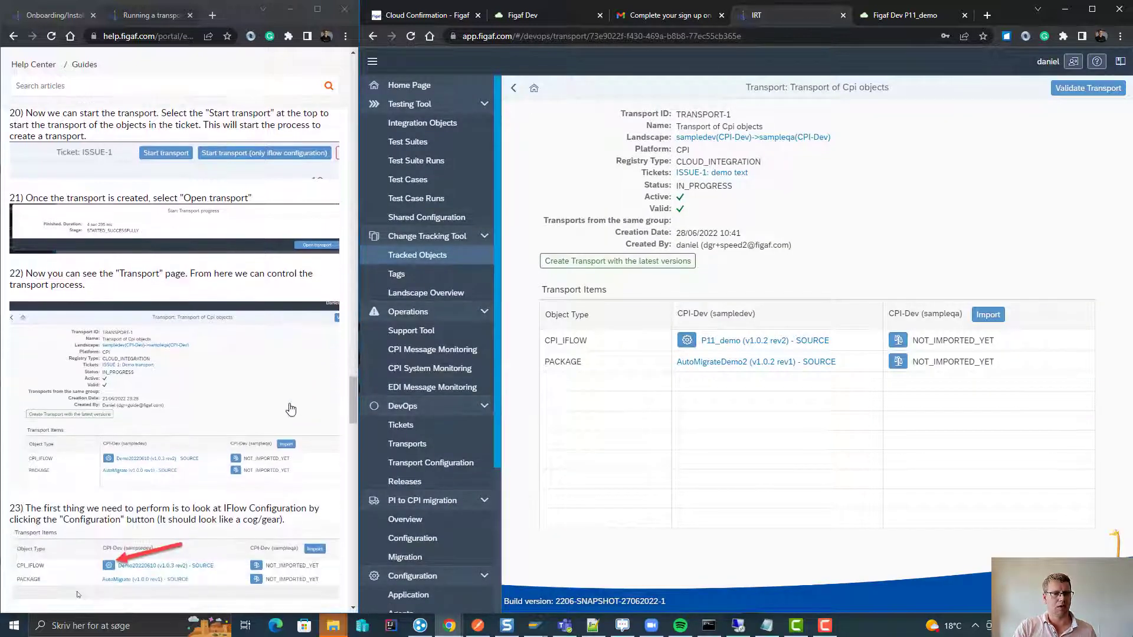
scroll("down", 3)
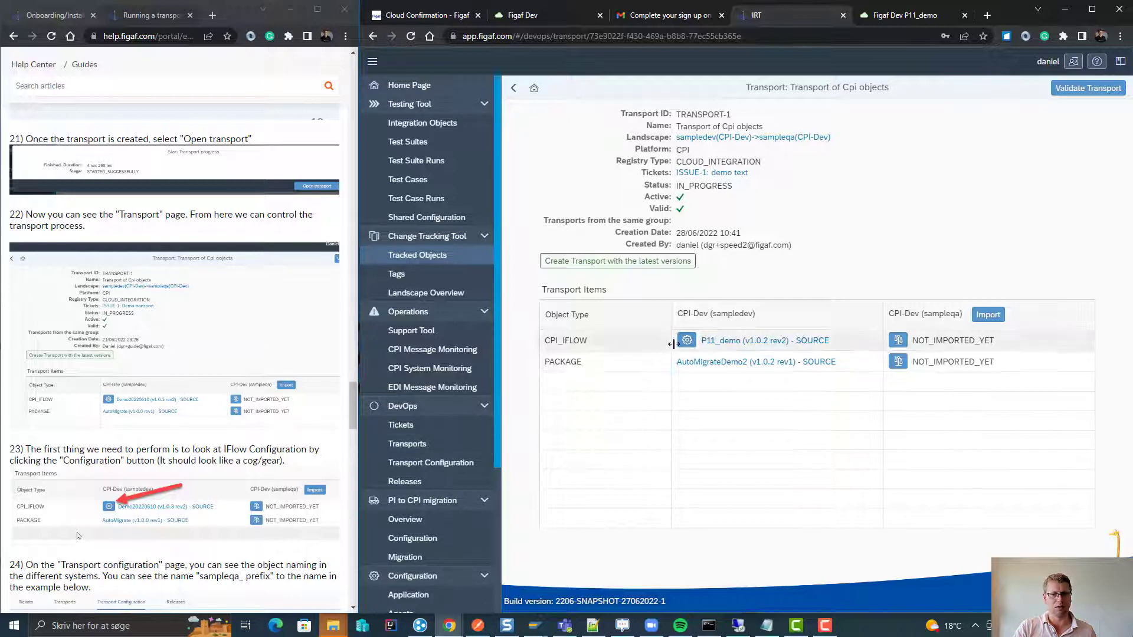
Step: Uninherit Param_OwnID, give it the sampleqa value 3311aaa123, and save P11_demo's transport configuration
left_click(686, 341)
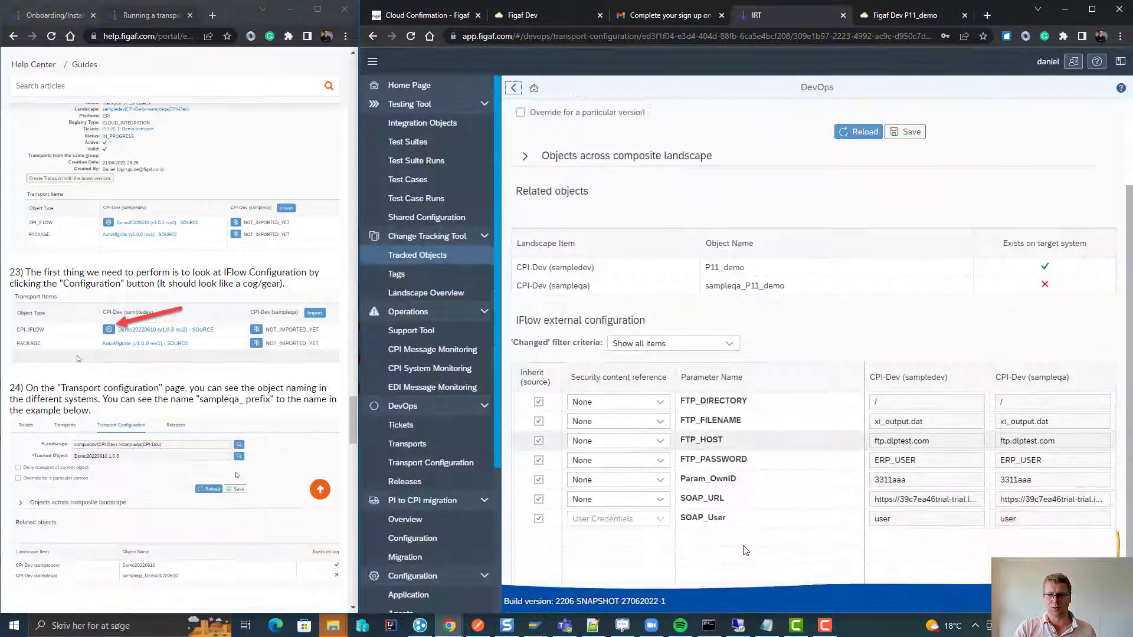
left_click(1052, 439)
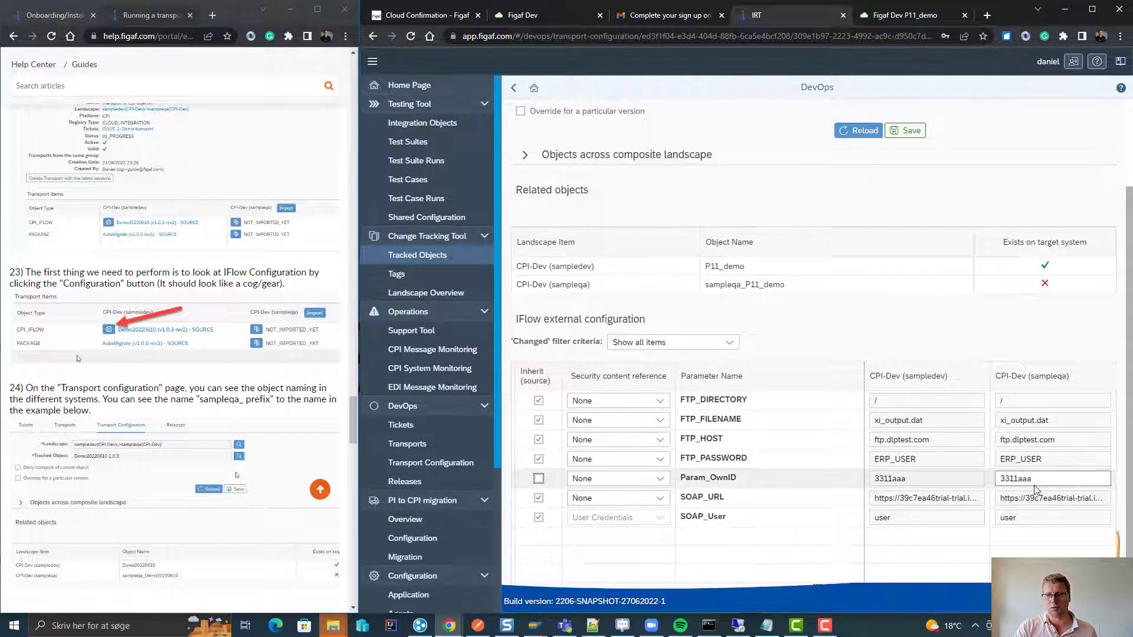
type("123")
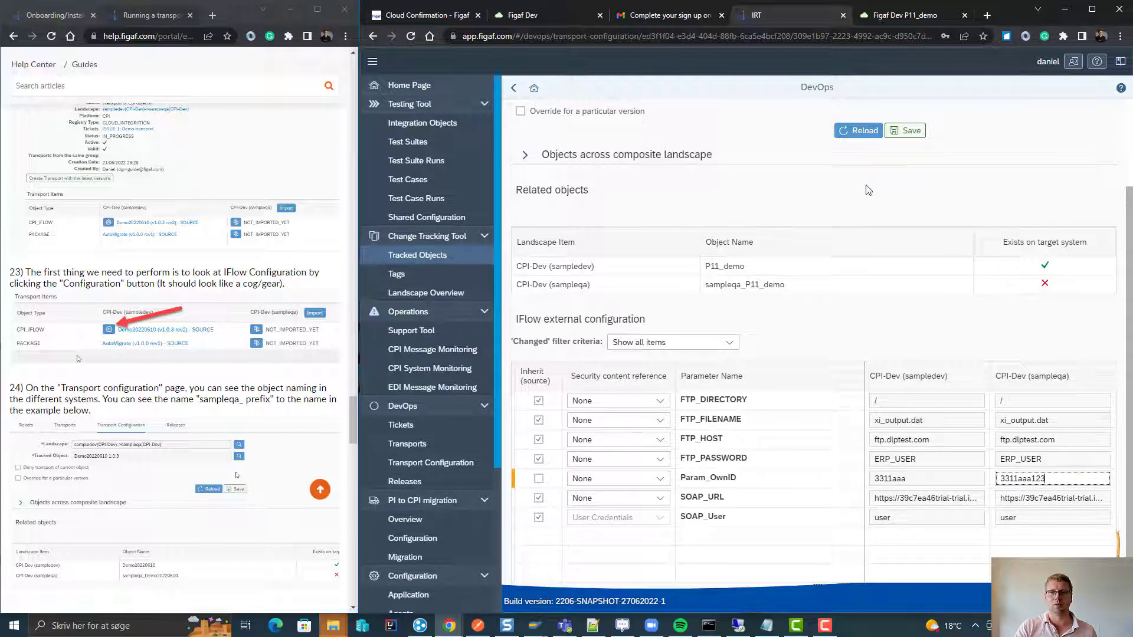
scroll("down", 3)
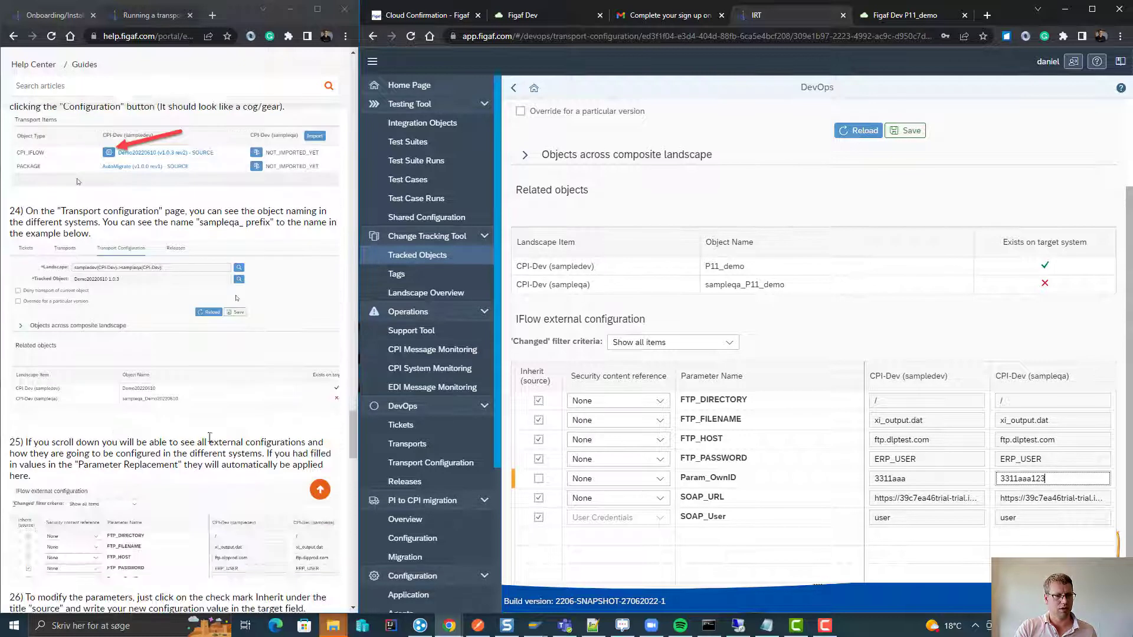
left_click(907, 129)
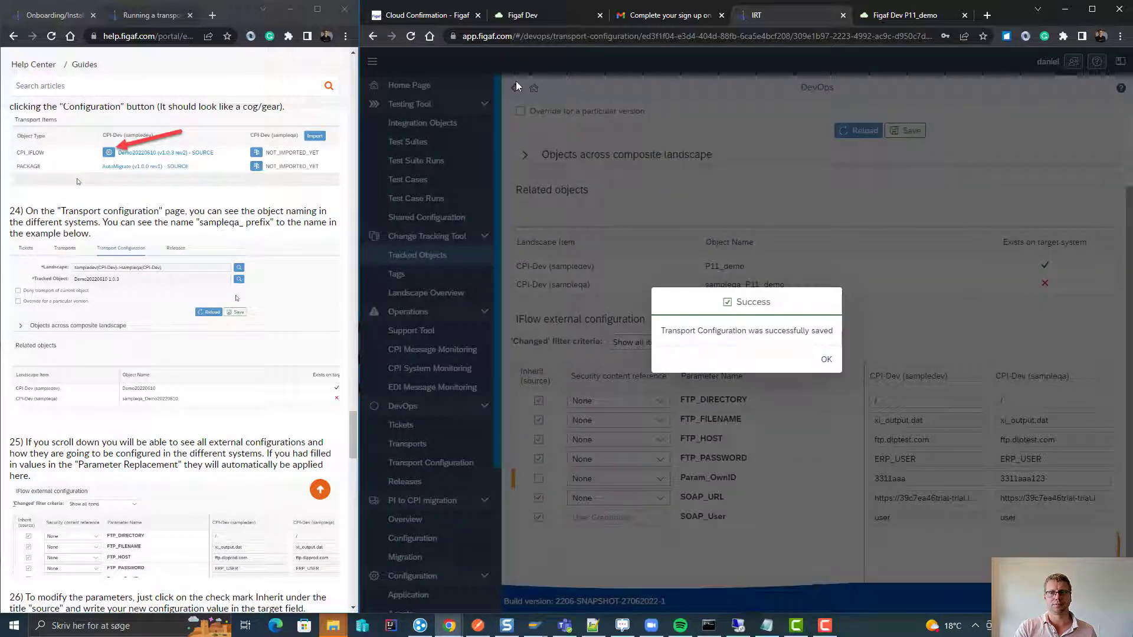
left_click(827, 360)
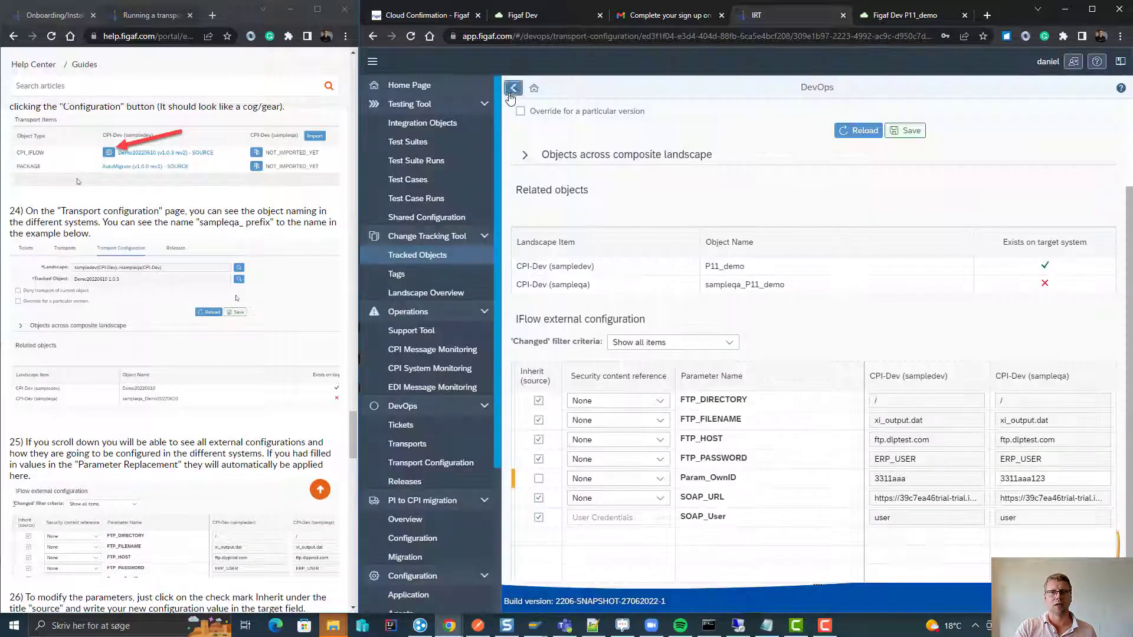
Step: Go back to TRANSPORT-1 and start importing its items into sampleqa
left_click(513, 87)
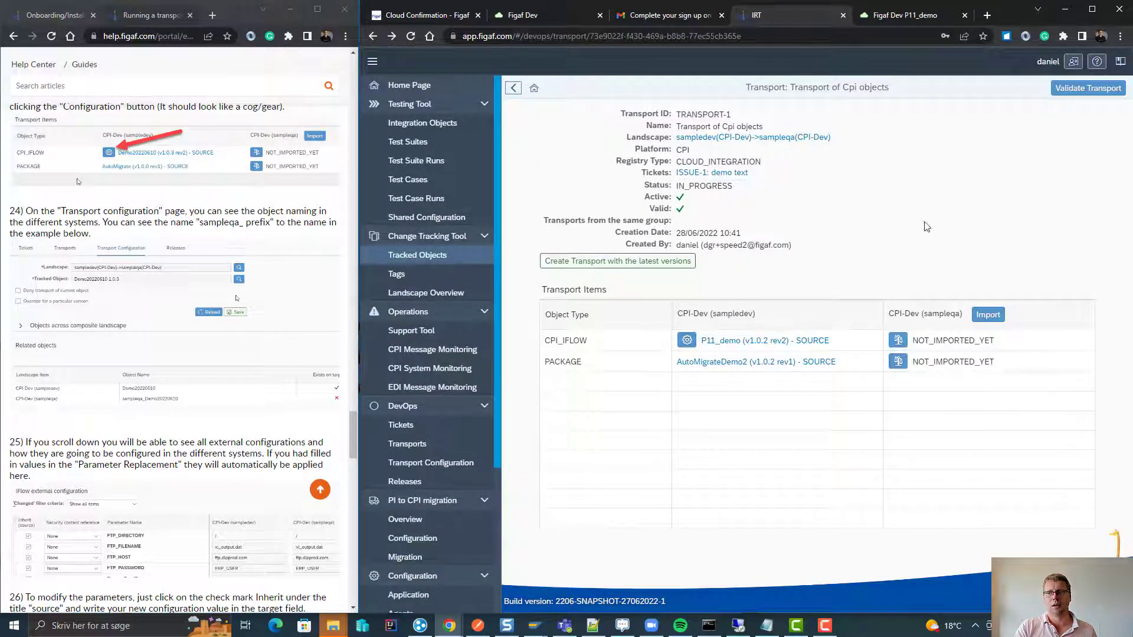
mouse_move(1023, 128)
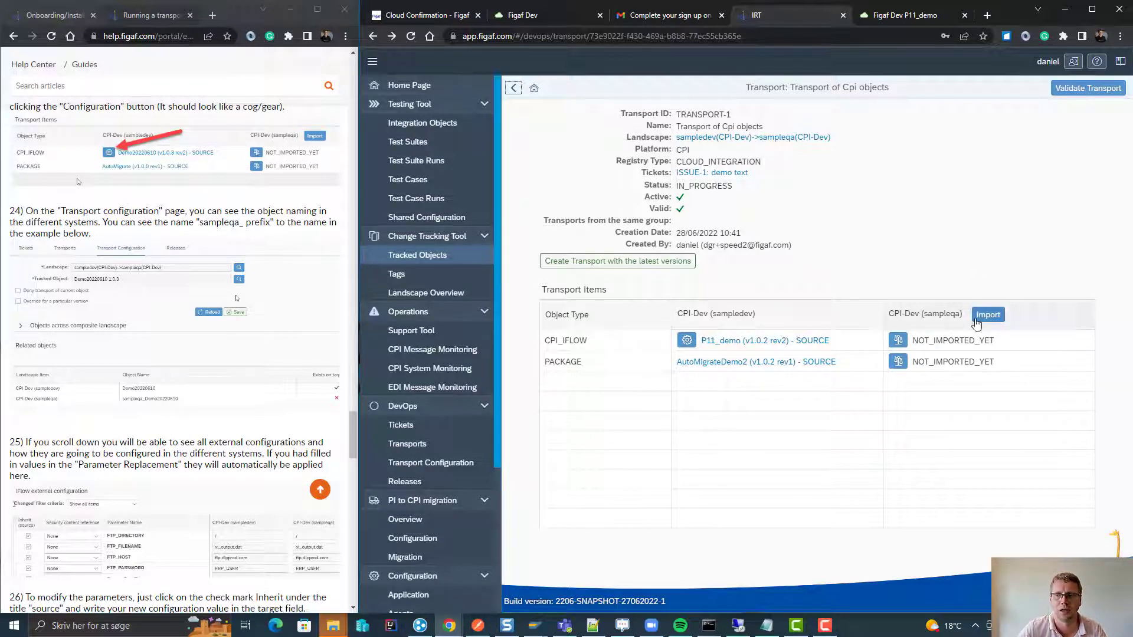
left_click(988, 315)
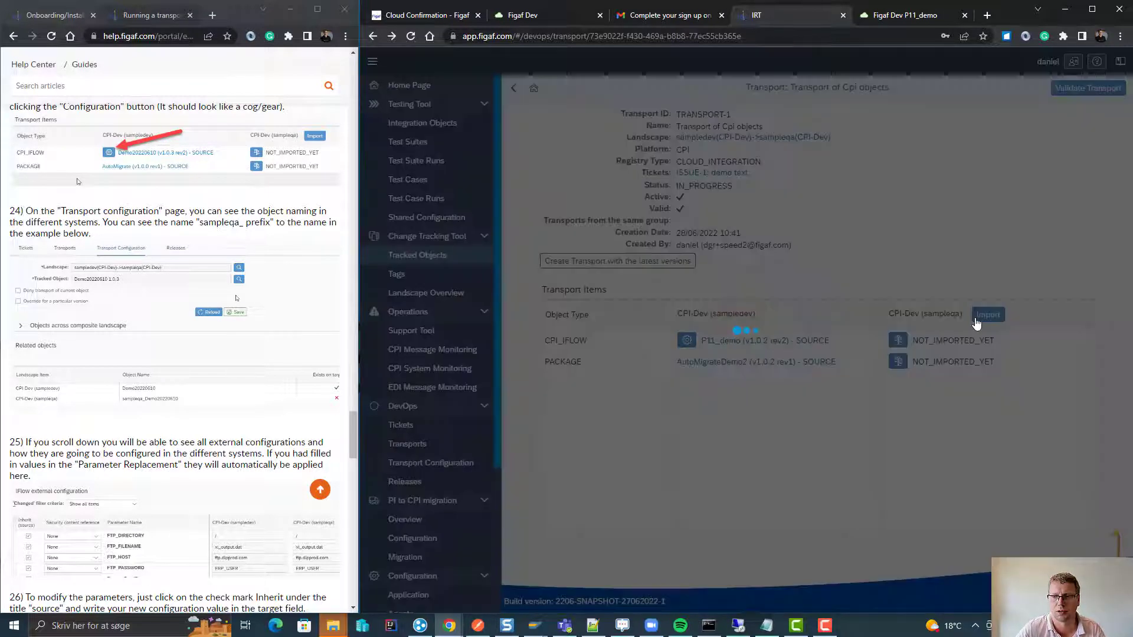
left_click(988, 314)
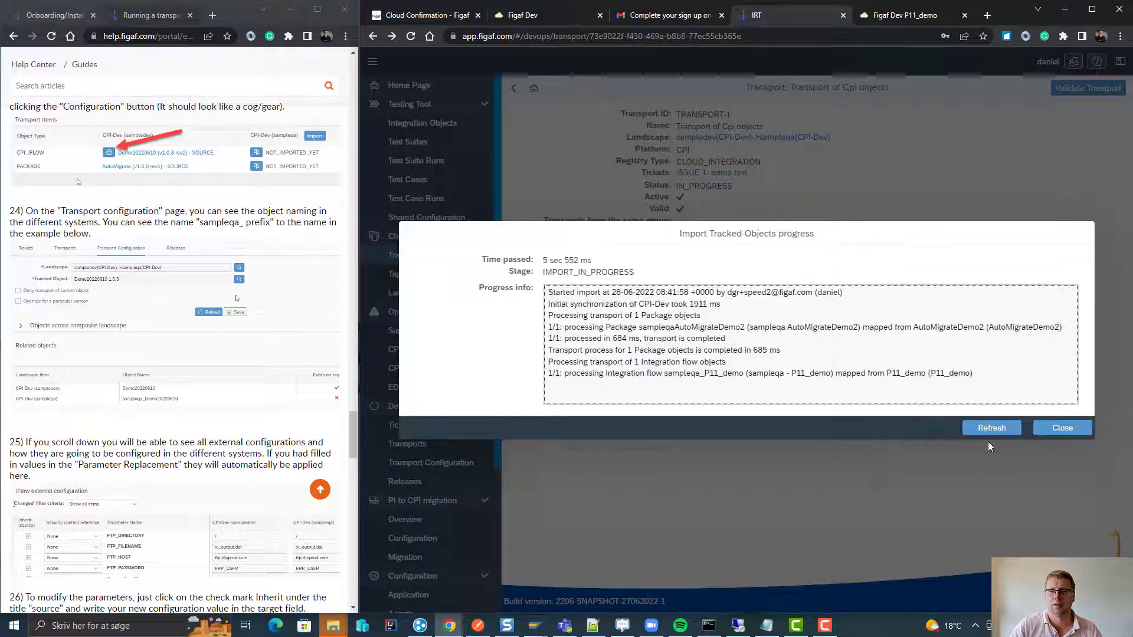
Step: Refresh the import progress until AutoMigrateDemo2 and P11_demo 1.0.2 are imported, then close it
left_click(991, 428)
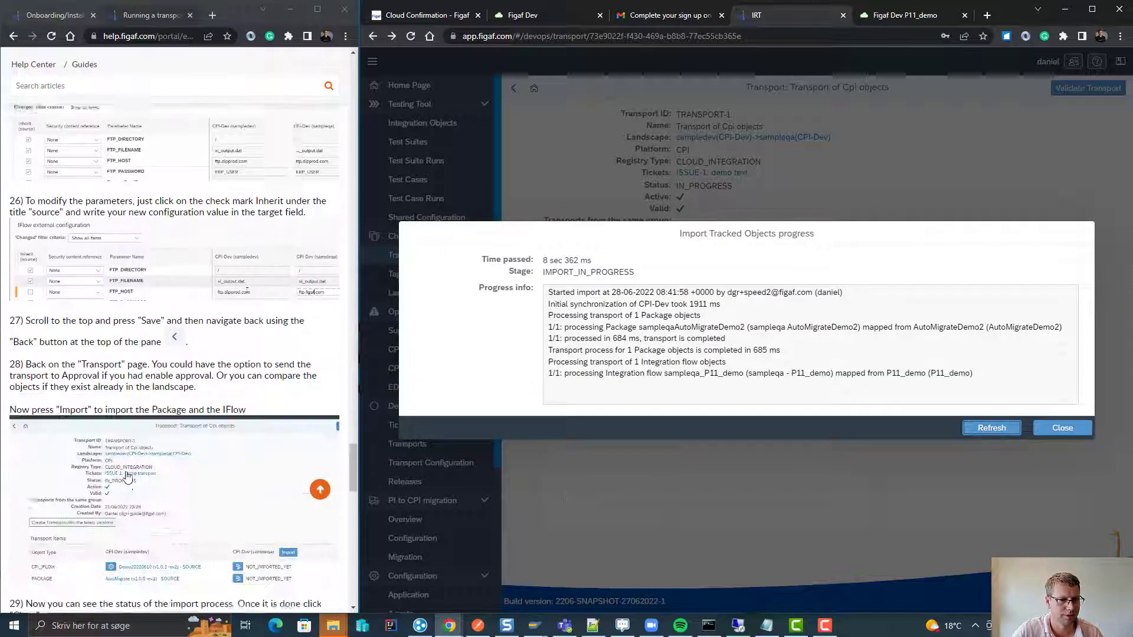
scroll("down", 3)
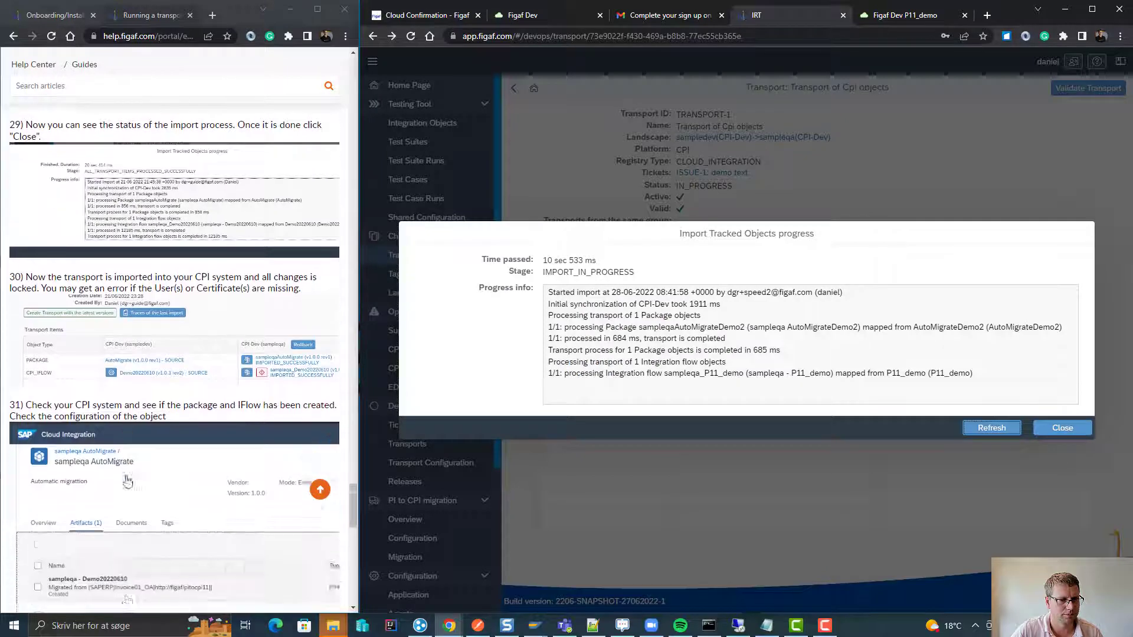
scroll("down", 3)
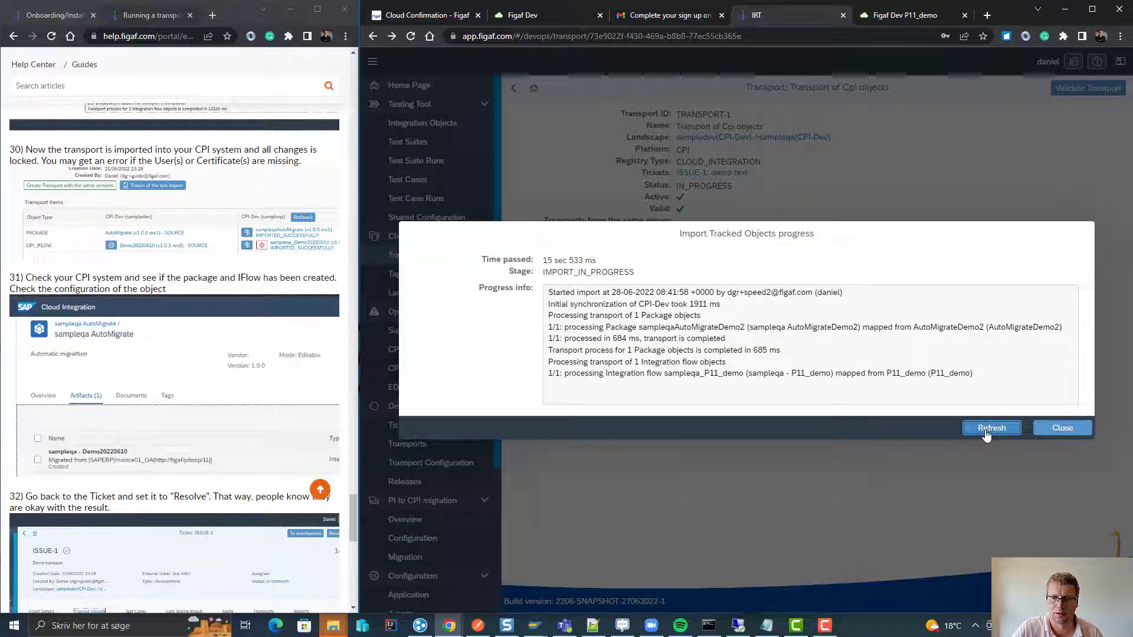
left_click(991, 427)
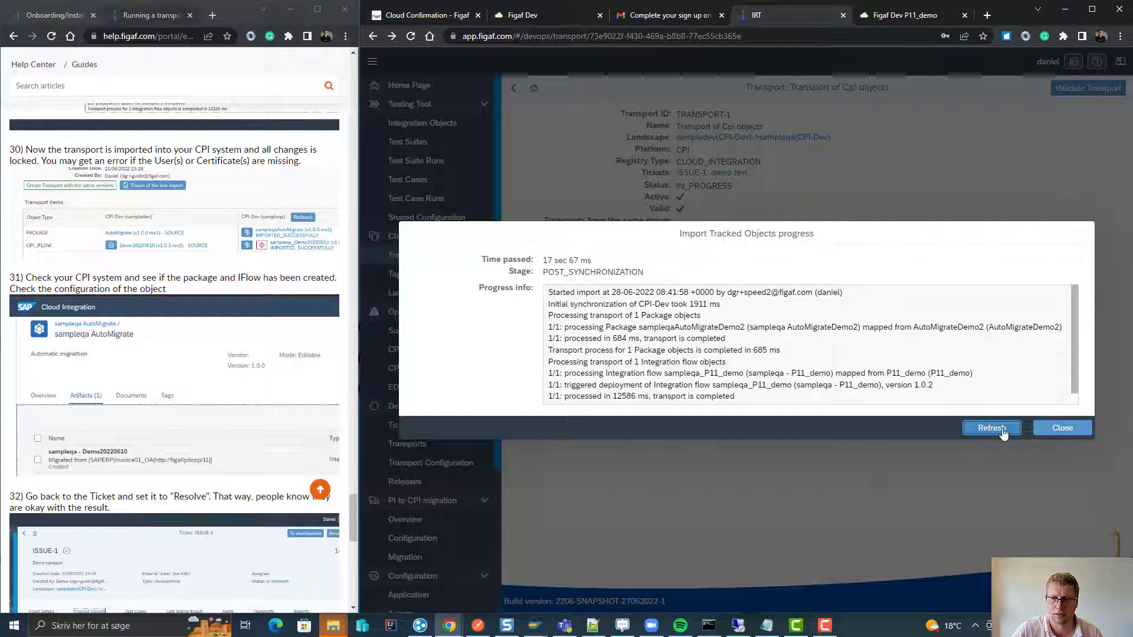
left_click(991, 427)
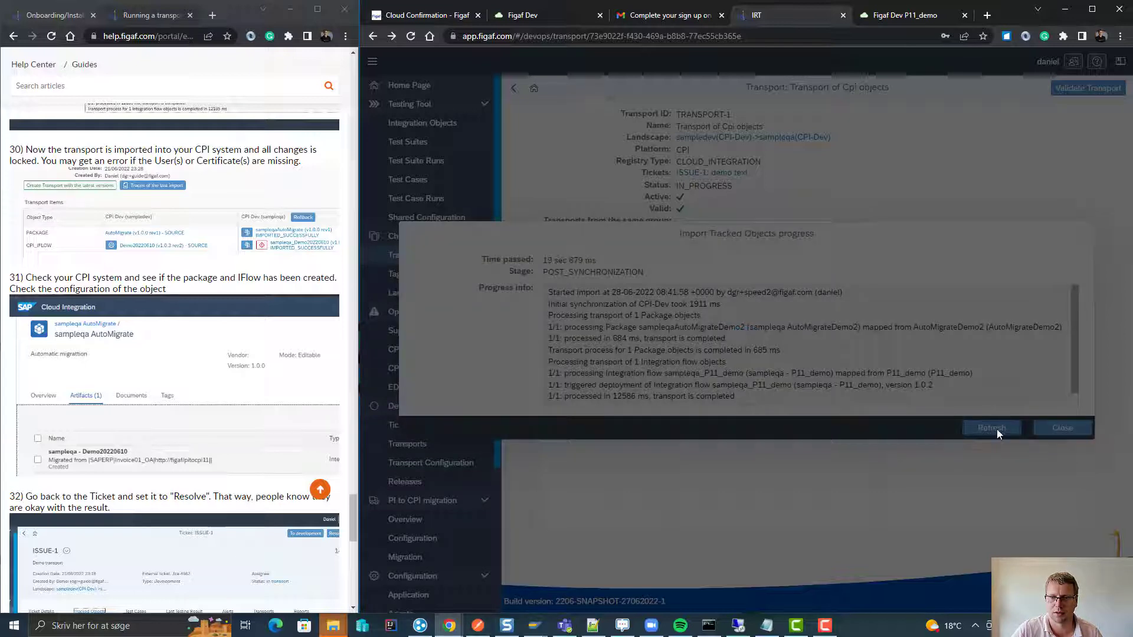
left_click(990, 427)
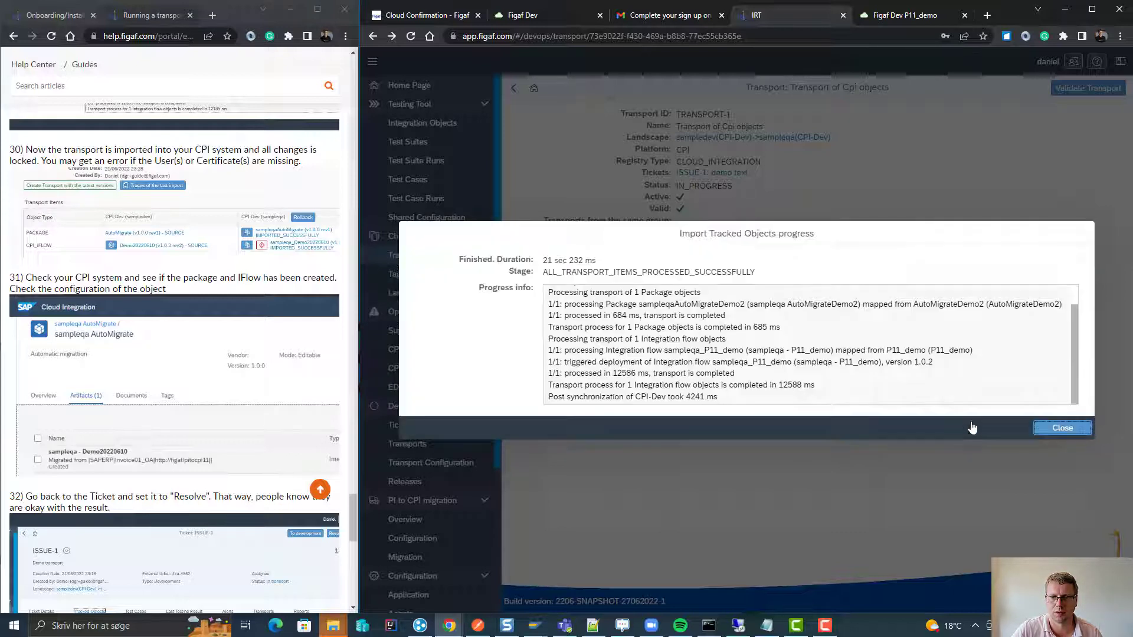
left_click(1062, 427)
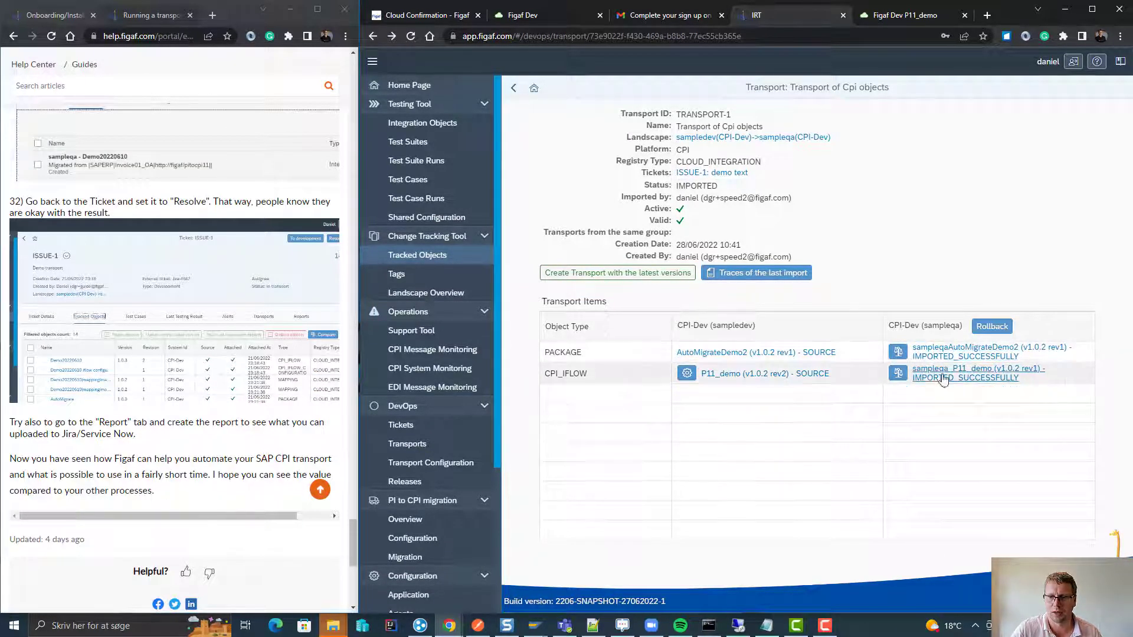
Step: Inspect sampleqa P11_demo's CM1 headers (de/mo) and FTP receiver parameters in Cloud Integration
left_click(978, 368)
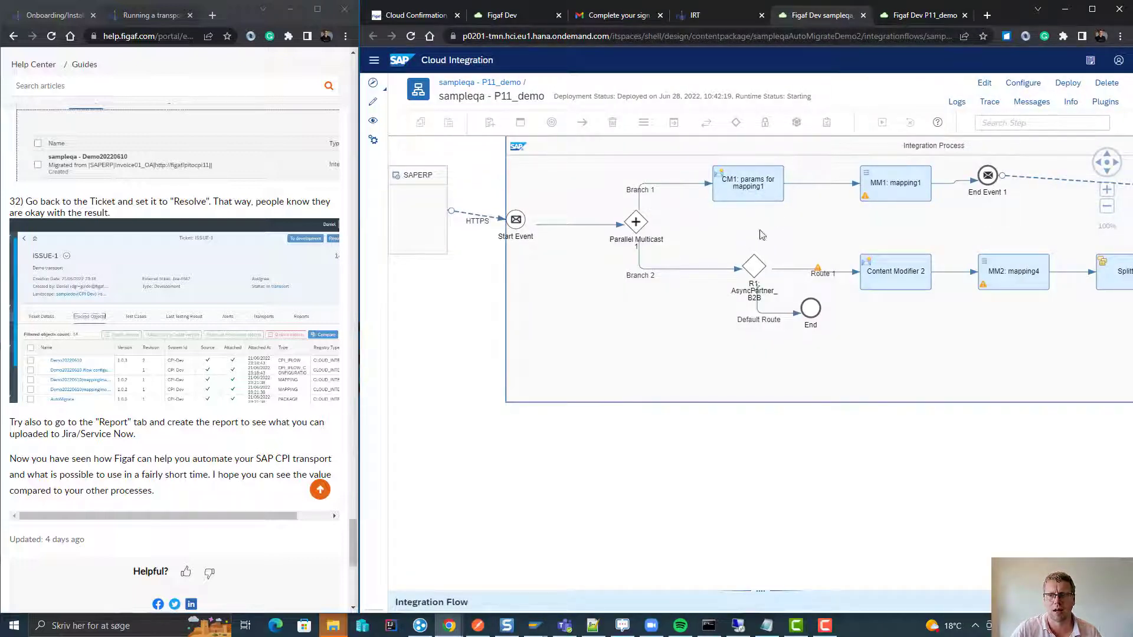
left_click(747, 183)
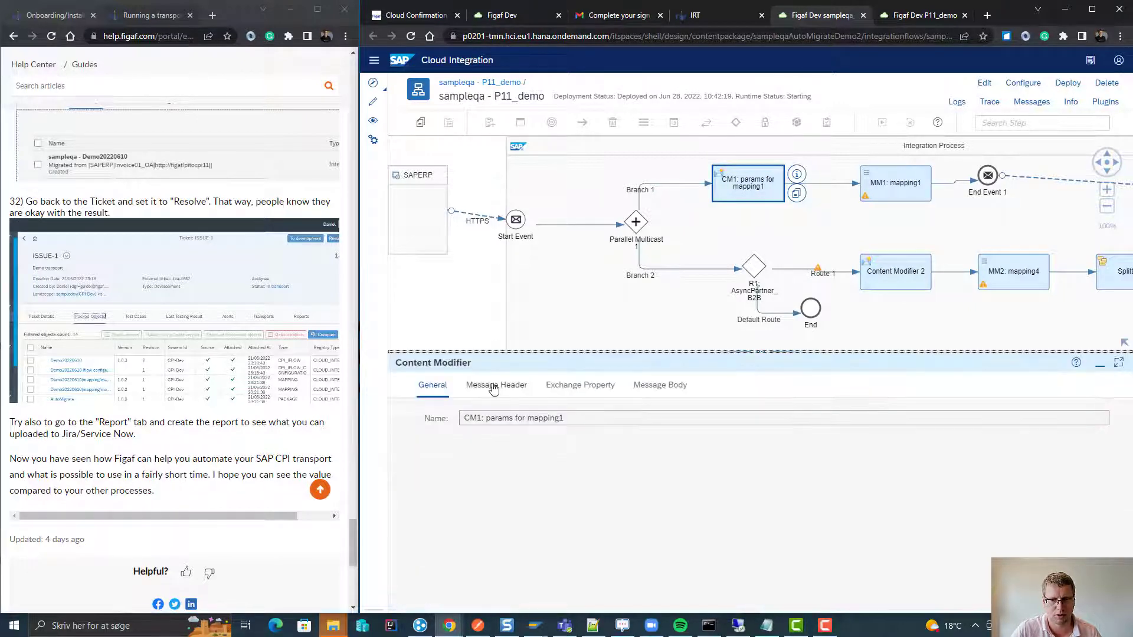
left_click(497, 385)
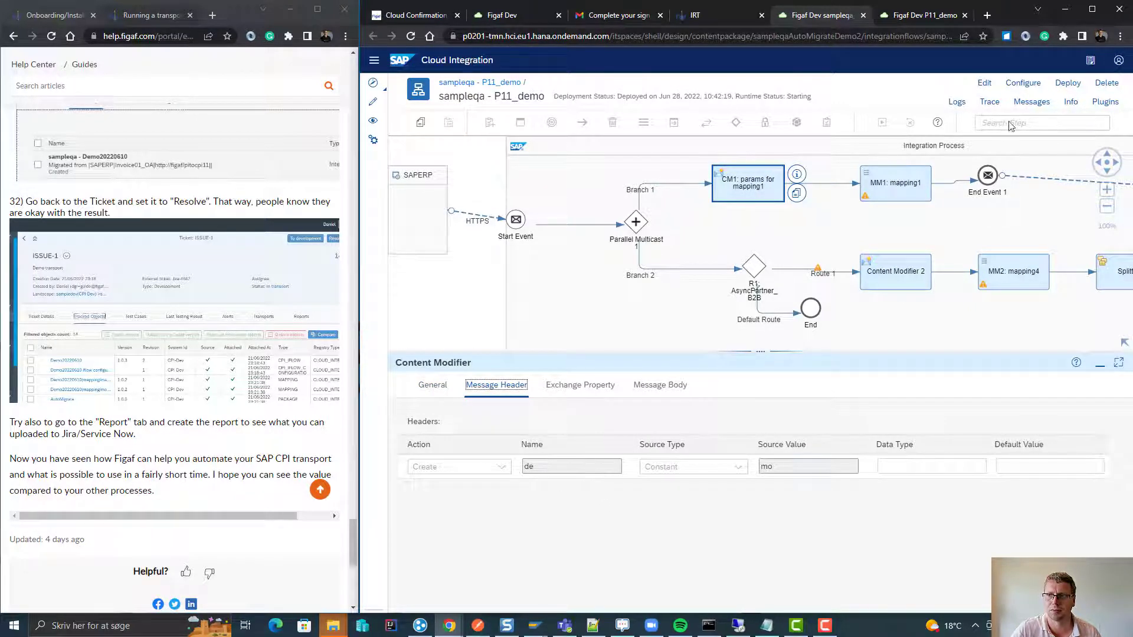
left_click(1023, 82)
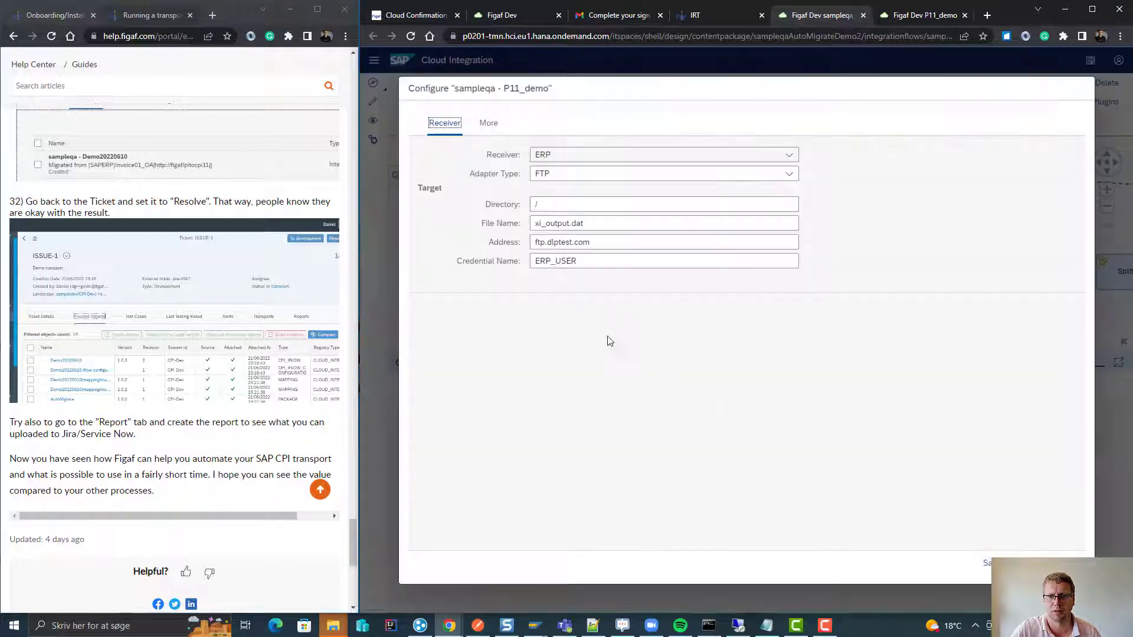
left_click(488, 123)
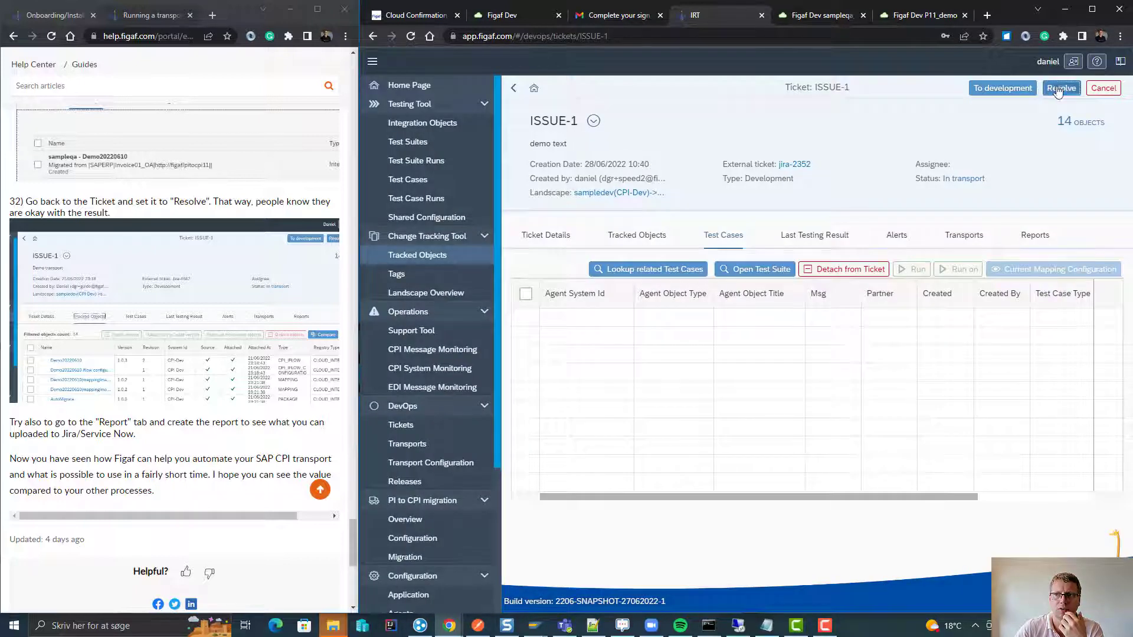
Step: Resolve ISSUE-1 to In production, then generate and open its ticket report
left_click(1061, 87)
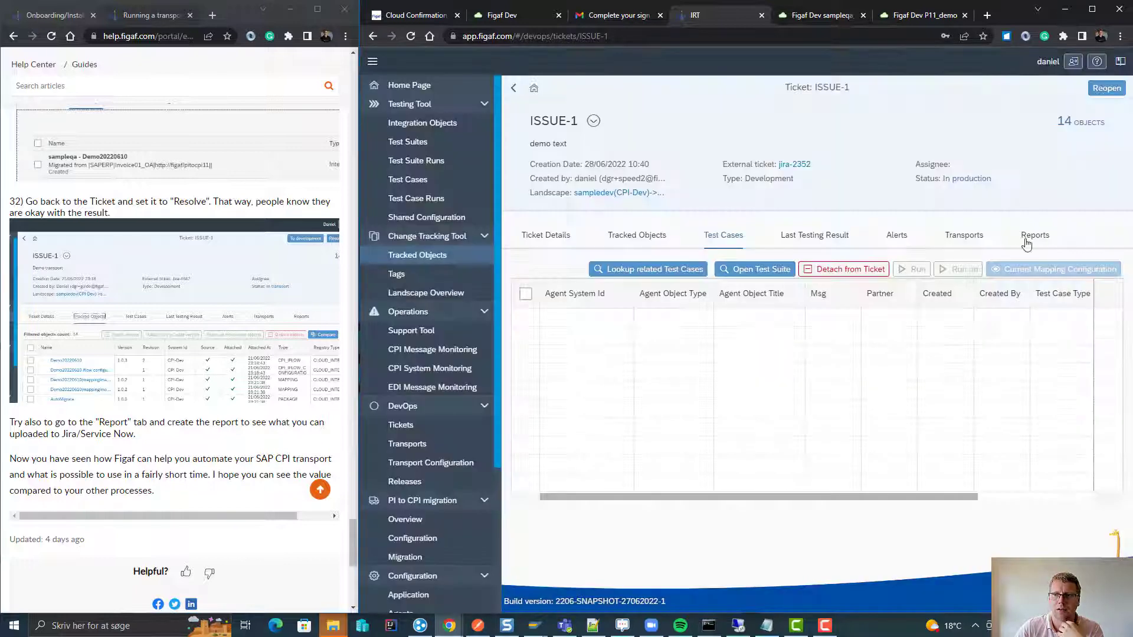
left_click(1034, 235)
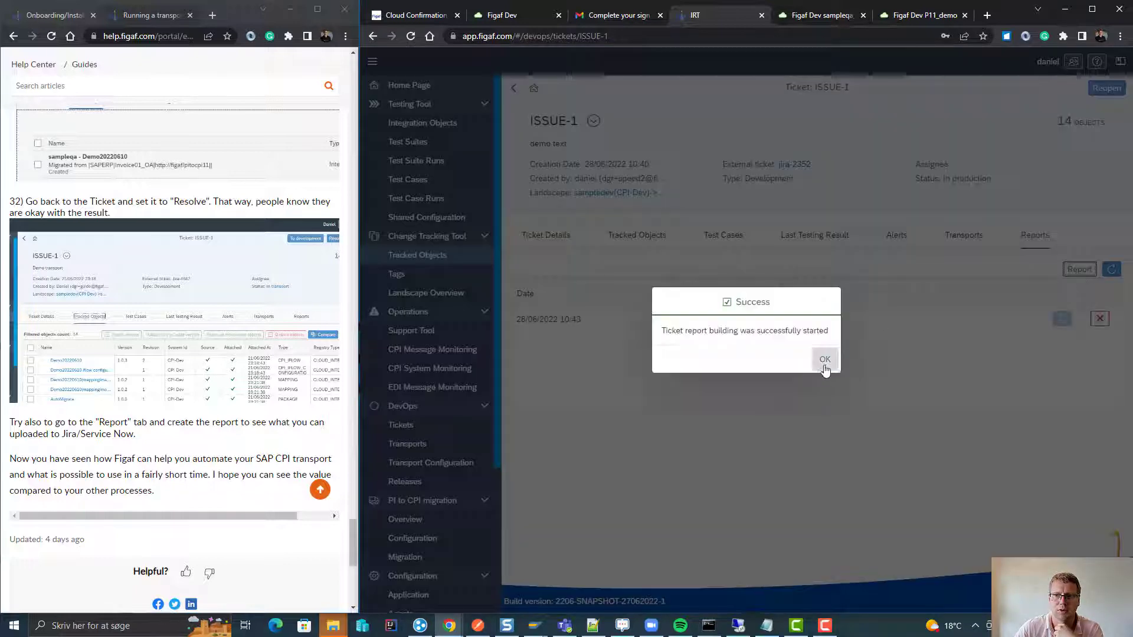
left_click(825, 360)
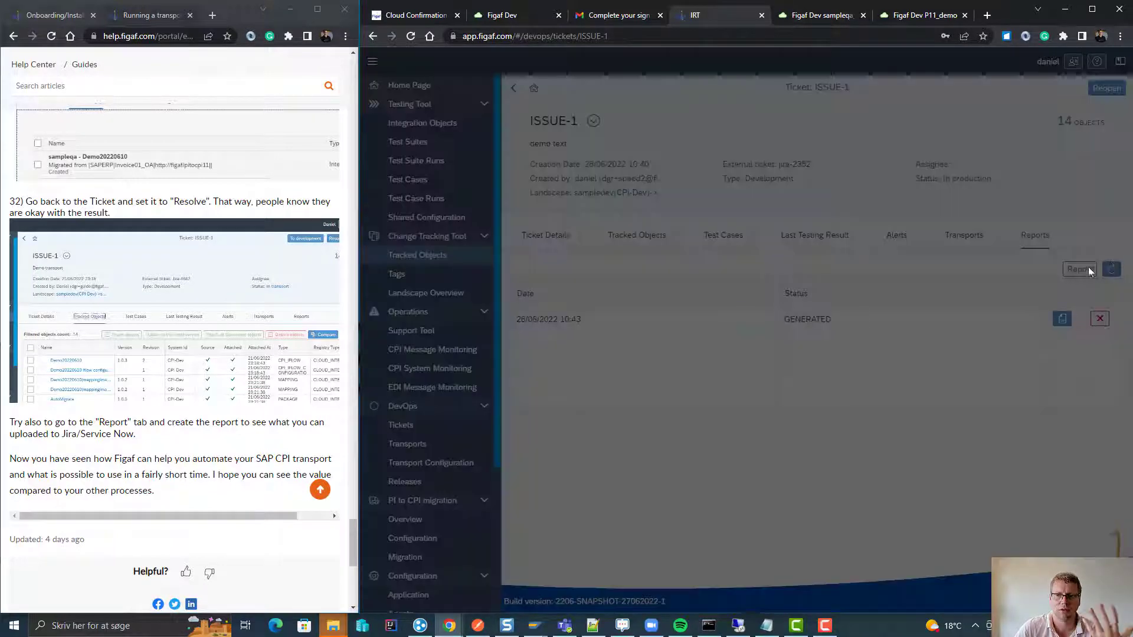
left_click(1078, 269)
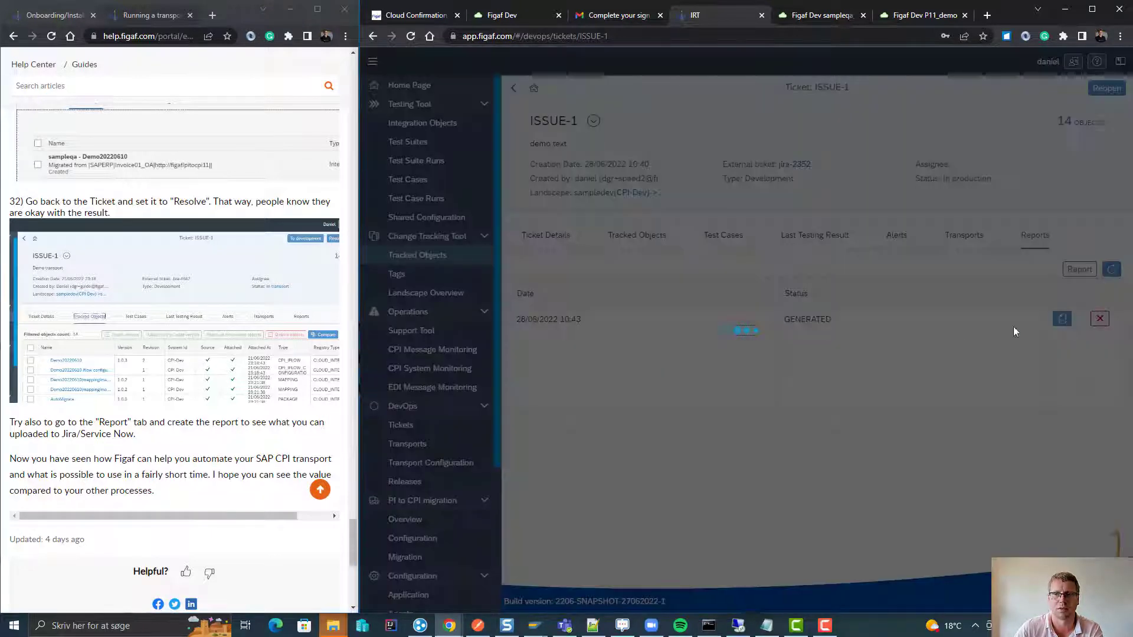
left_click(1079, 269)
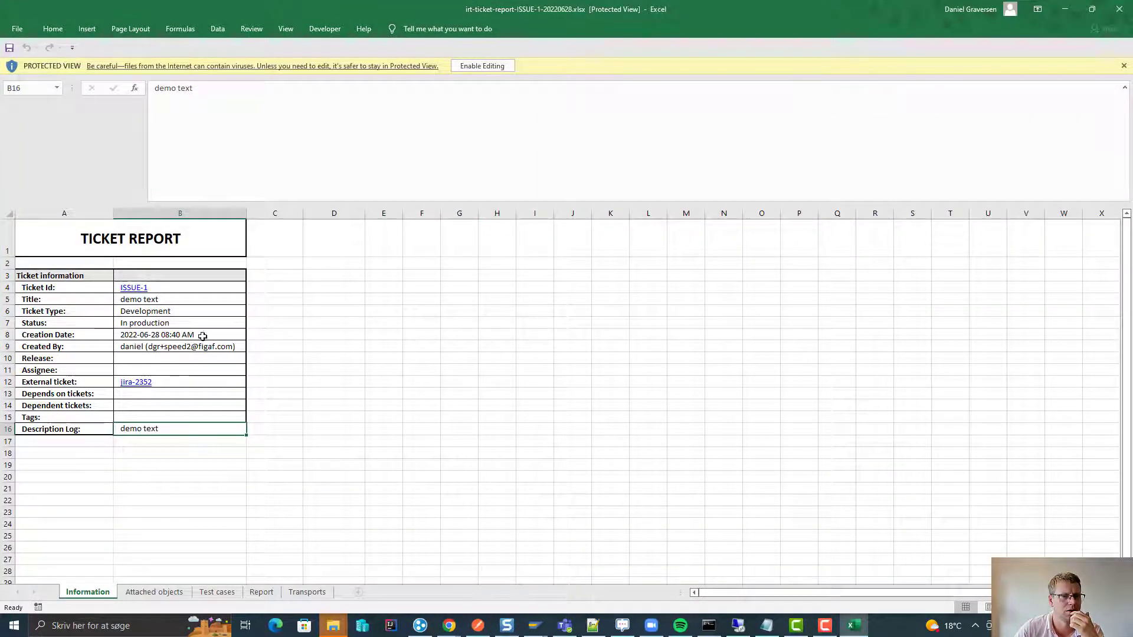
Step: Review the report's Attached objects, Test cases and Report sheets in Excel
left_click(154, 592)
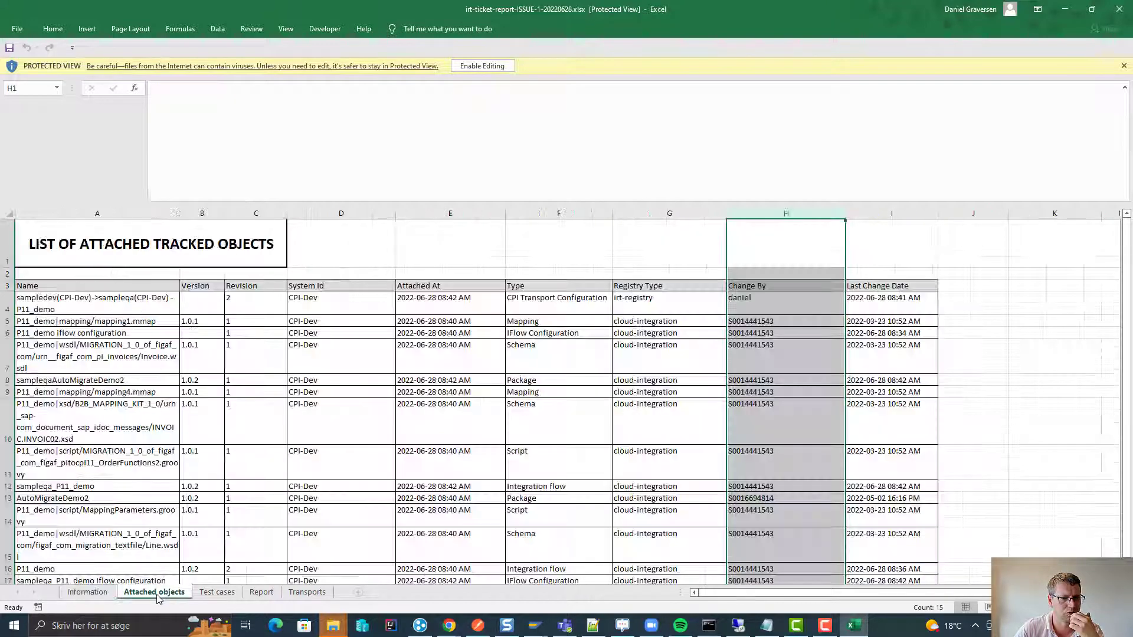
scroll("down", 3)
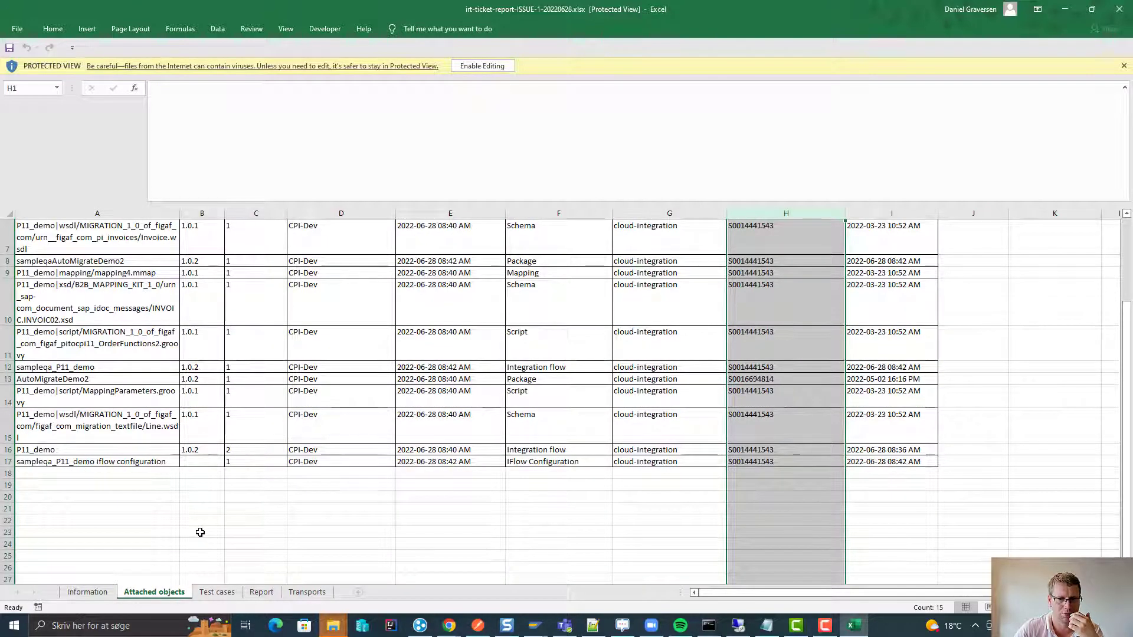
left_click(216, 592)
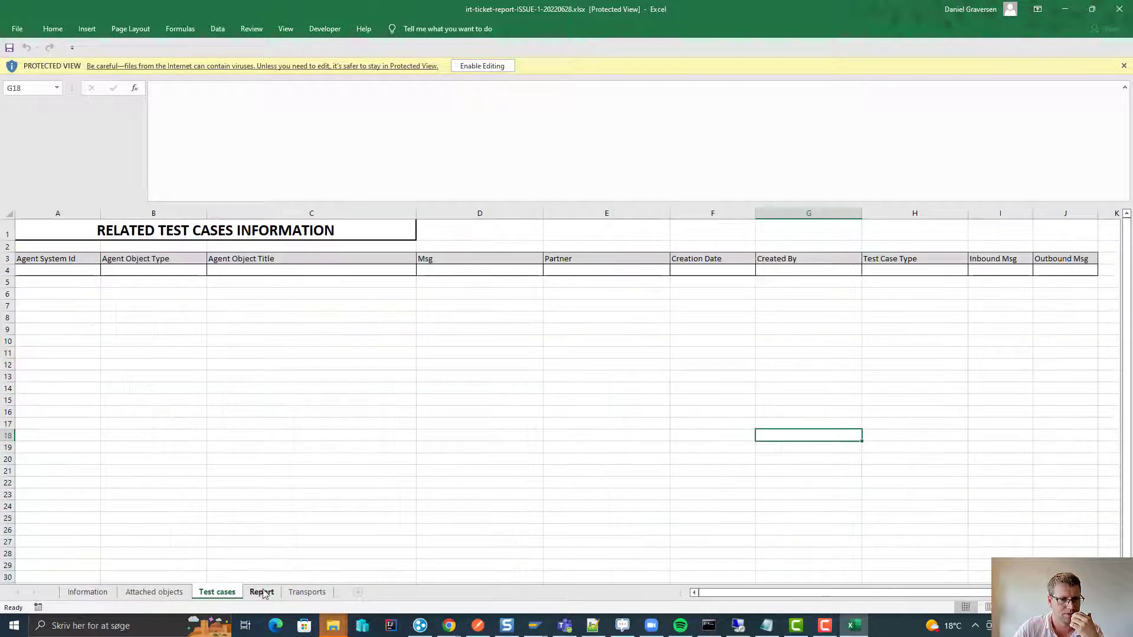
left_click(307, 592)
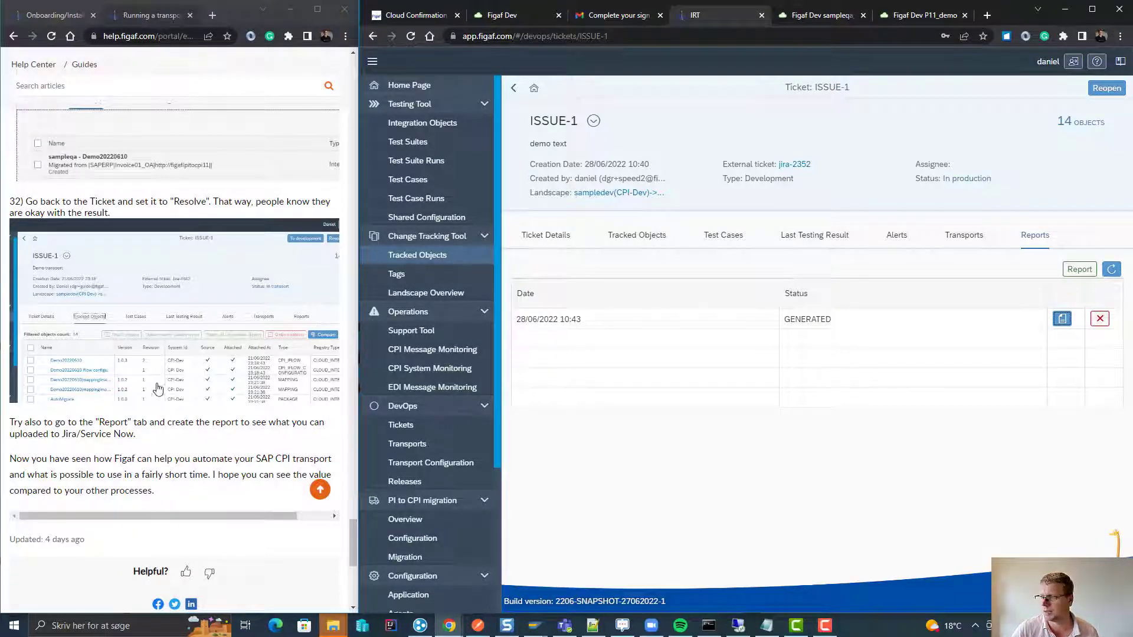
Step: Scroll the 'Running a transport' help guide down to its closing section
scroll("down", 3)
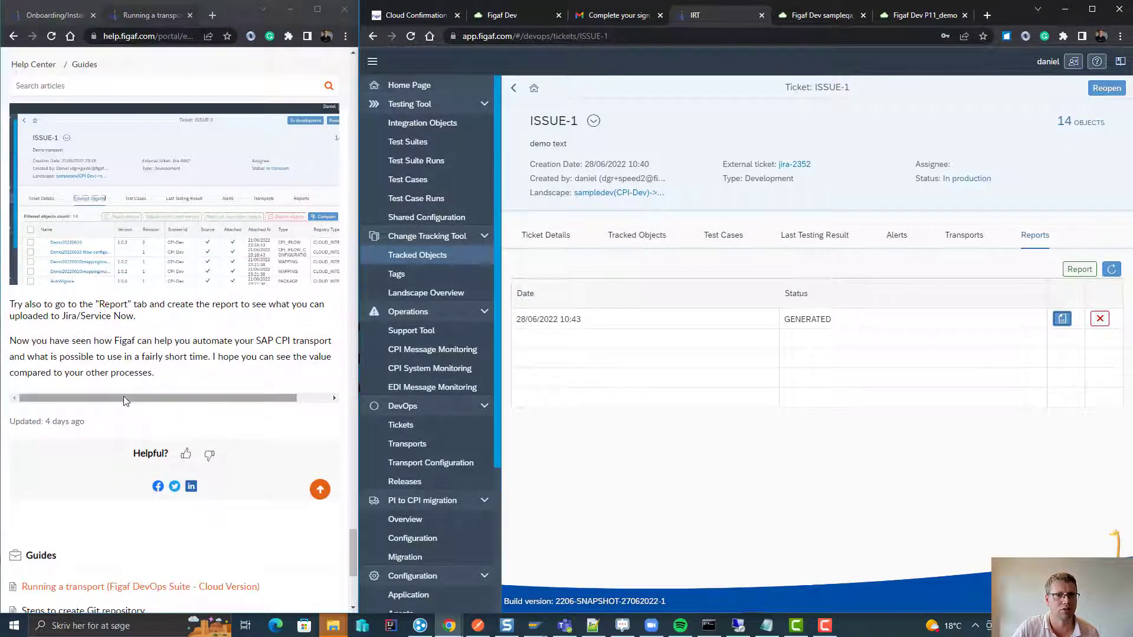